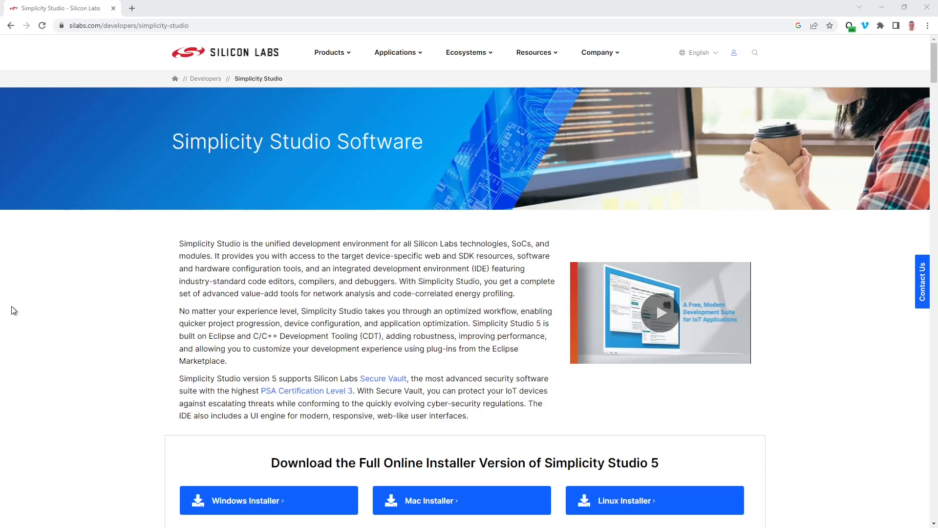
pyautogui.moveTo(59, 303)
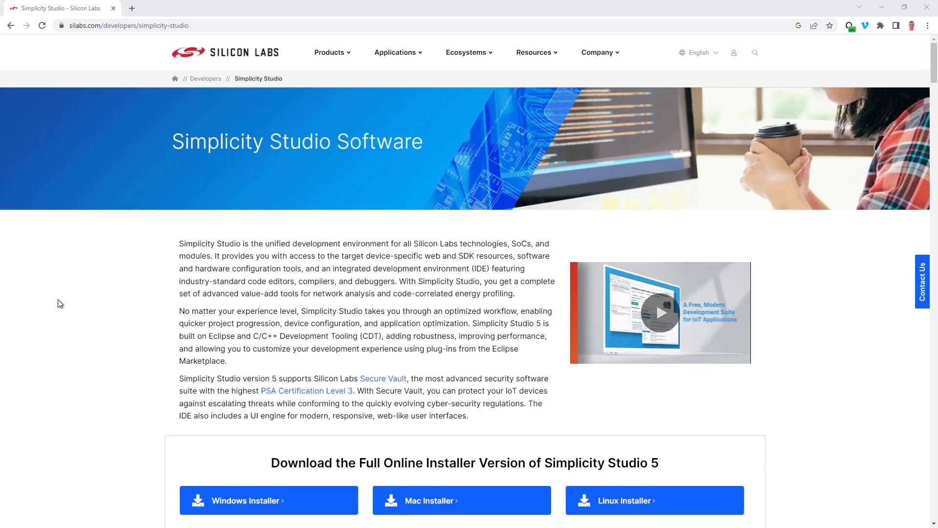
# Step: Start the package installer with the detected EFR32xG24 board selected and Auto install of recommended packages chosen
pyautogui.scroll(-3)
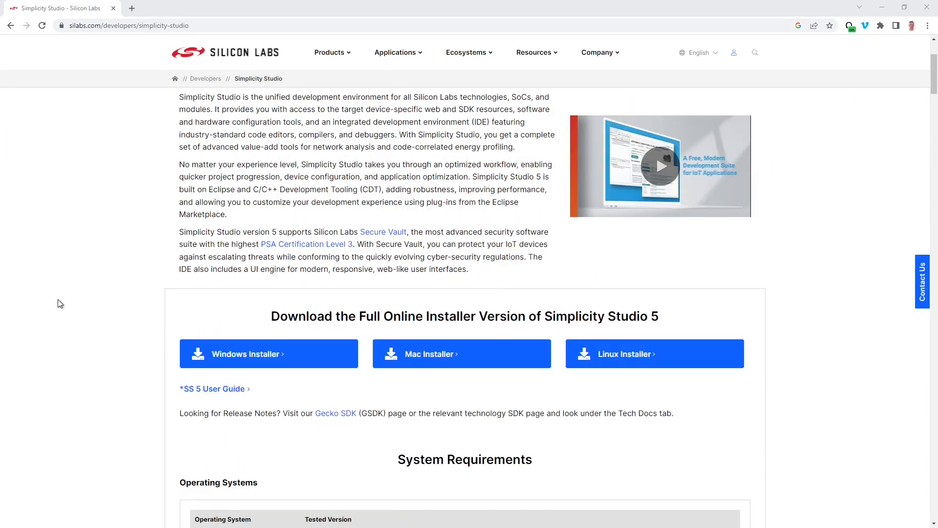
pyautogui.scroll(-3)
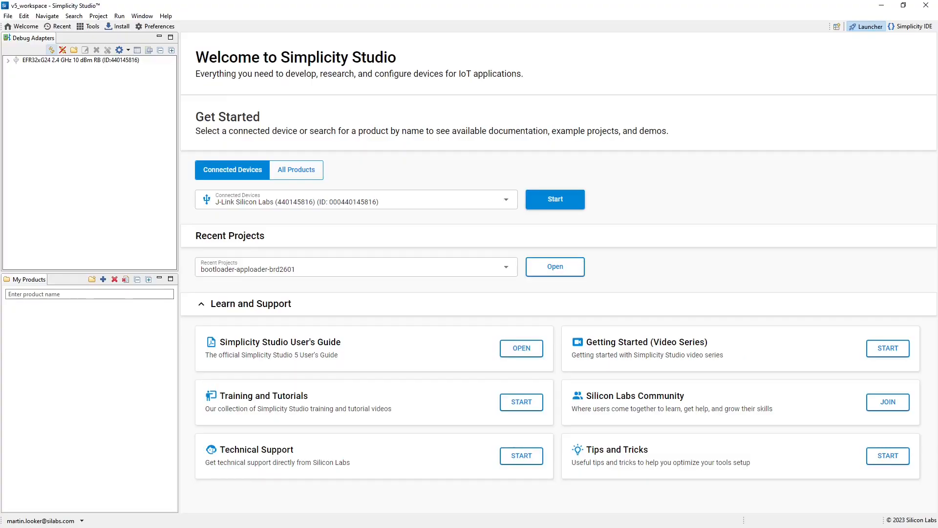
pyautogui.moveTo(34, 179)
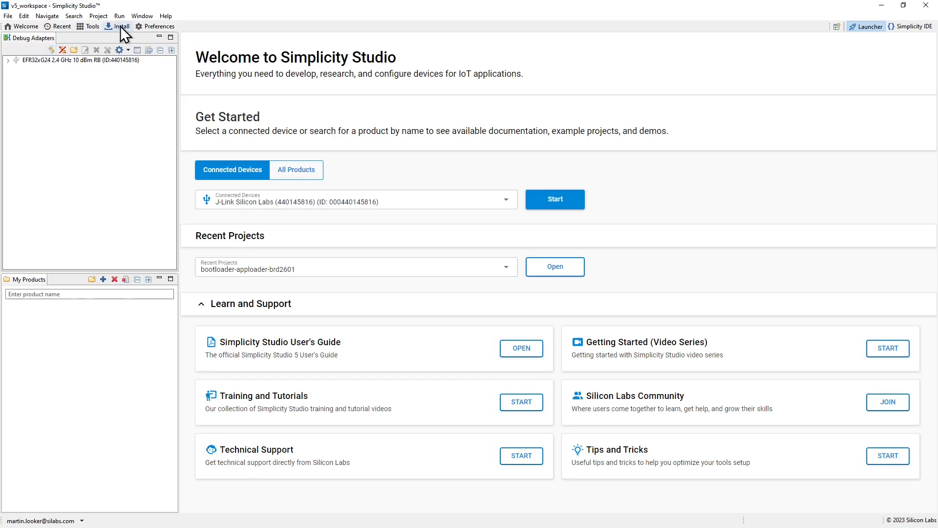
pyautogui.moveTo(122, 35)
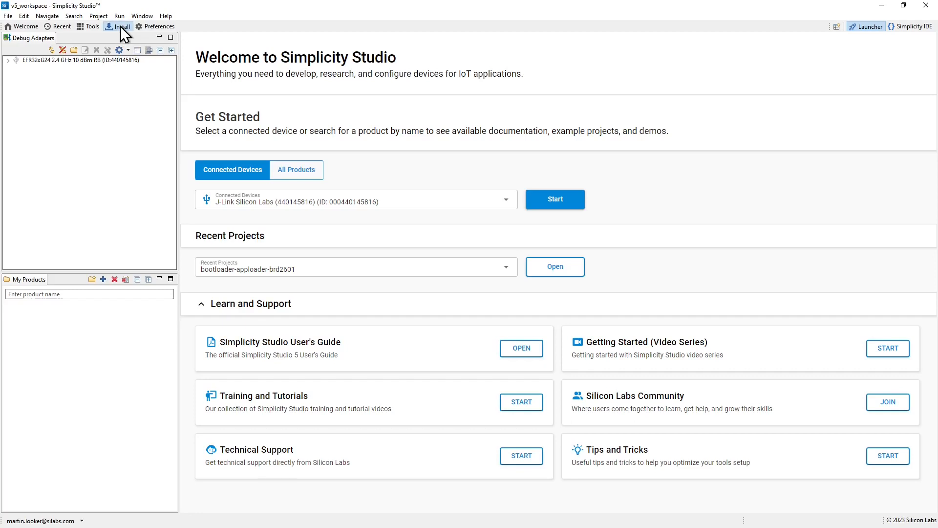
pyautogui.click(122, 25)
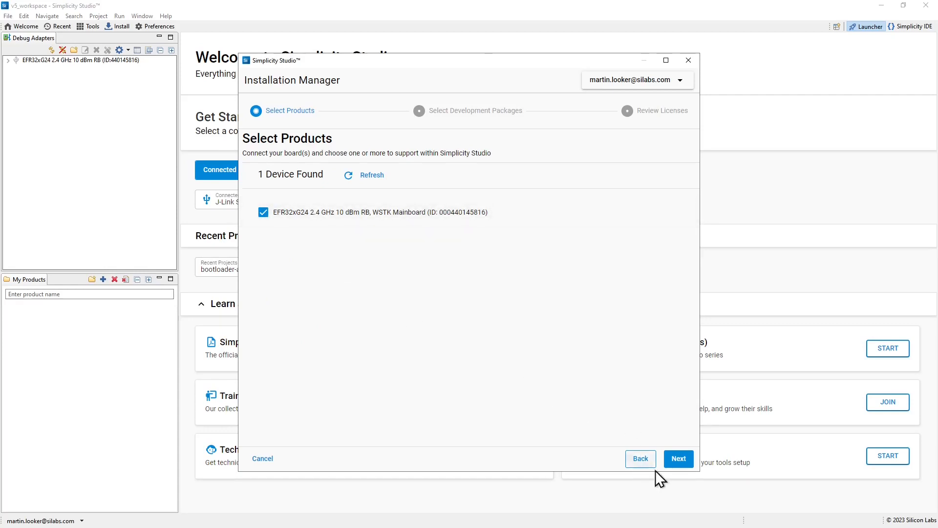
pyautogui.click(678, 458)
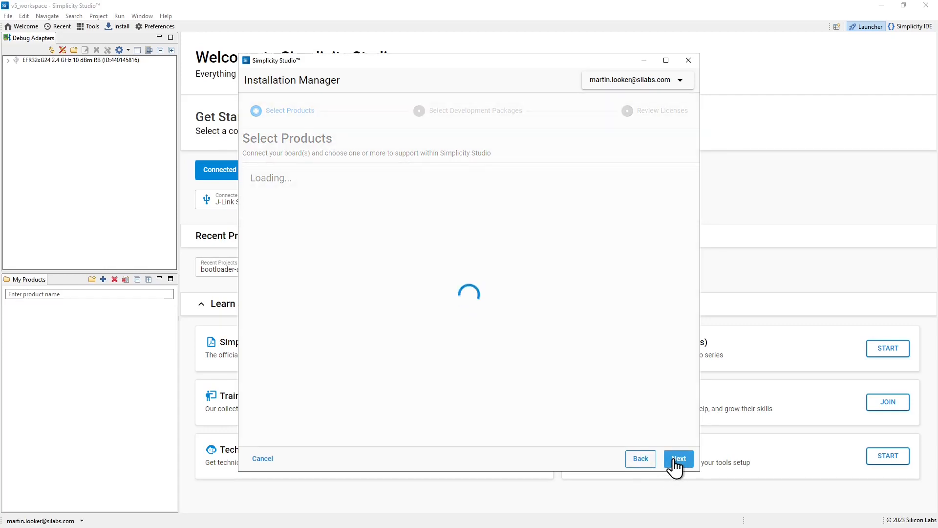
pyautogui.click(678, 458)
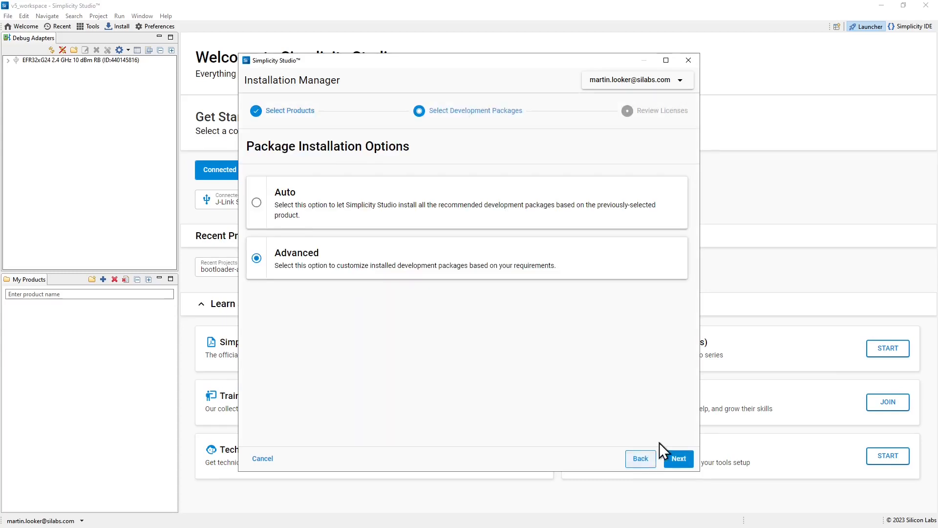
pyautogui.click(256, 203)
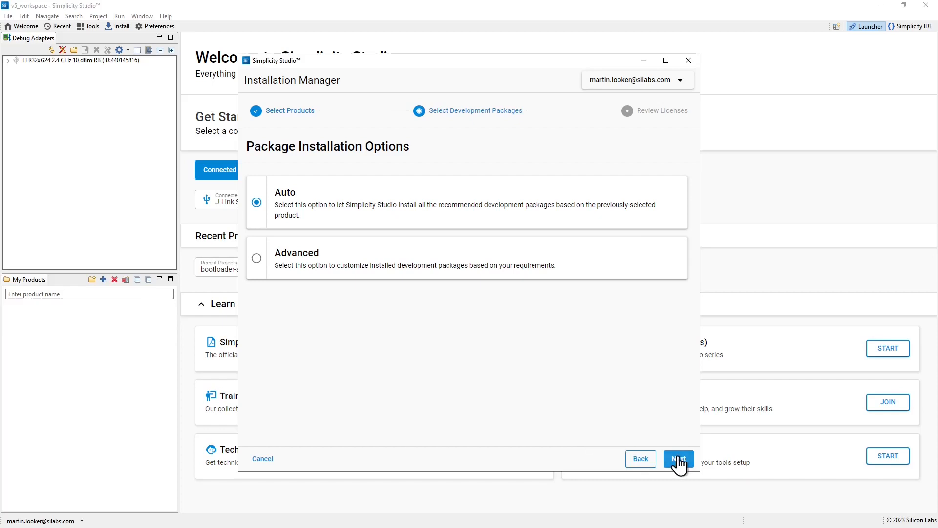
# Step: Run the recommended package installation and dismiss the completion summary and notice
pyautogui.click(677, 459)
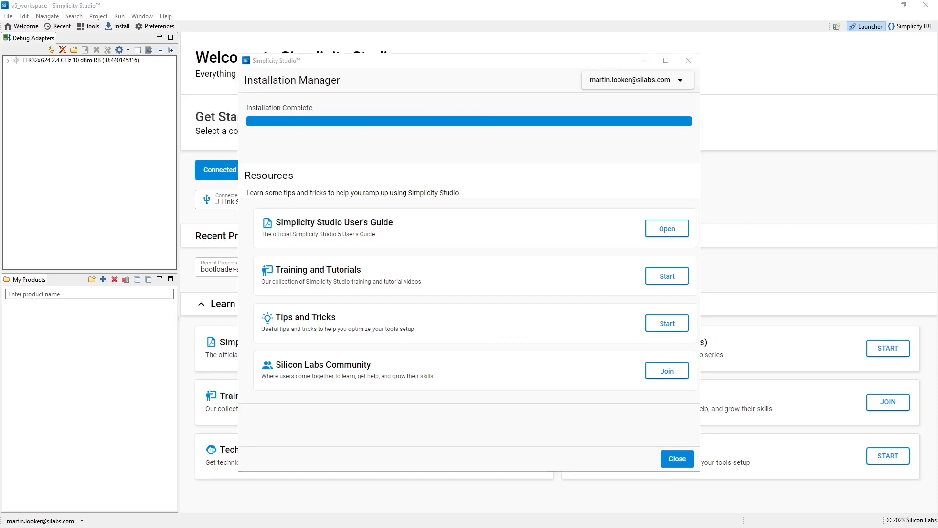
pyautogui.moveTo(676, 458)
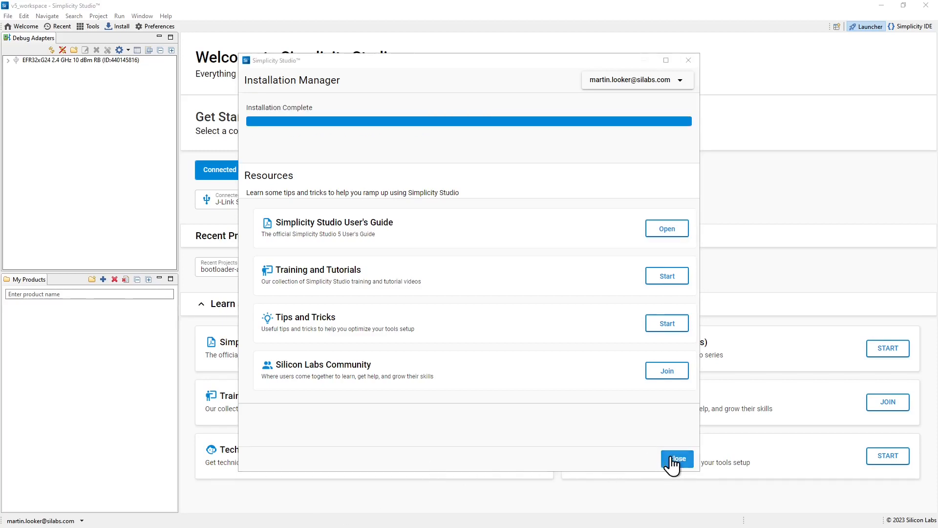
pyautogui.click(677, 458)
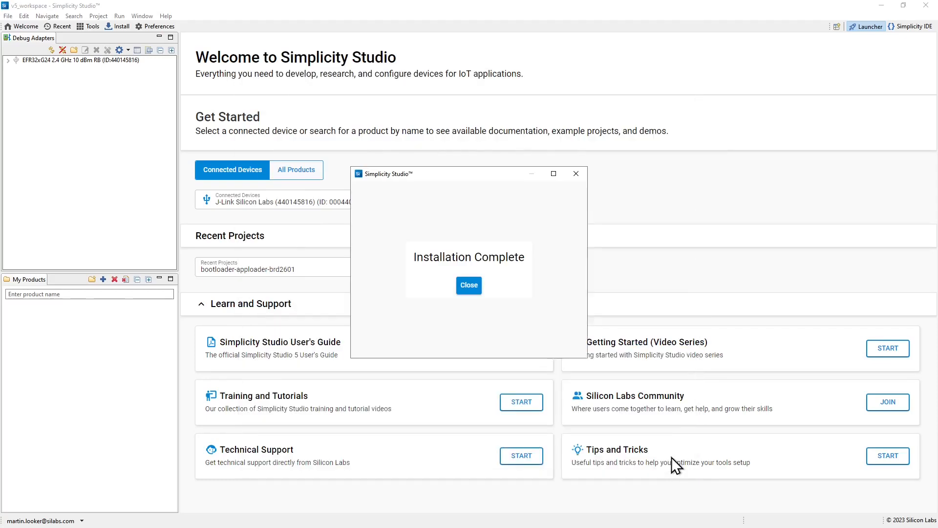
pyautogui.click(468, 285)
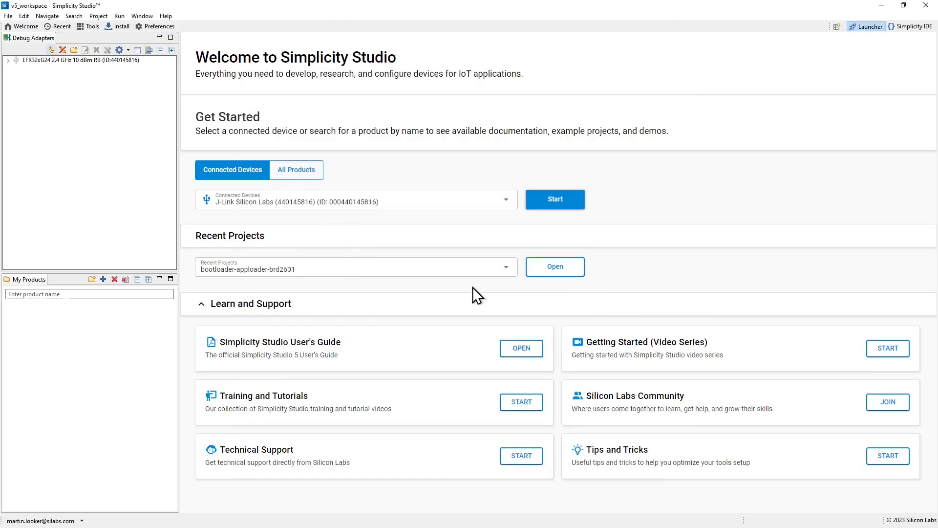
pyautogui.moveTo(111, 206)
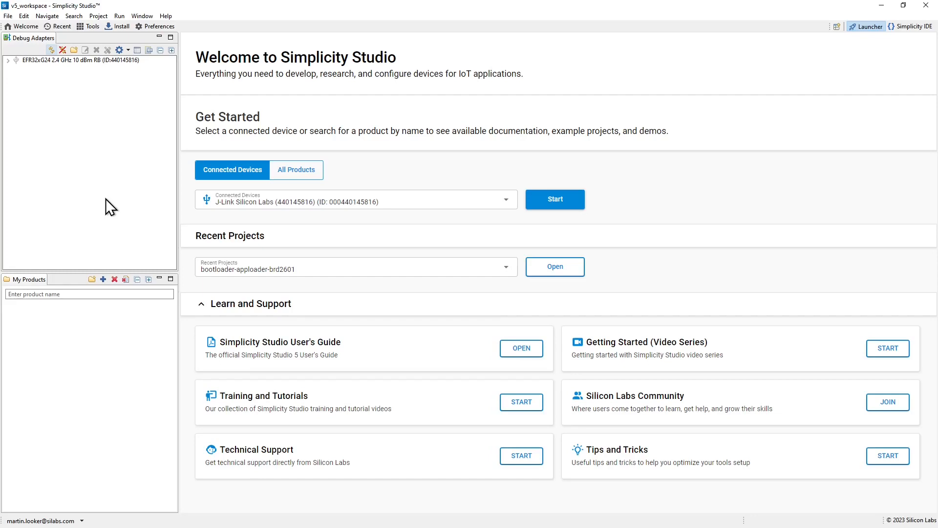
pyautogui.moveTo(113, 90)
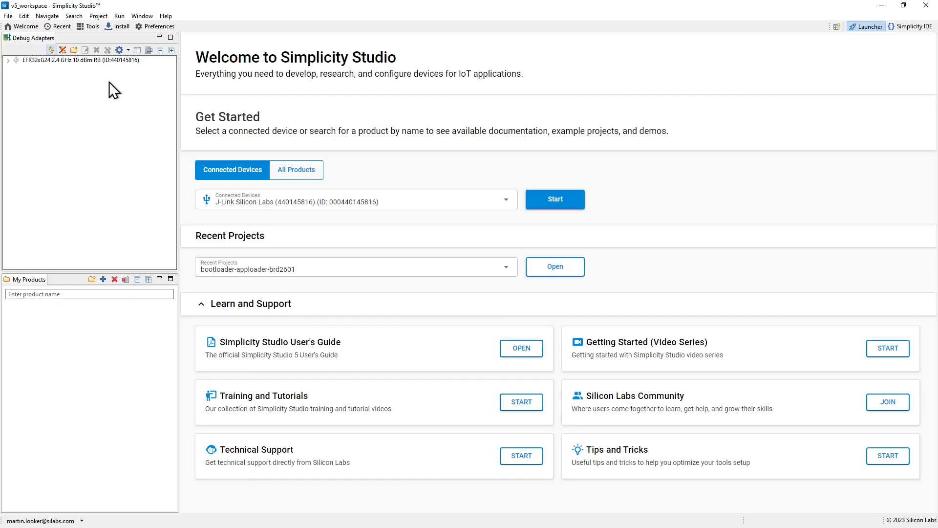
pyautogui.moveTo(122, 26)
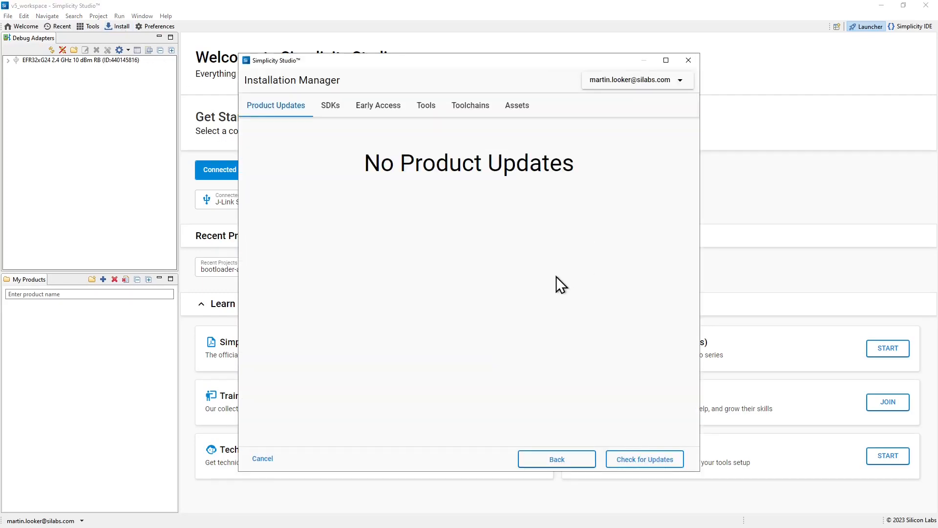
pyautogui.moveTo(330, 109)
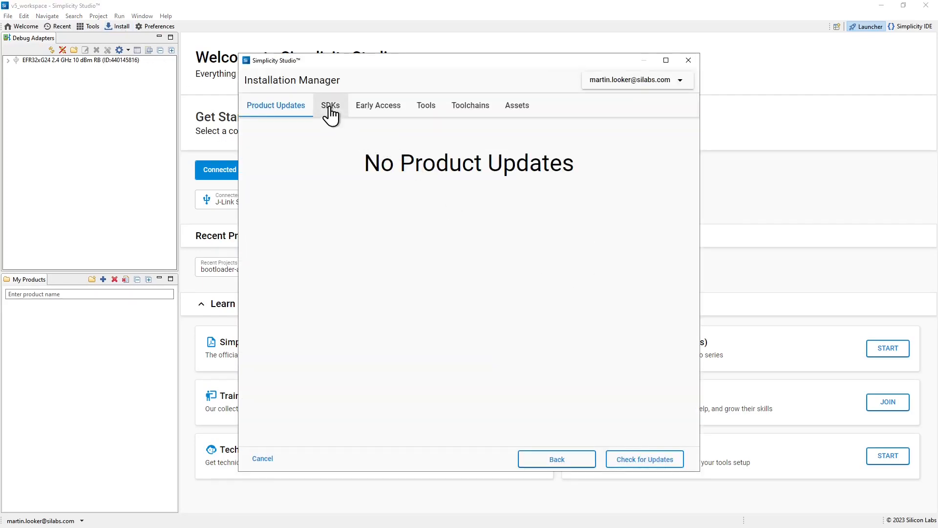
# Step: From the SDKs list, install the Silicon Labs Matter 1.0.5 extension onto Gecko SDK 4.2.3 and dismiss the completion notice
pyautogui.click(331, 106)
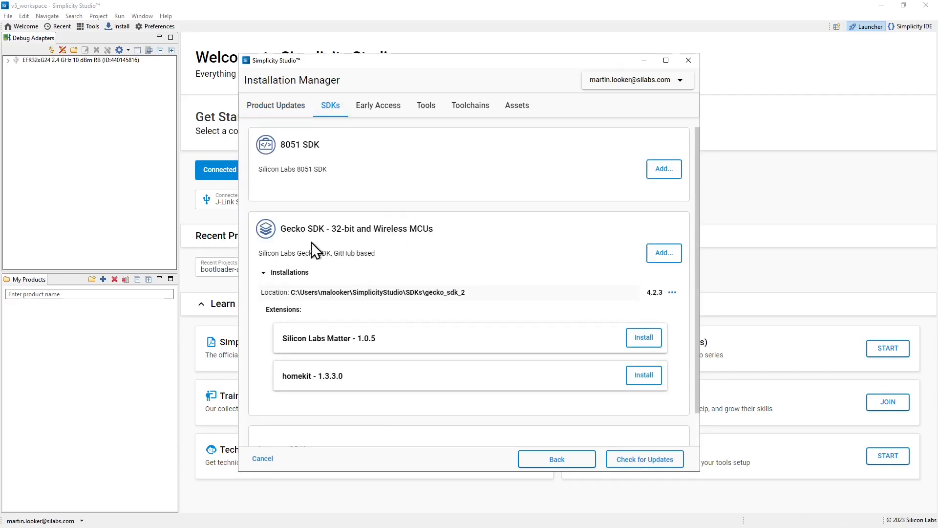
pyautogui.moveTo(363, 227)
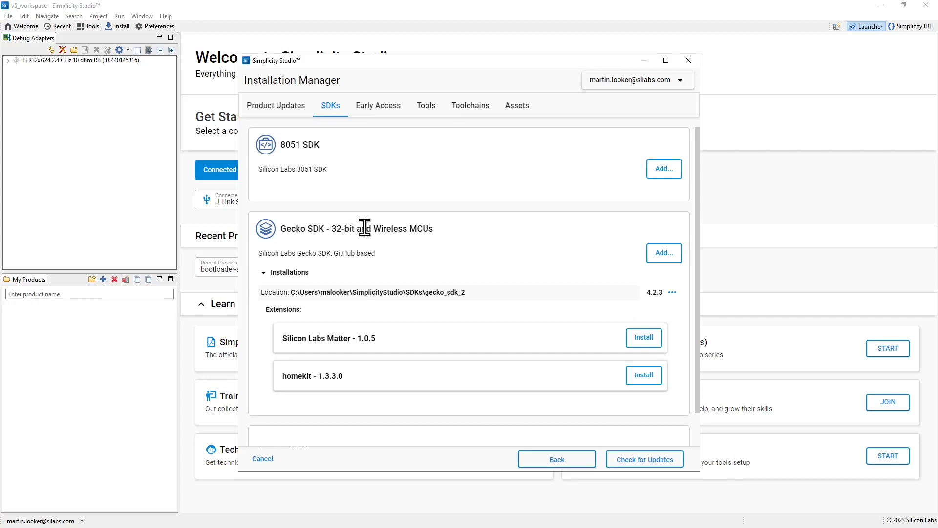
pyautogui.moveTo(517, 285)
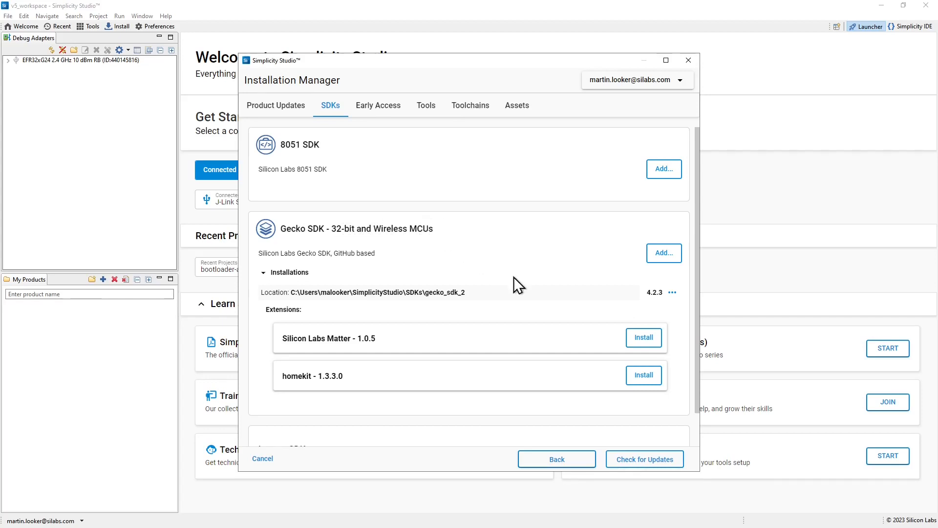
pyautogui.moveTo(644, 338)
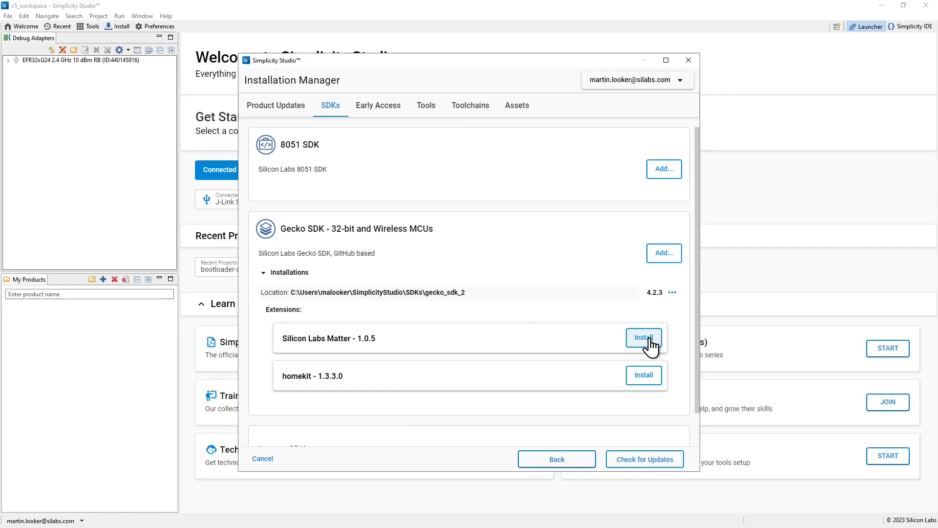
pyautogui.click(643, 337)
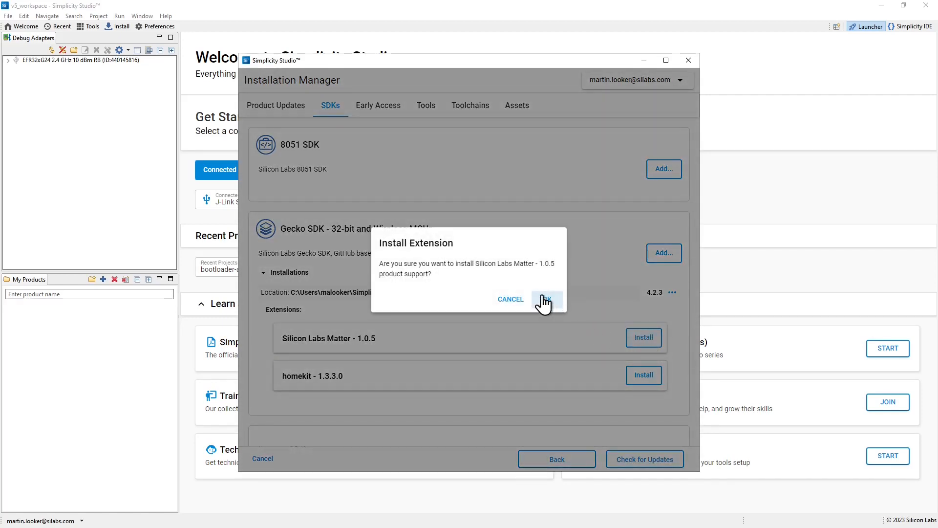
pyautogui.click(546, 299)
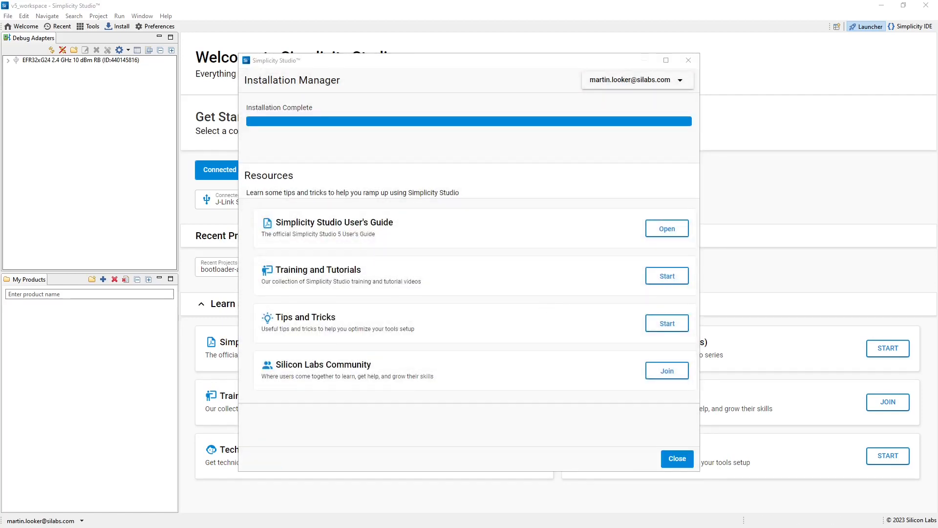
pyautogui.moveTo(484, 388)
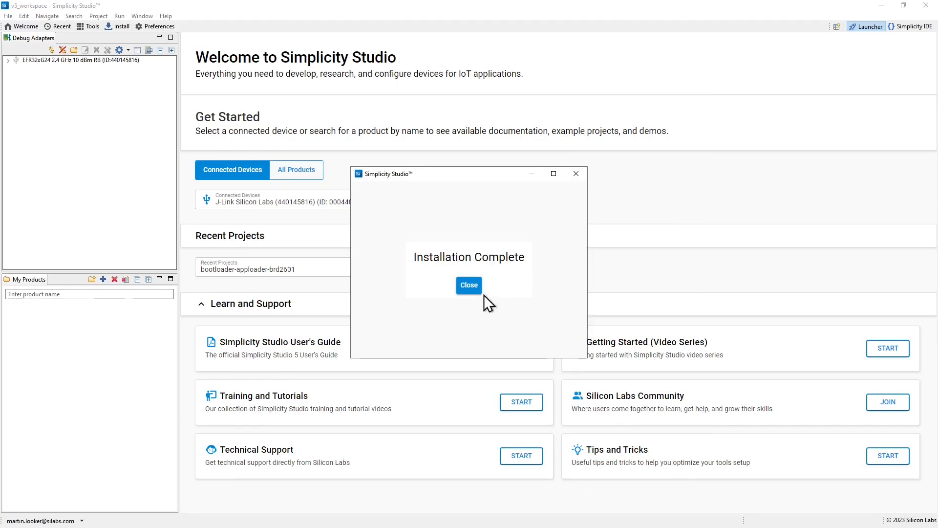
pyautogui.click(468, 285)
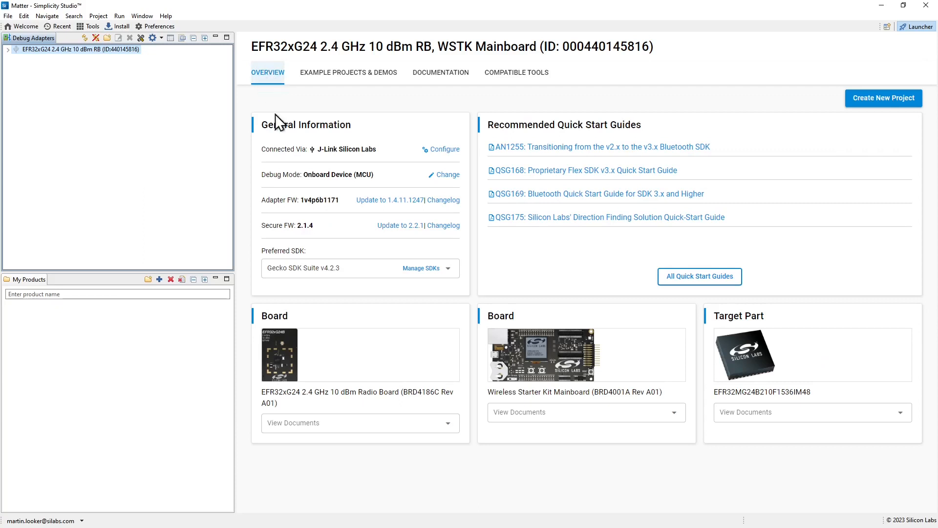
pyautogui.moveTo(349, 381)
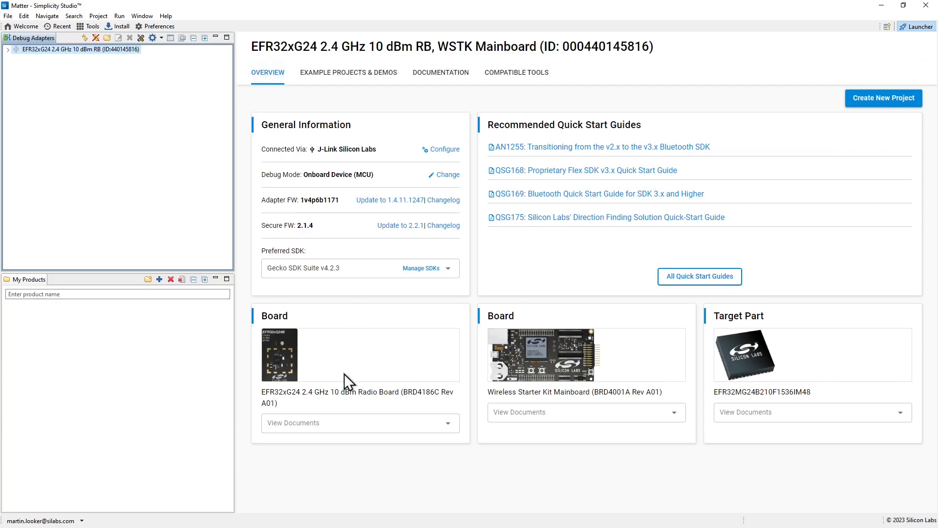
pyautogui.moveTo(338, 426)
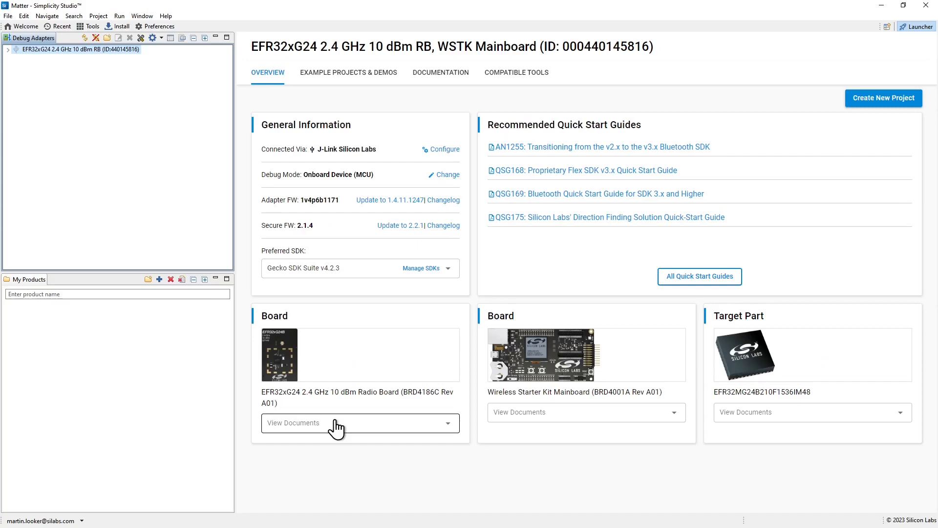
pyautogui.moveTo(464, 182)
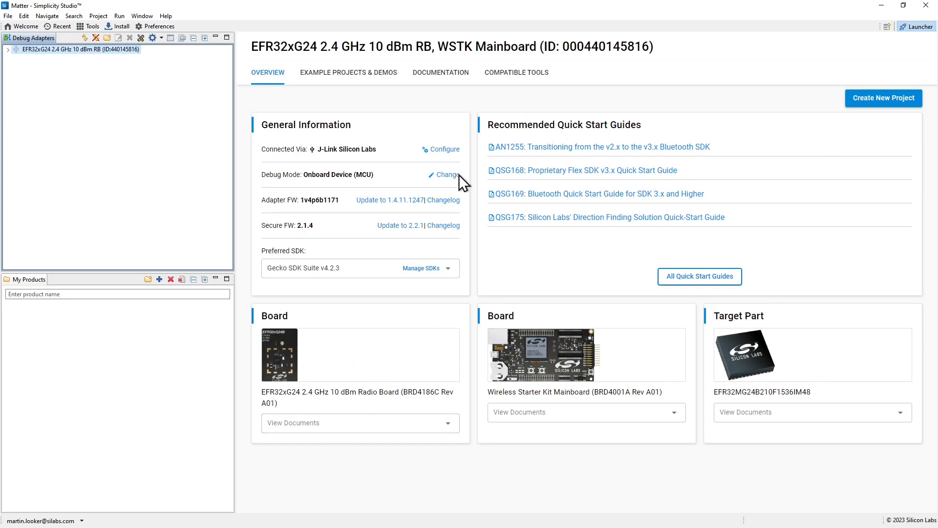
# Step: Browse the board's Documentation and Compatible Tools pages, then show Example Projects & Demos
pyautogui.click(441, 72)
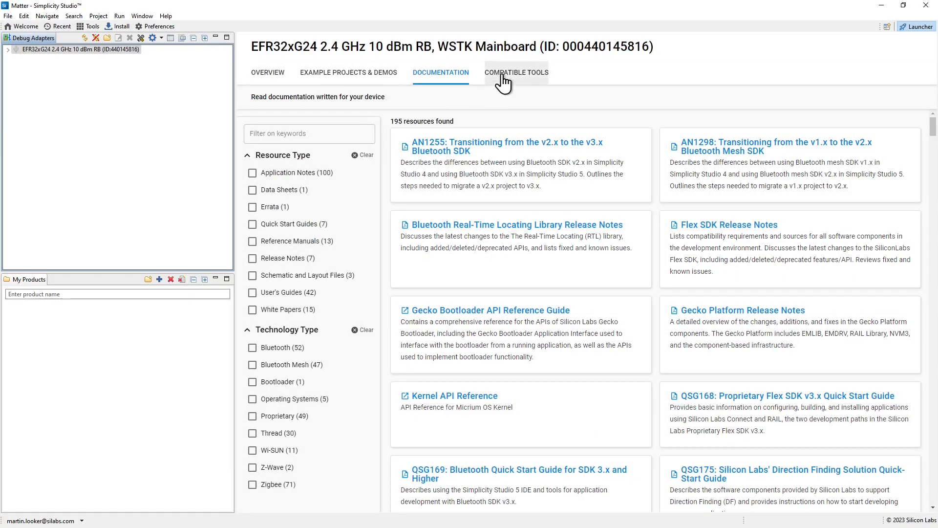
pyautogui.click(516, 73)
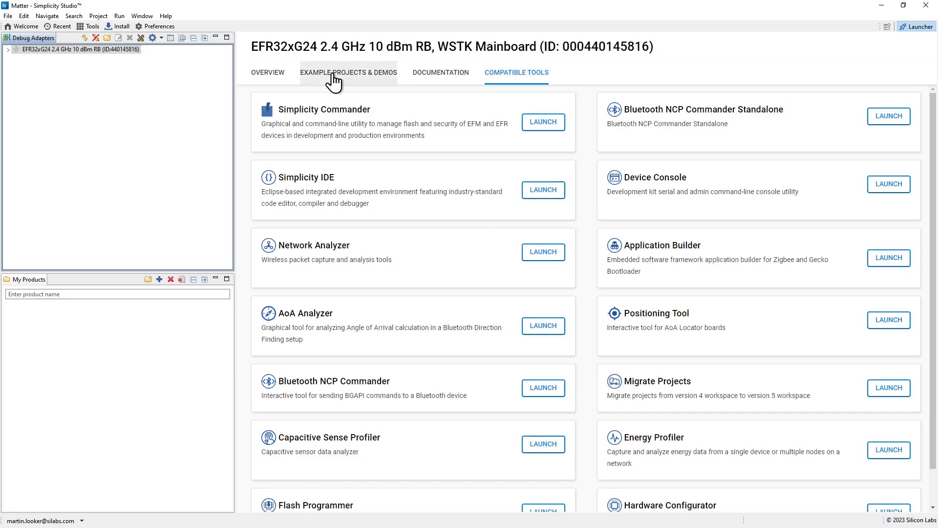
pyautogui.click(348, 72)
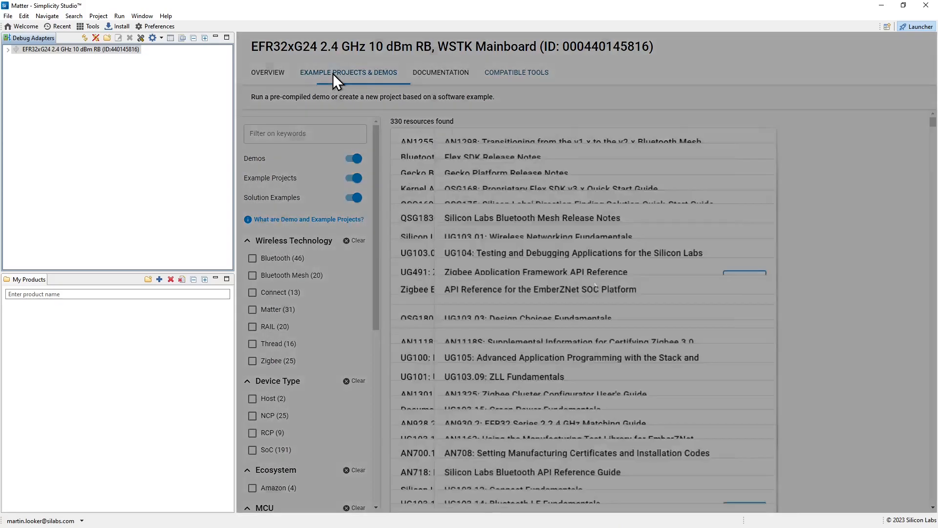
# Step: Filter the board's example projects by the keyword '1mb', leaving 5 bootloader internal-storage samples
pyautogui.click(349, 72)
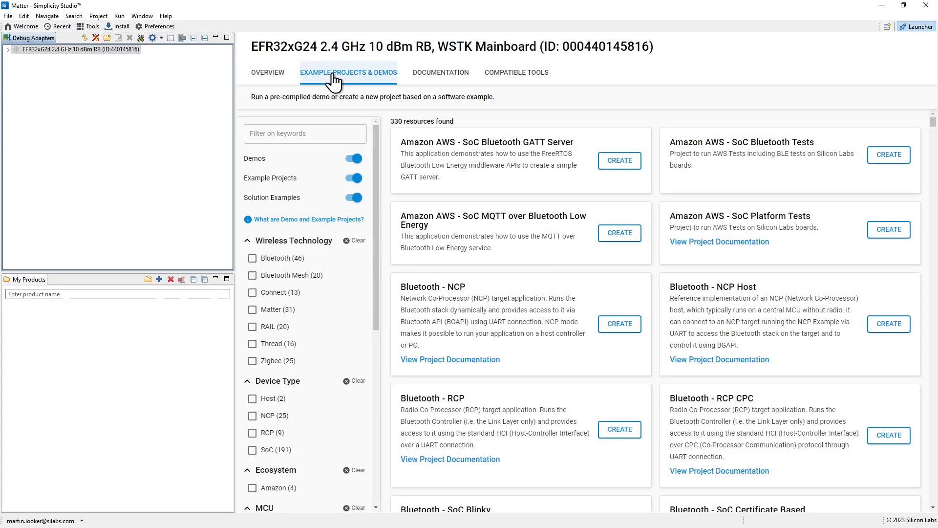
pyautogui.moveTo(456, 357)
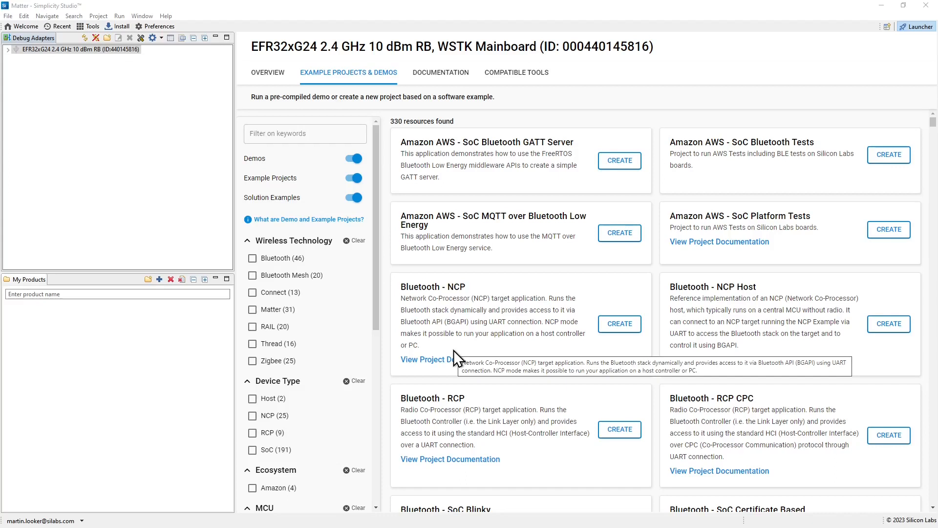
pyautogui.moveTo(335, 282)
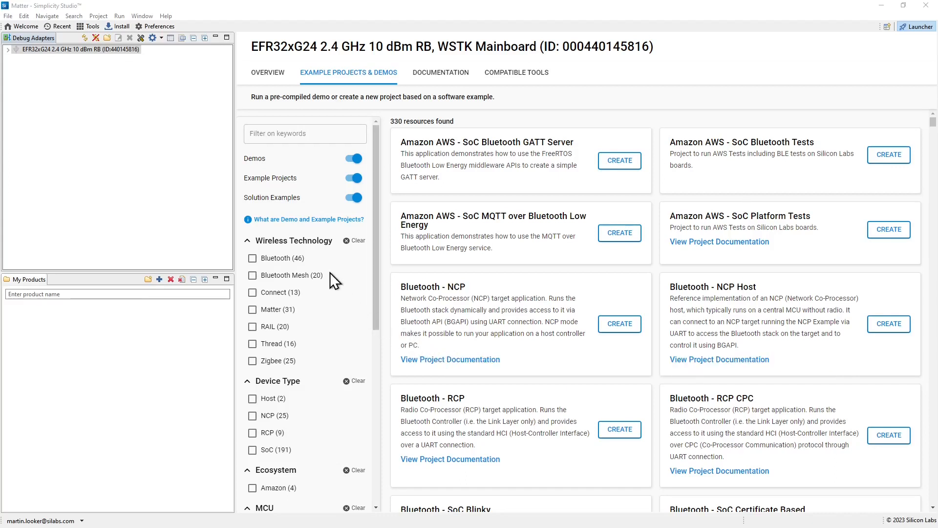
pyautogui.click(304, 133)
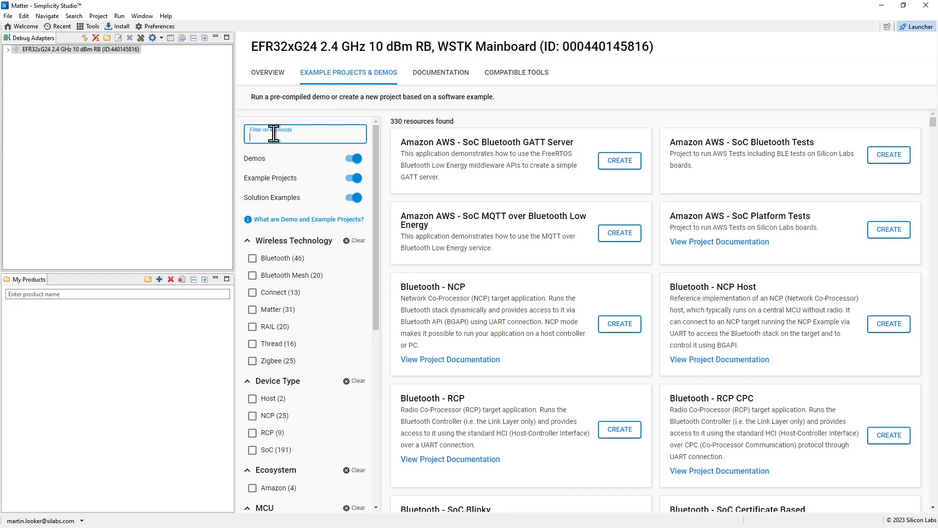
pyautogui.write('1mb')
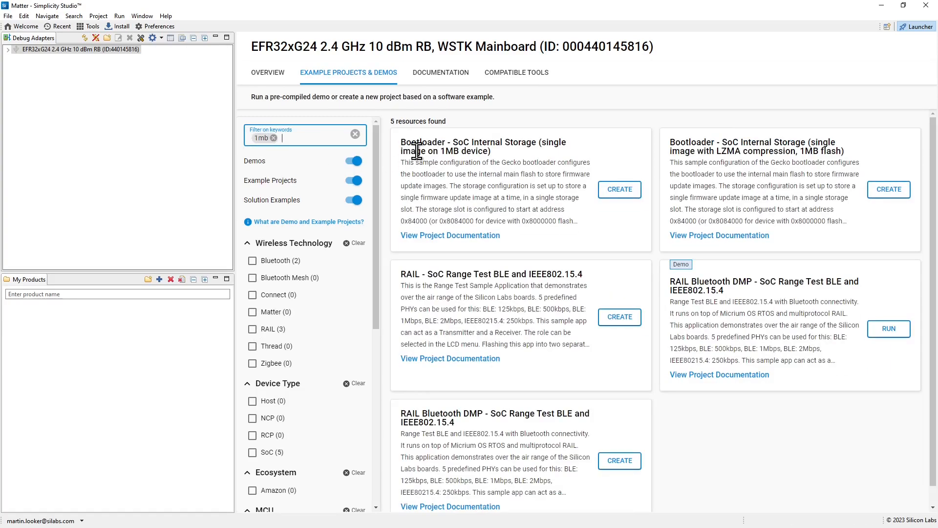
pyautogui.moveTo(525, 144)
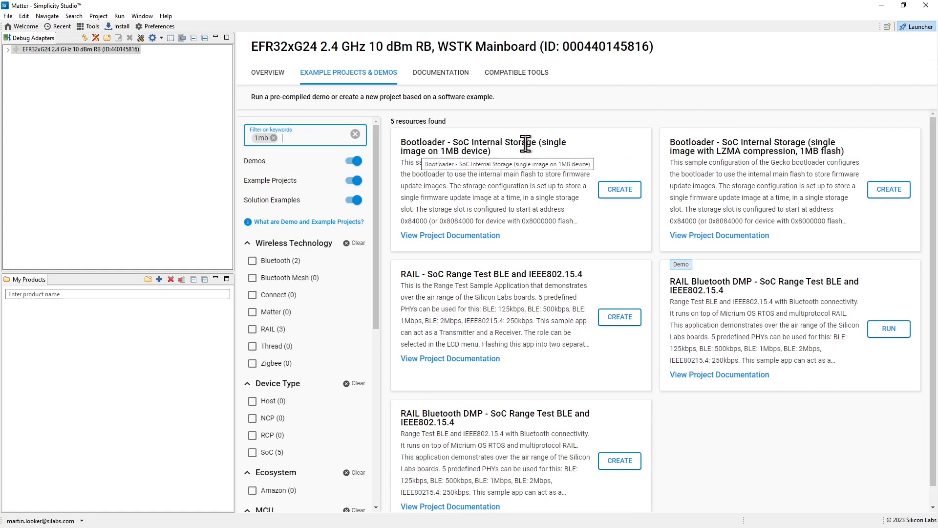
pyautogui.moveTo(484, 149)
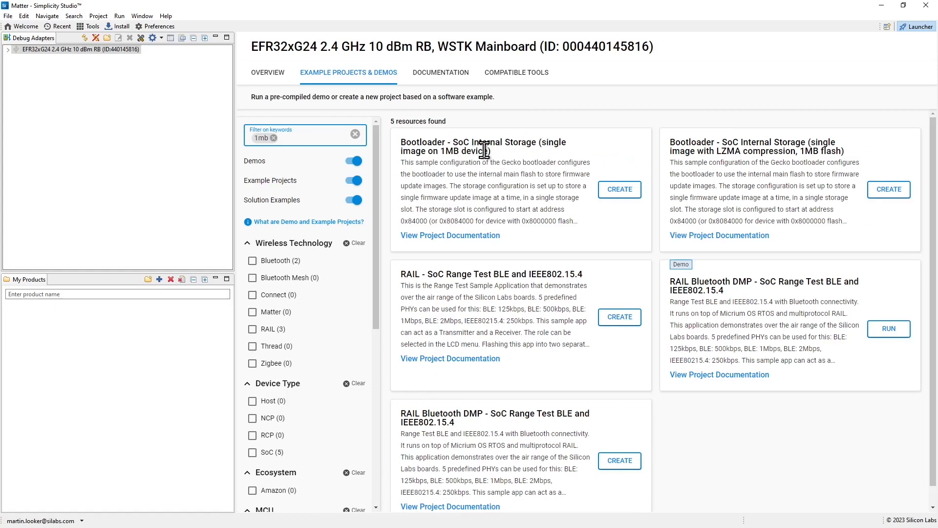
pyautogui.moveTo(479, 198)
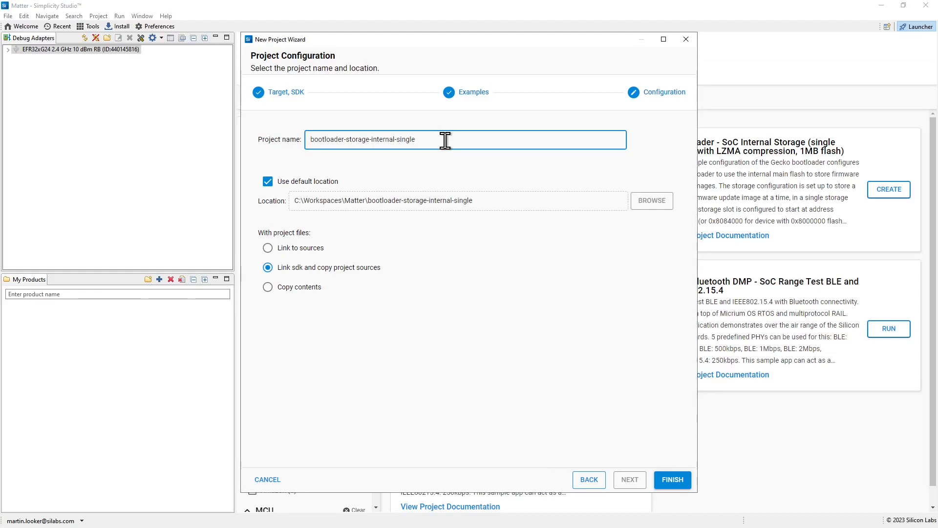
# Step: Name the new single-image 1MB internal storage bootloader project bootloader-storage-internal-single-brd4186c
pyautogui.write('-brd4186c')
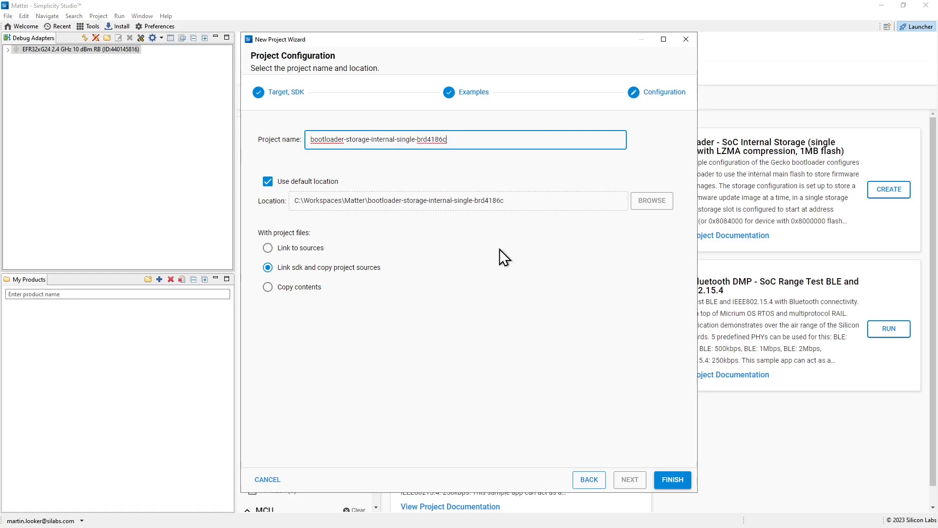
pyautogui.moveTo(672, 479)
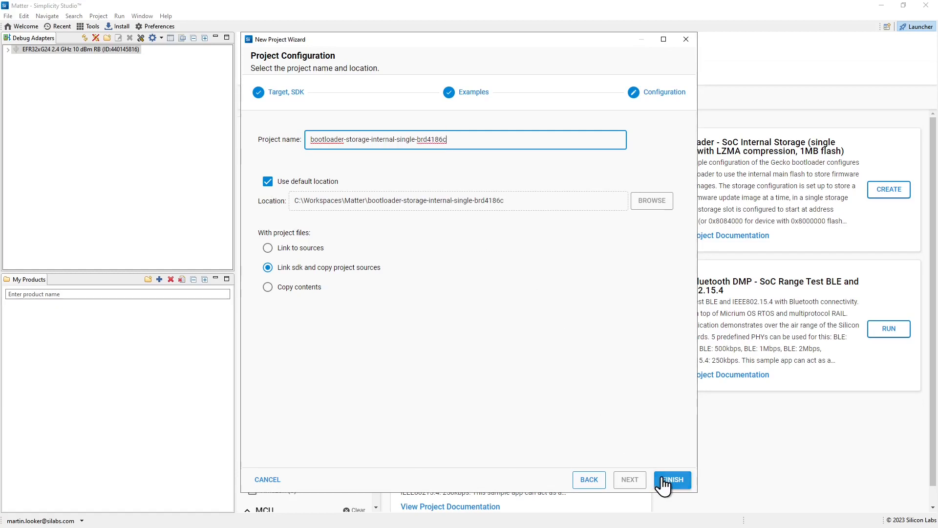
# Step: Finish creating the bootloader project and show its .slcp configuration overview
pyautogui.click(672, 480)
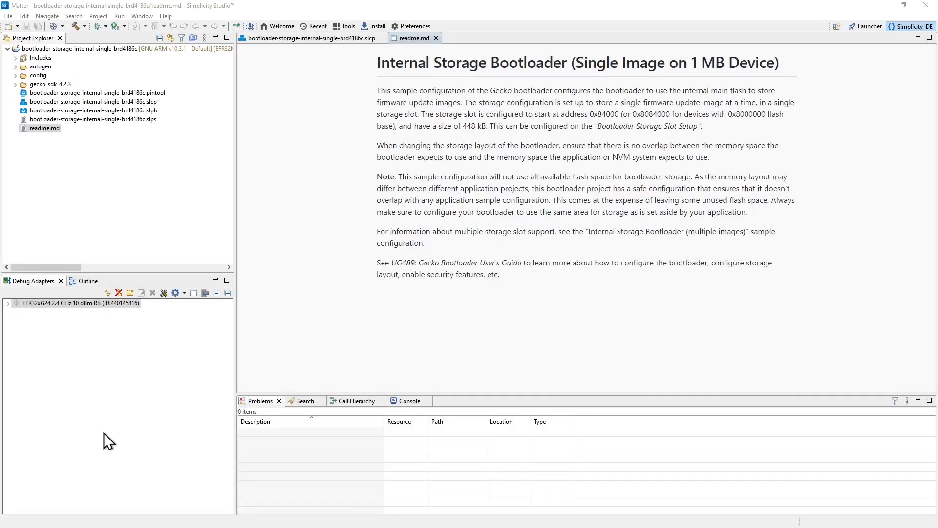
pyautogui.moveTo(455, 302)
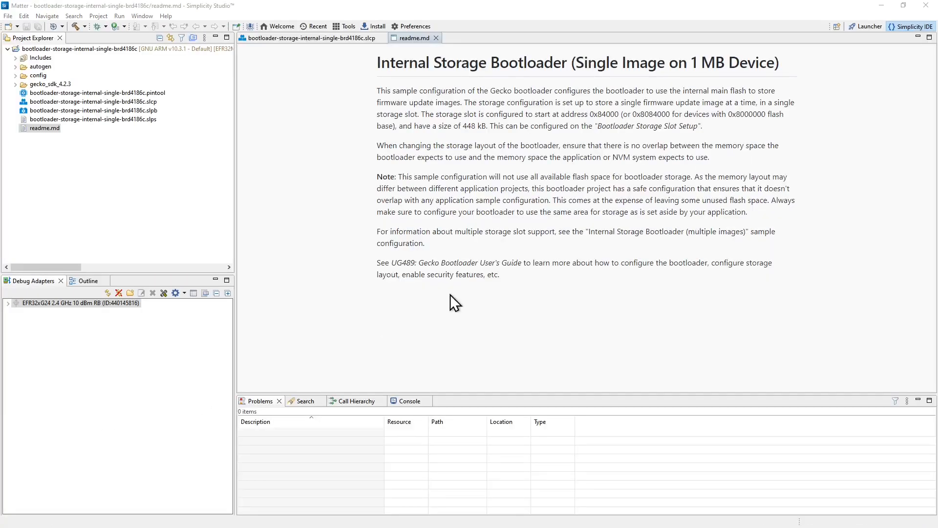
pyautogui.moveTo(917, 37)
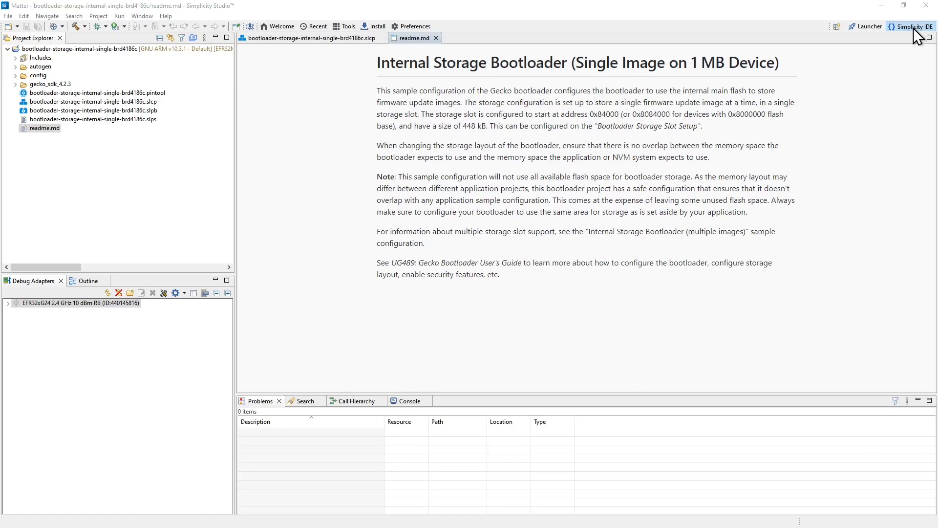
pyautogui.moveTo(473, 108)
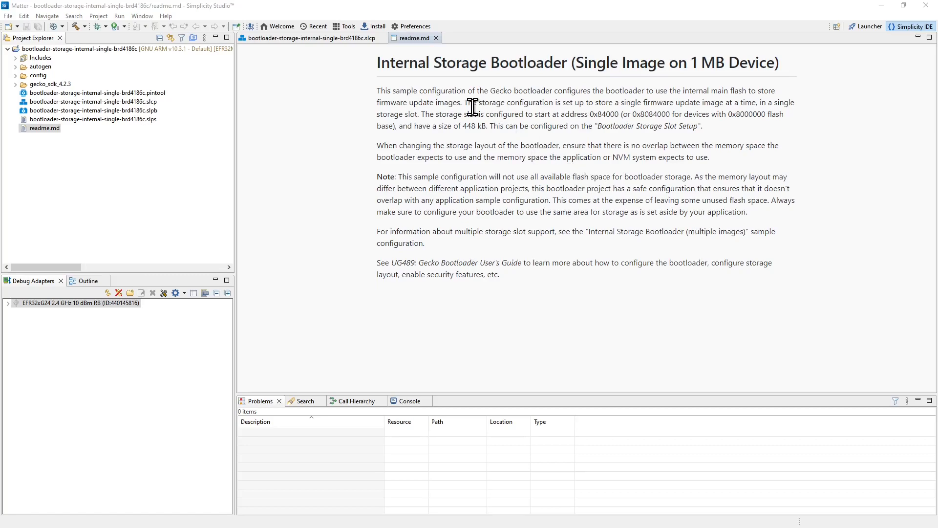
pyautogui.moveTo(413, 38)
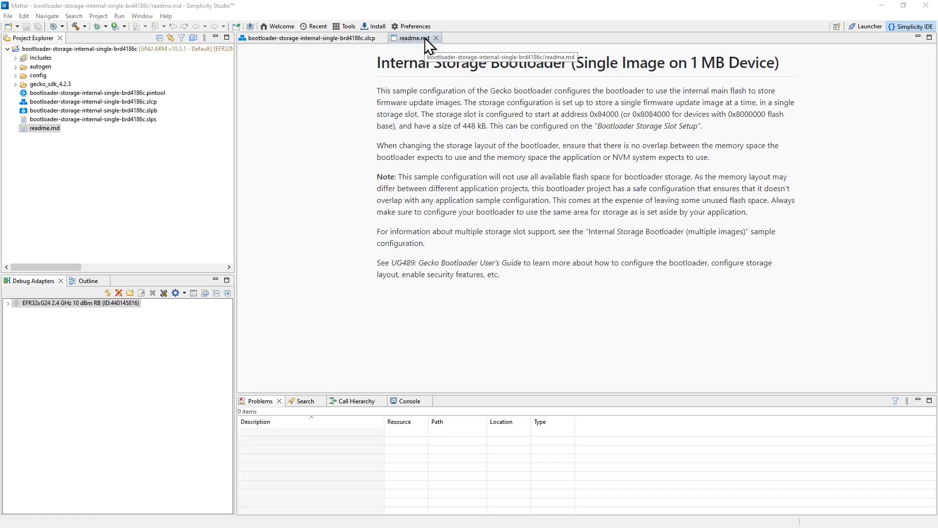
pyautogui.click(307, 38)
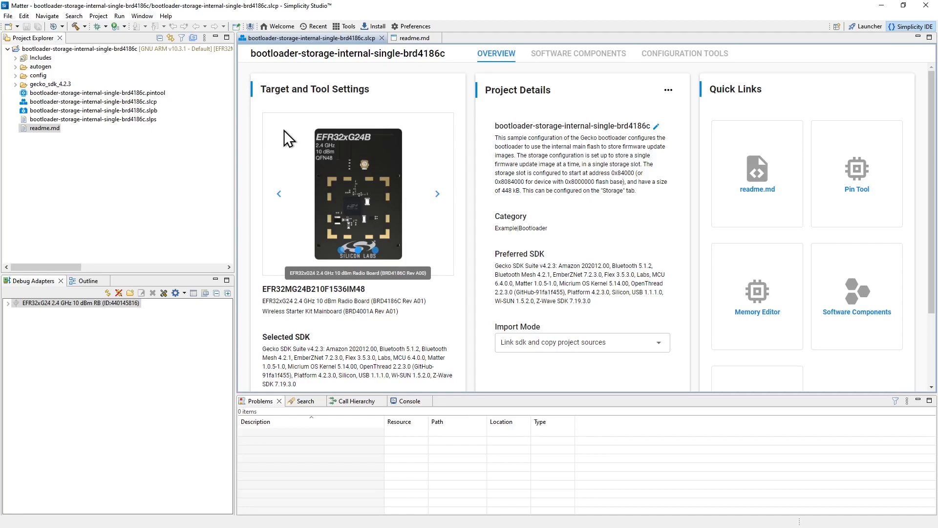
pyautogui.moveTo(107, 245)
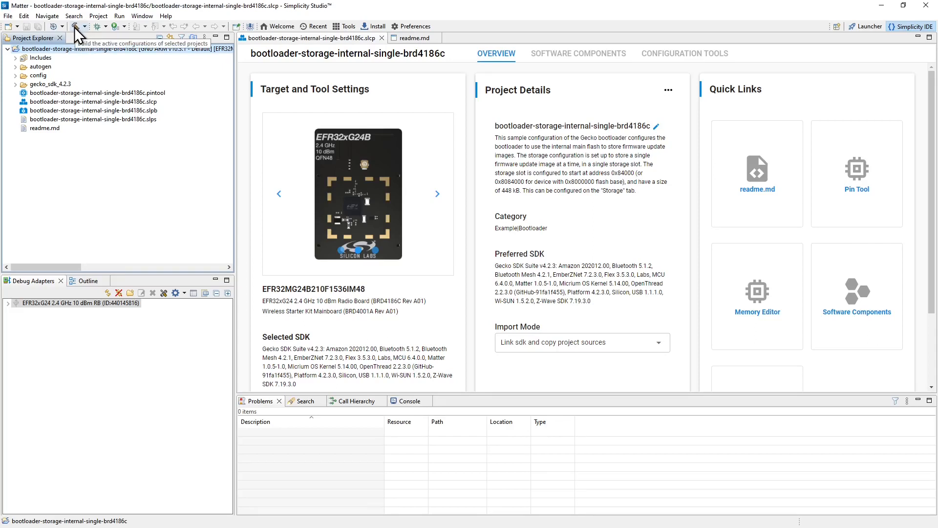
# Step: Build the bootloader-storage-internal-single-brd4186c project
pyautogui.click(74, 27)
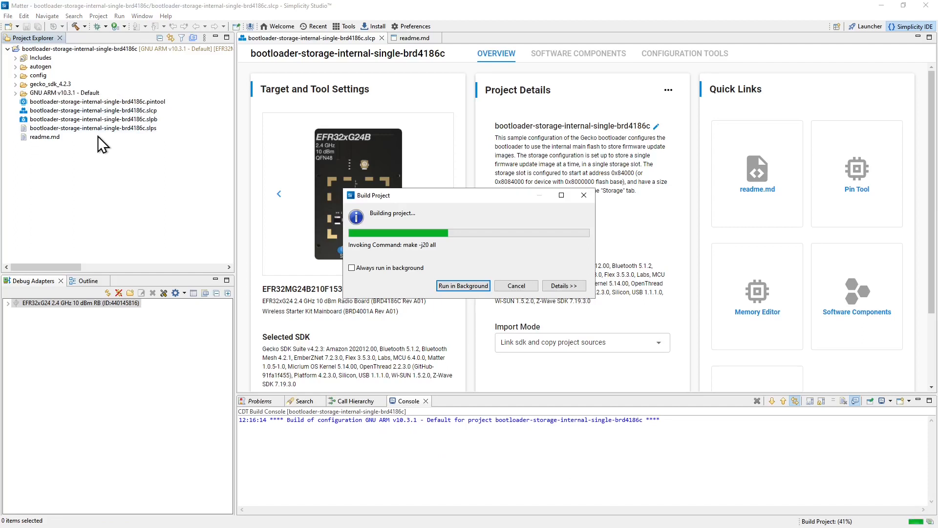
pyautogui.moveTo(334, 451)
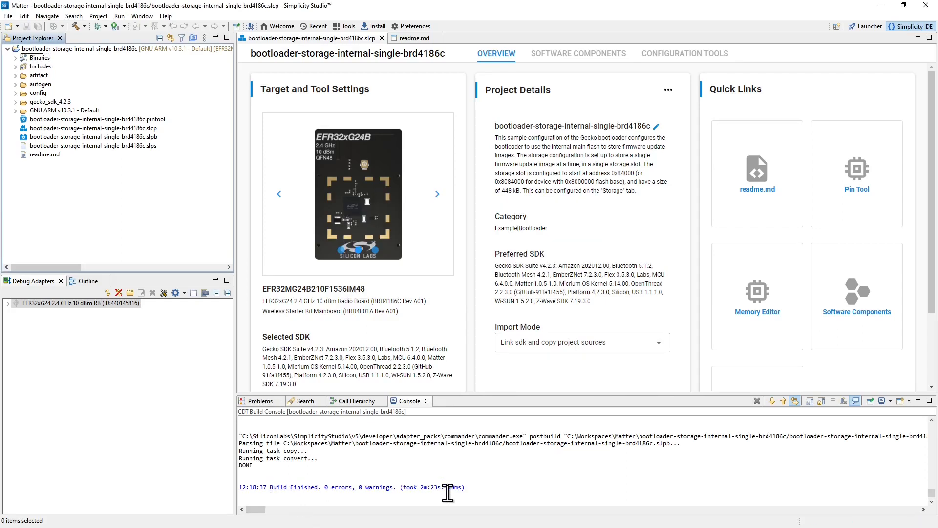
pyautogui.moveTo(169, 255)
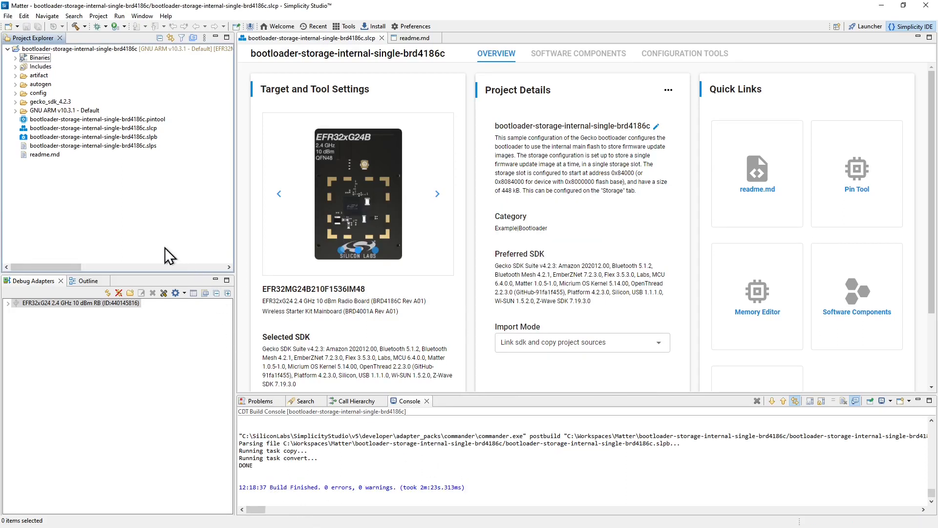
pyautogui.moveTo(17, 67)
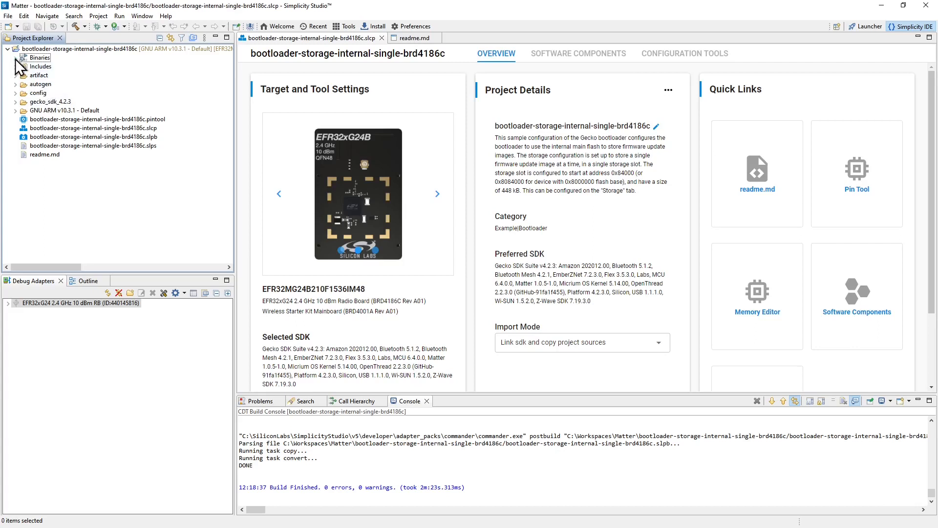
# Step: Expand Binaries and bring up the actions for bootloader-storage-internal-single-brd4186c.s37
pyautogui.click(15, 58)
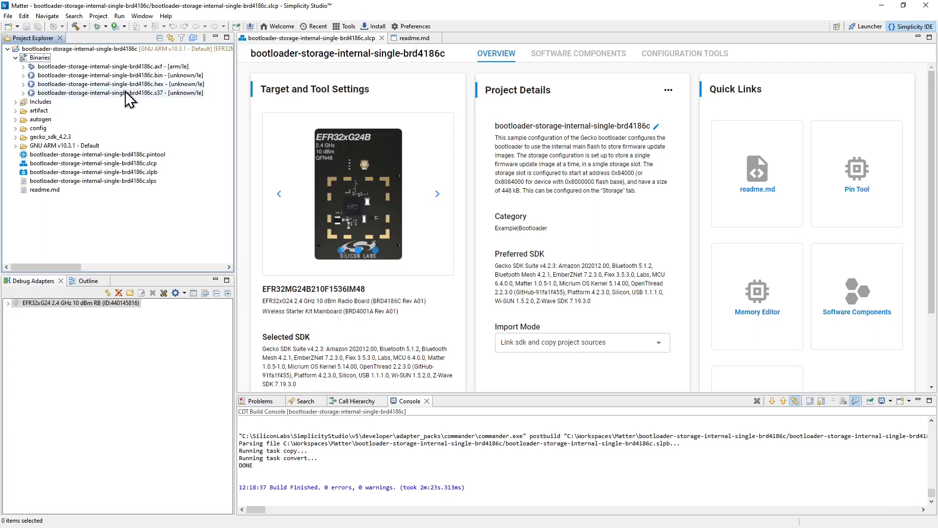
pyautogui.click(120, 93)
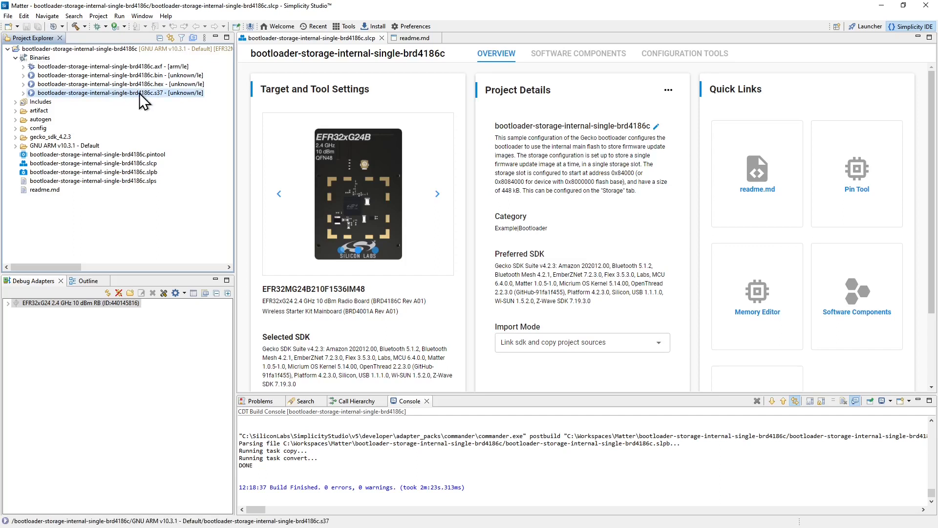
pyautogui.moveTo(162, 101)
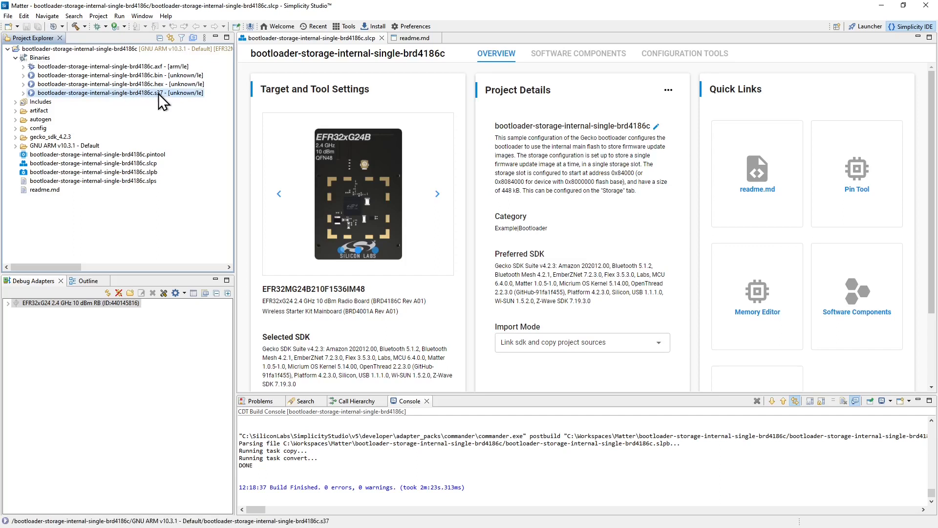
pyautogui.rightClick(101, 93)
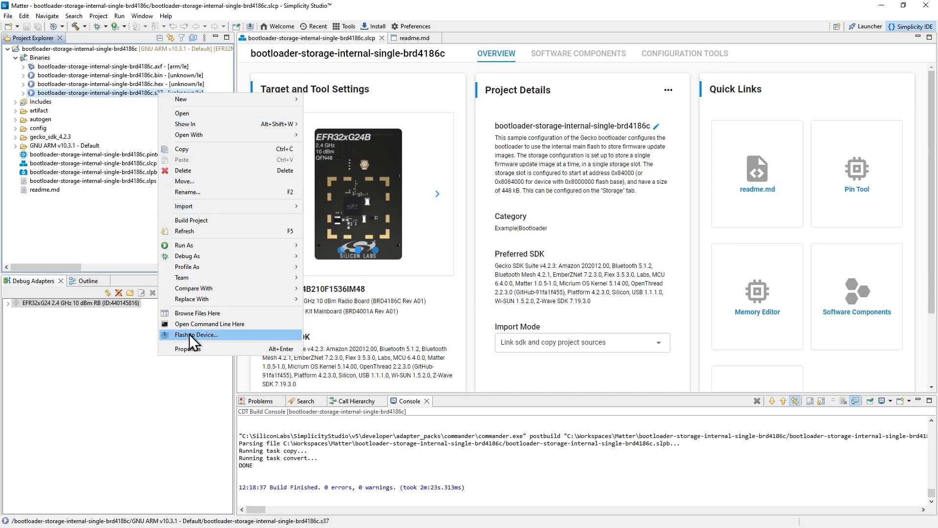
# Step: Flash to Device: erase the EFR32xG24 flash, program the bootloader .s37 image, and close the Flash Programmer
pyautogui.click(198, 334)
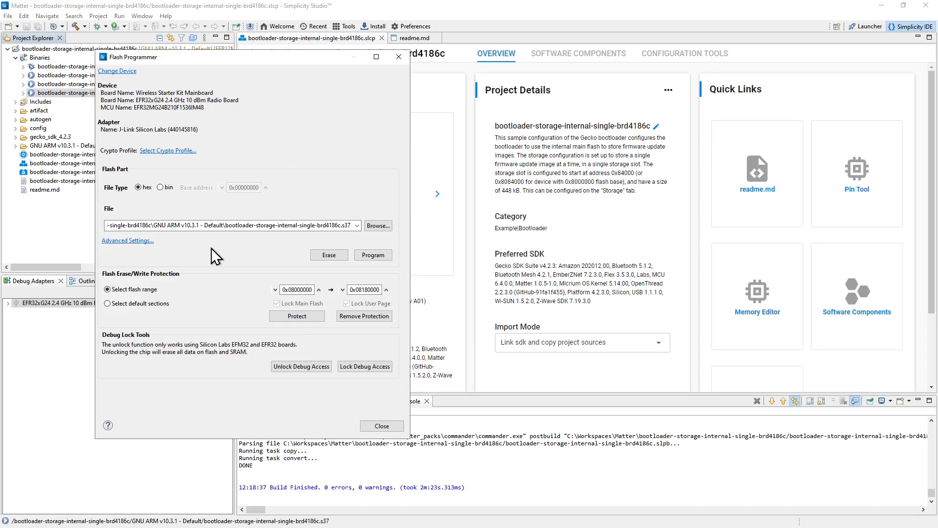
pyautogui.moveTo(216, 246)
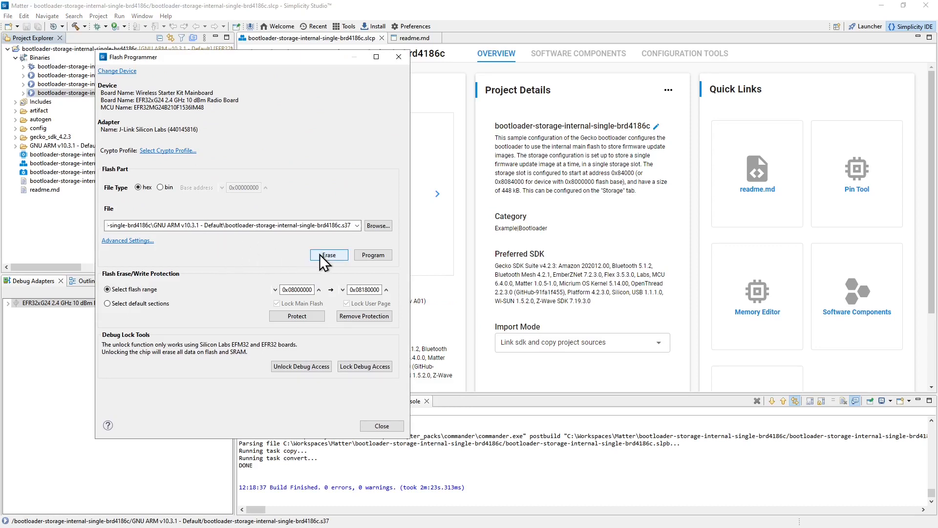
pyautogui.click(328, 254)
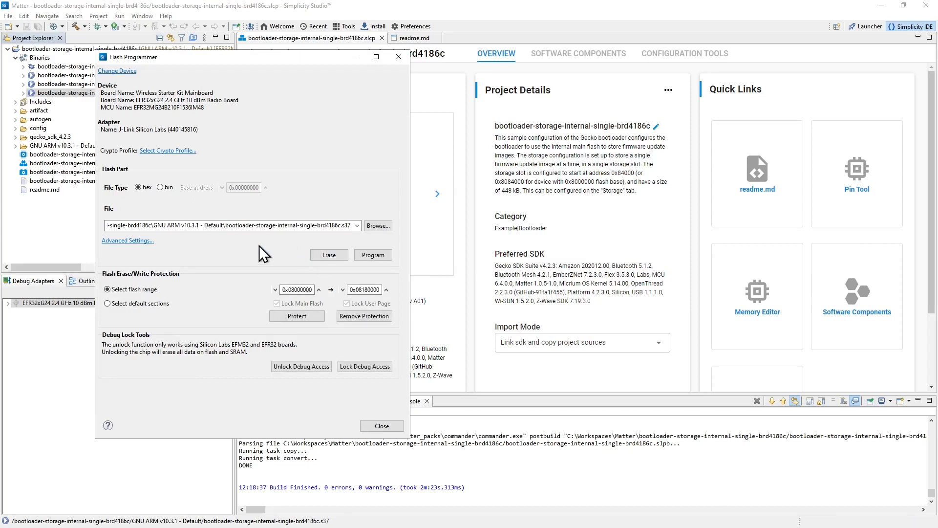
pyautogui.moveTo(217, 224)
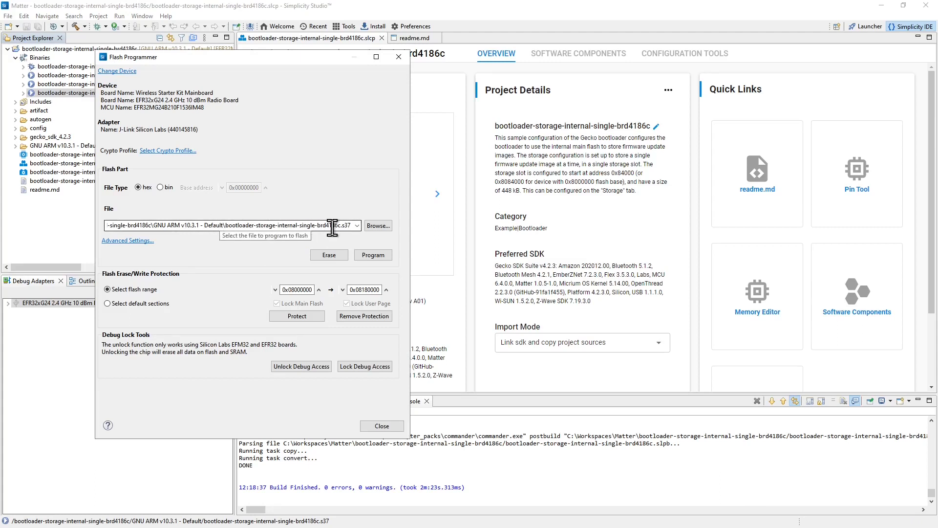
pyautogui.moveTo(199, 103)
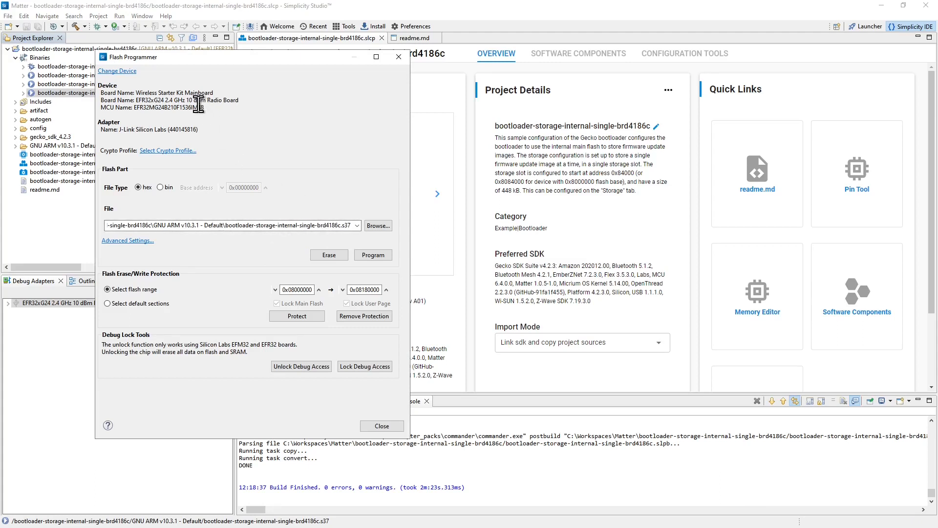
pyautogui.moveTo(190, 135)
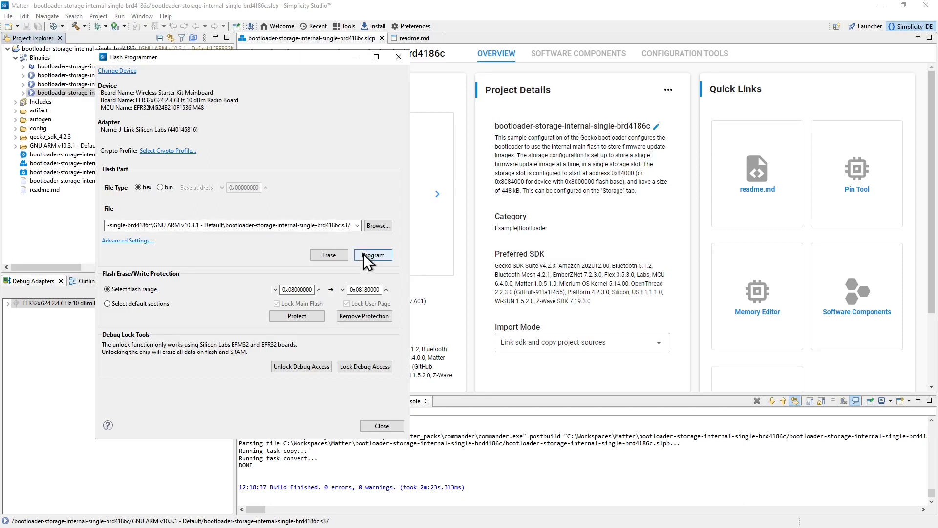
pyautogui.click(372, 256)
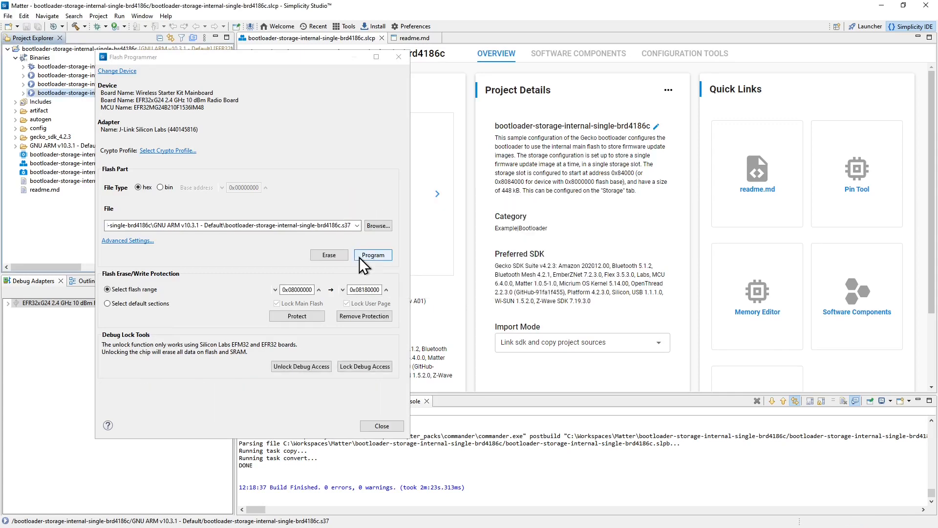
pyautogui.moveTo(371, 392)
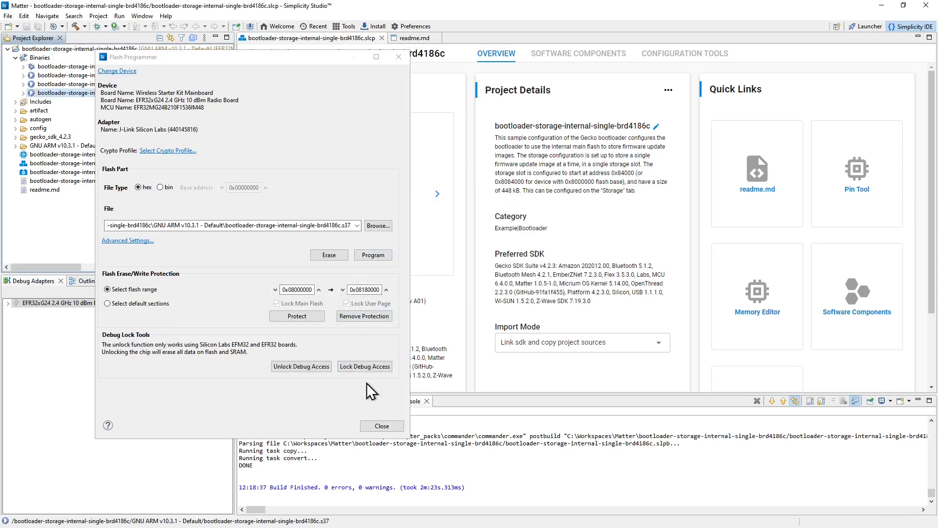
pyautogui.click(381, 426)
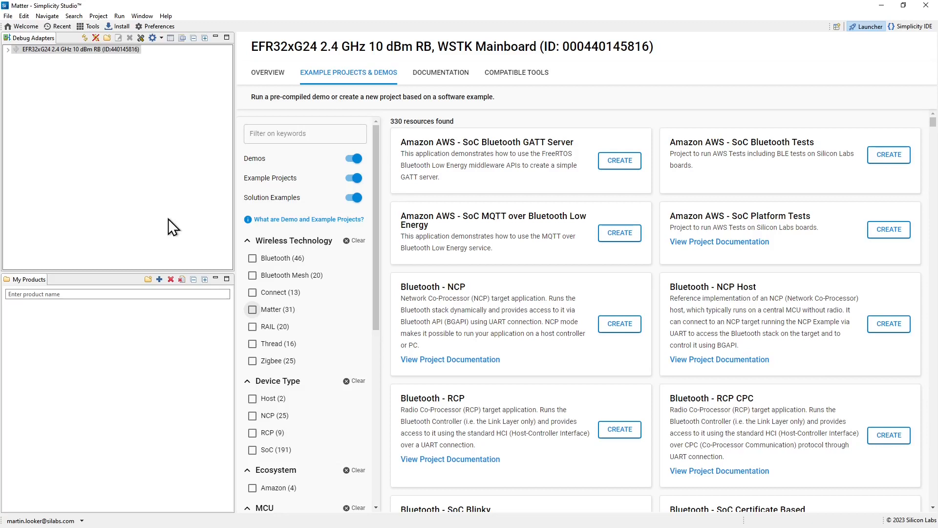
pyautogui.moveTo(852, 37)
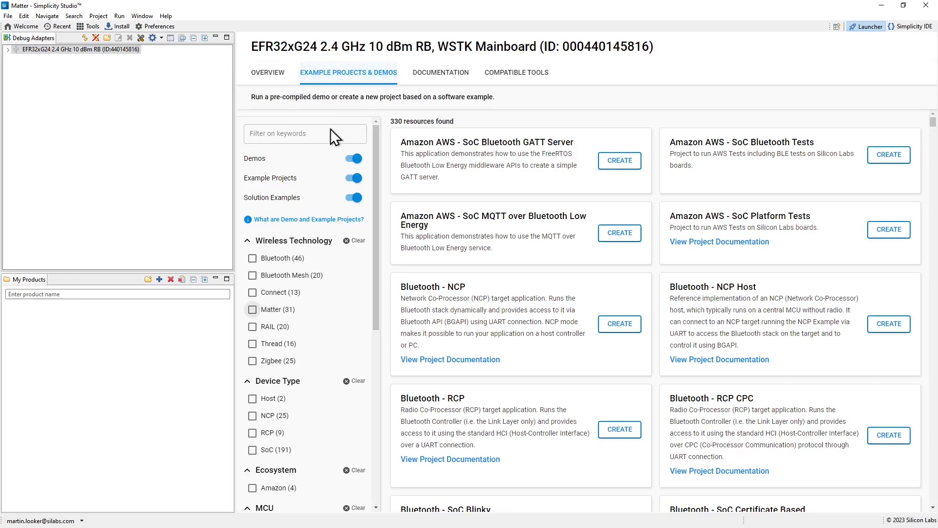
# Step: Tick Matter under Wireless Technology and filter examples by 'light', leaving 12 lighting resources
pyautogui.click(252, 309)
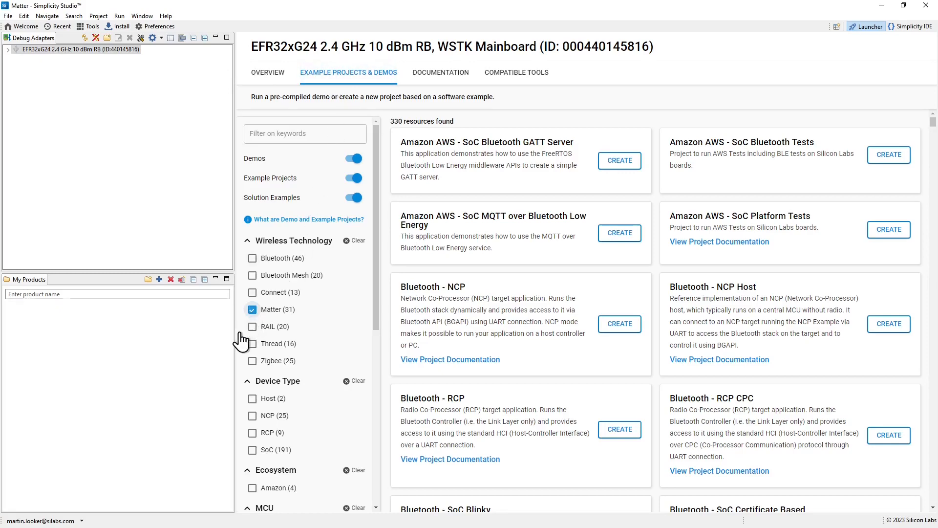
pyautogui.click(251, 309)
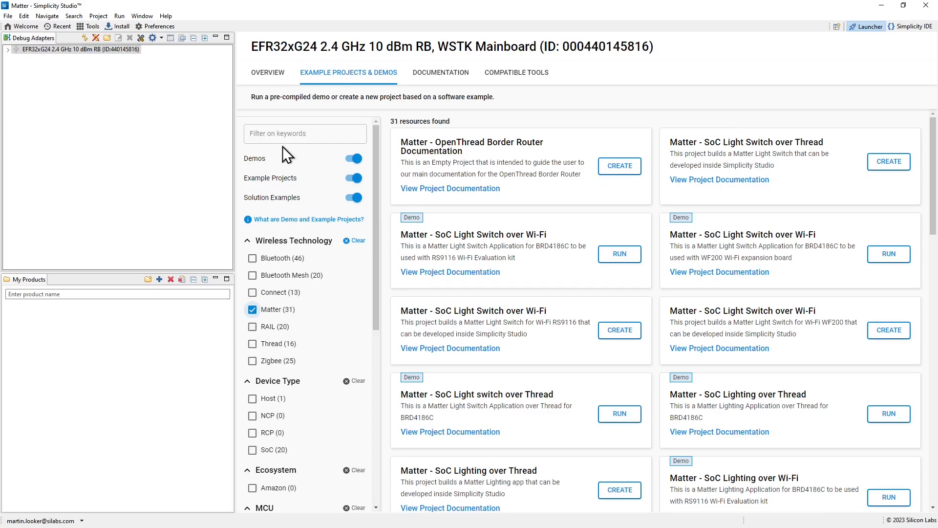
pyautogui.write('light')
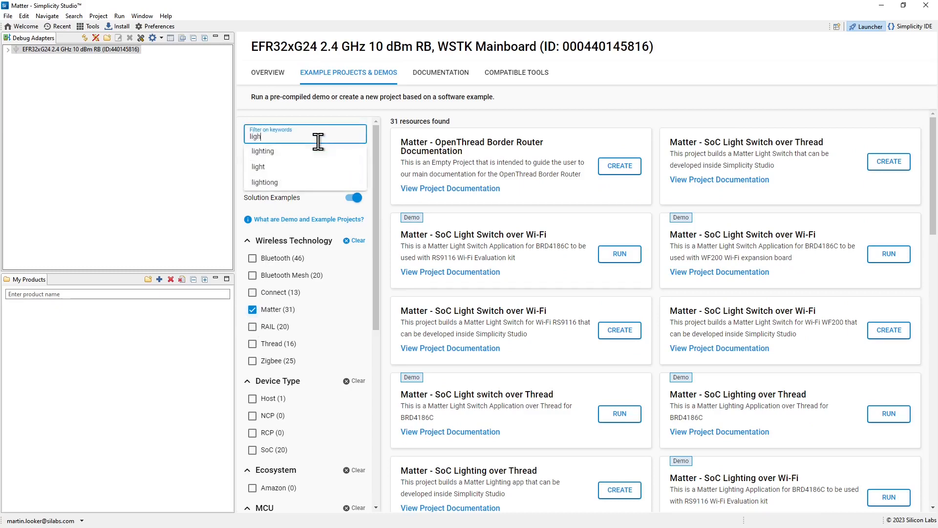
pyautogui.click(258, 167)
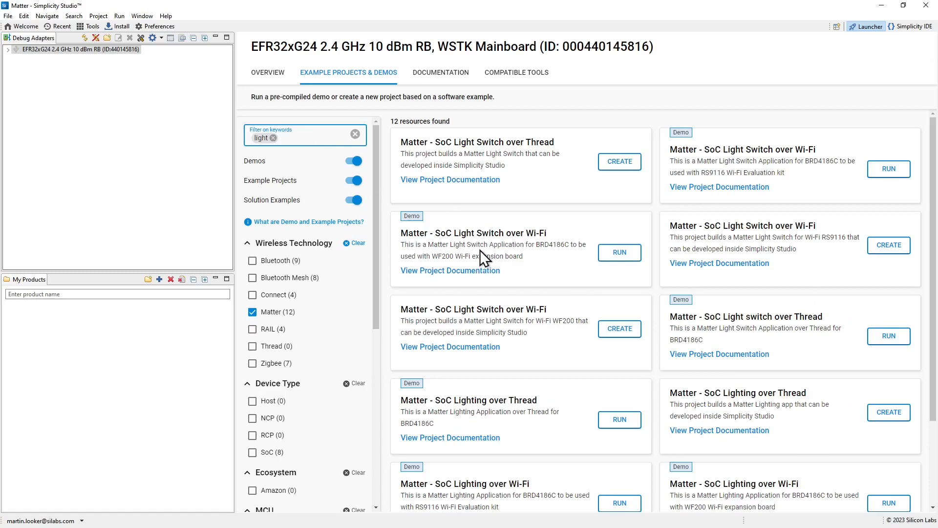
pyautogui.moveTo(424, 410)
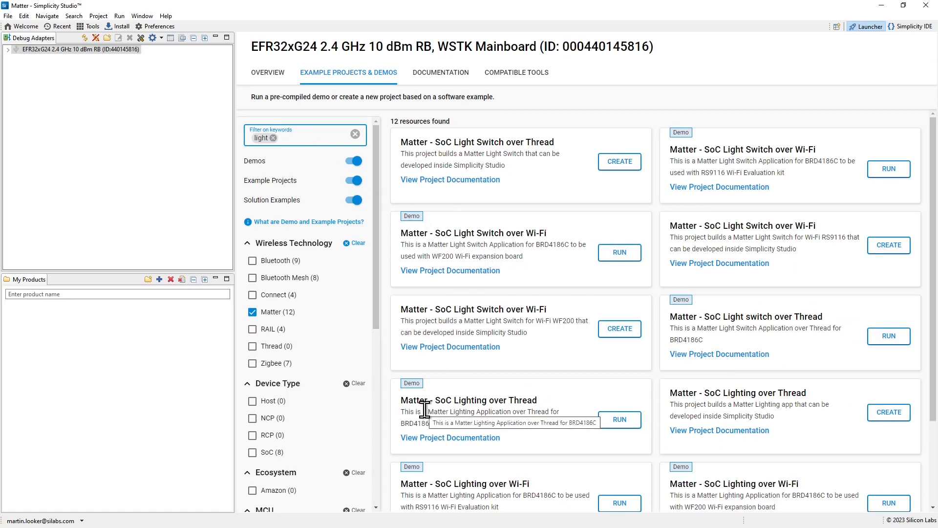
pyautogui.moveTo(476, 415)
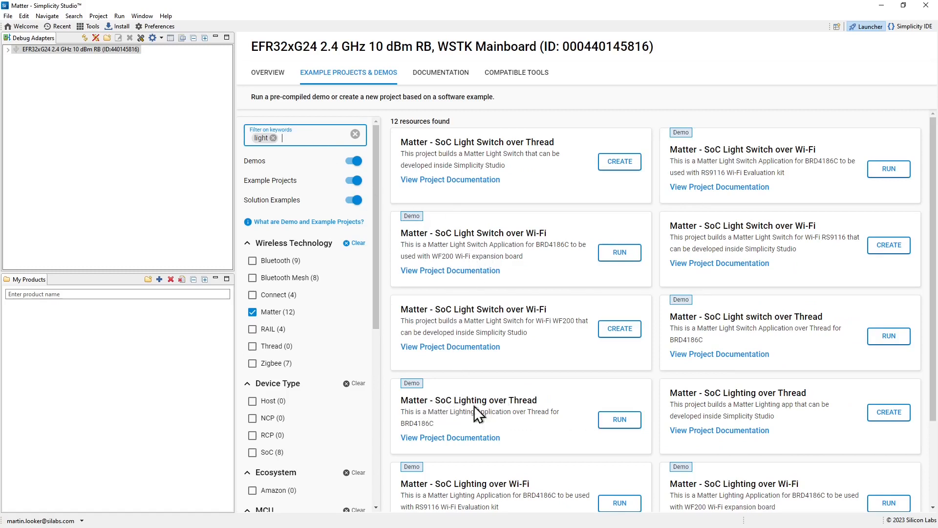
pyautogui.moveTo(419, 383)
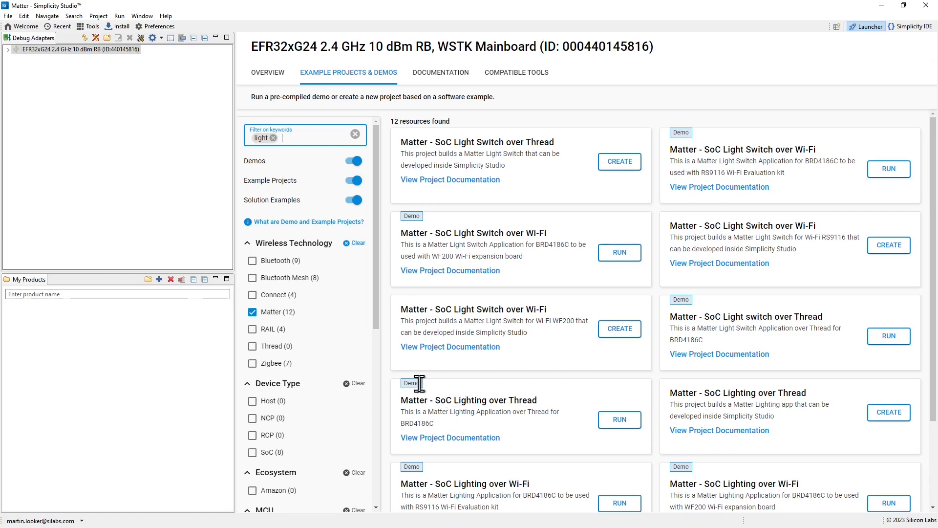
pyautogui.moveTo(589, 419)
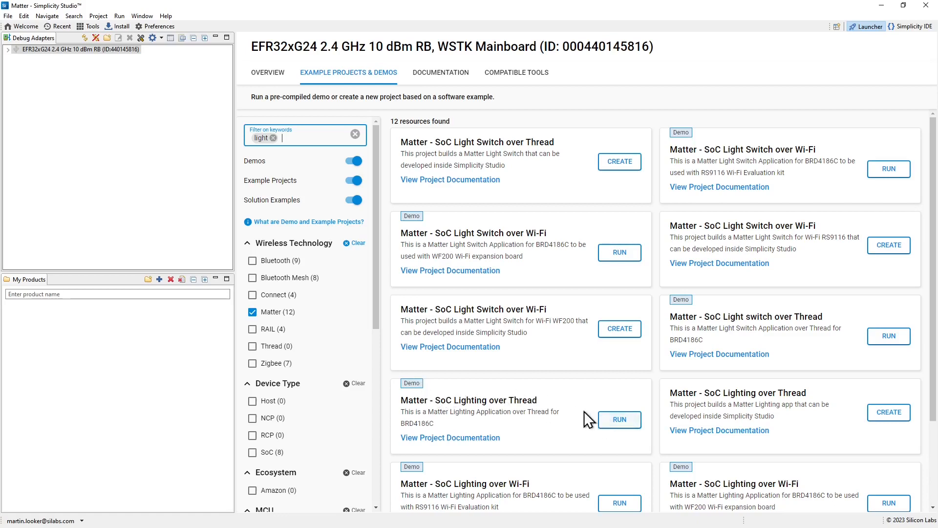
pyautogui.moveTo(543, 405)
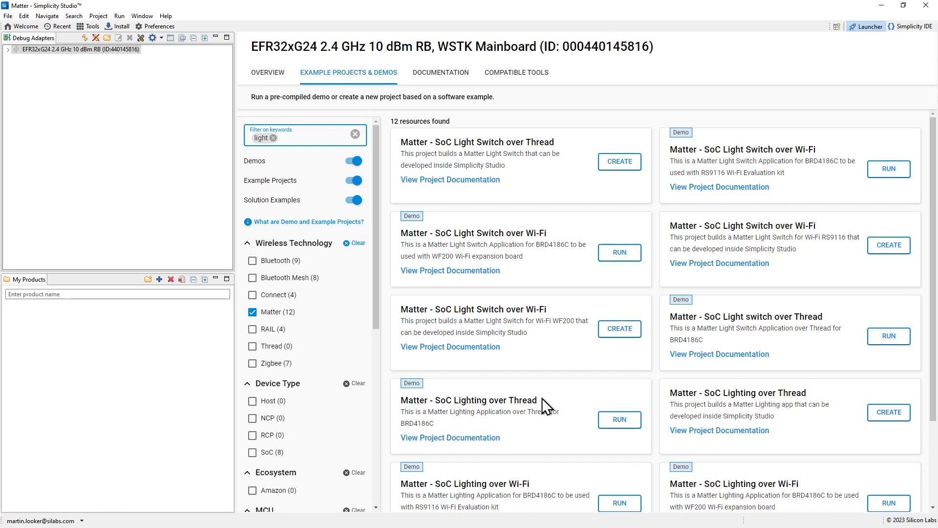
pyautogui.moveTo(742, 417)
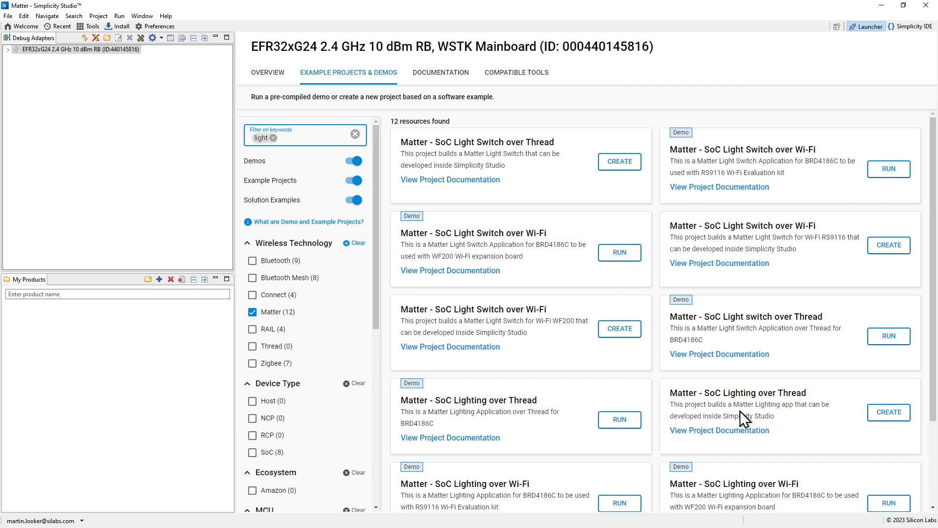
pyautogui.moveTo(679, 395)
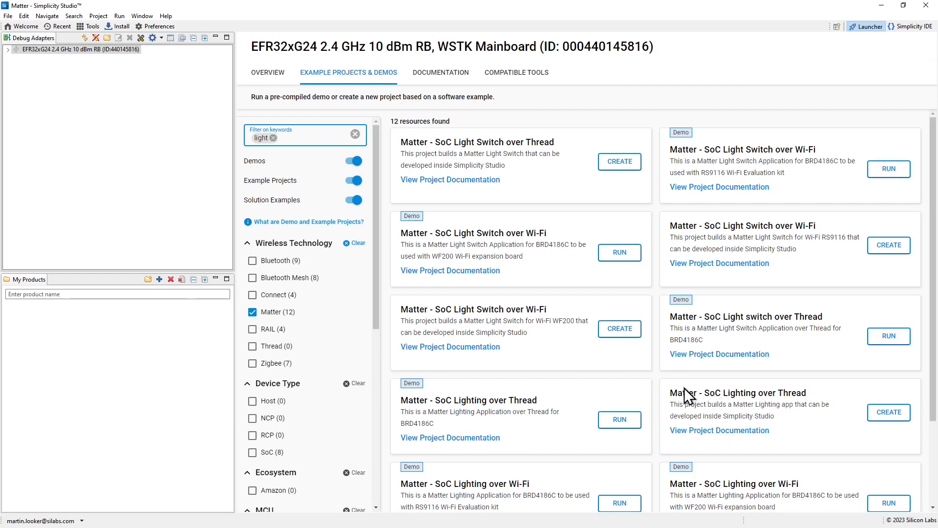
pyautogui.click(278, 137)
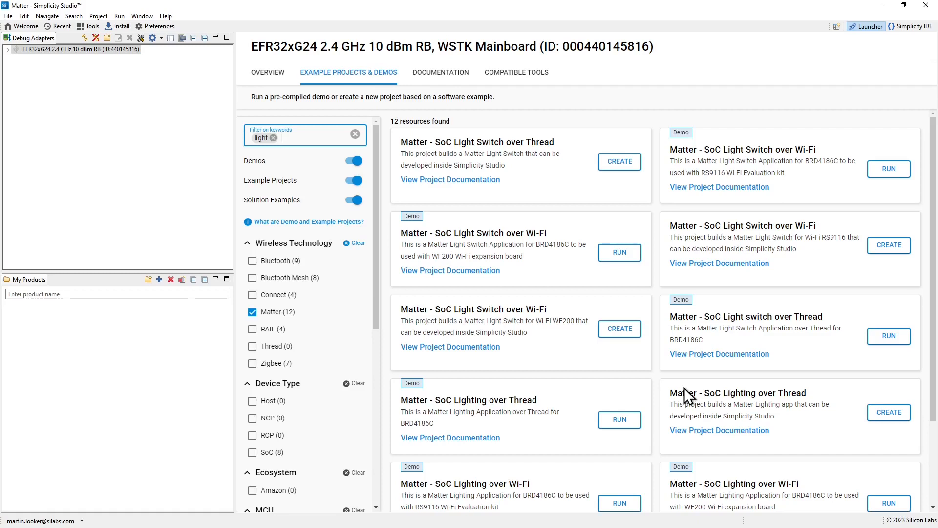
pyautogui.moveTo(888, 411)
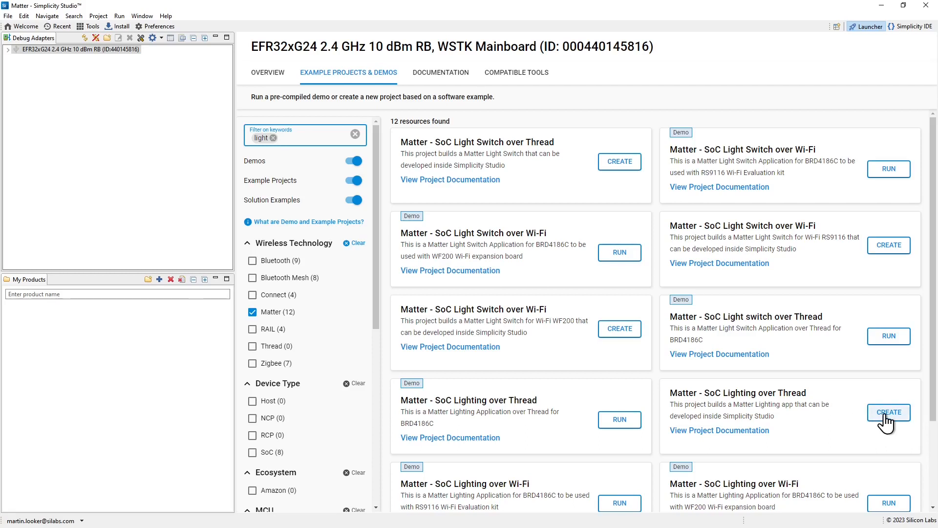
# Step: Create the Matter SoC Lighting over Thread example named MatterLightOverThread-brd4186c
pyautogui.click(887, 412)
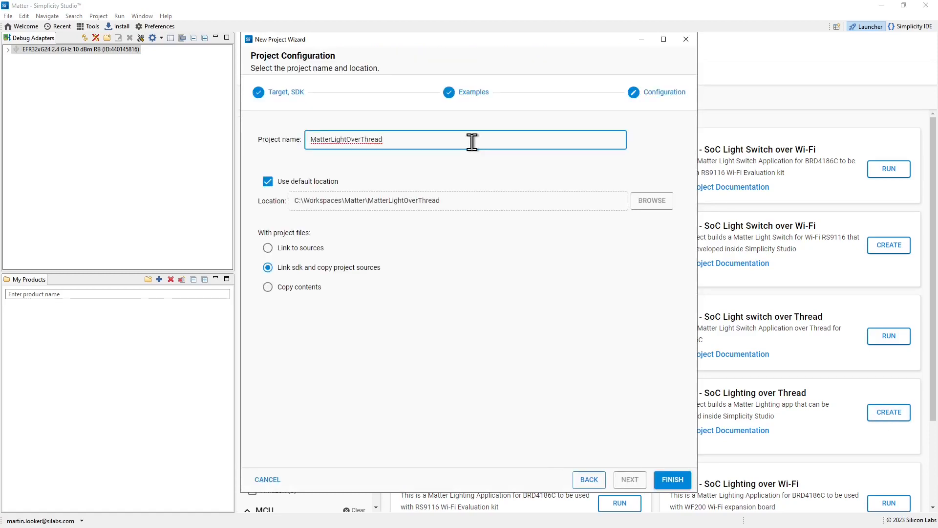
pyautogui.write('-brd4186c')
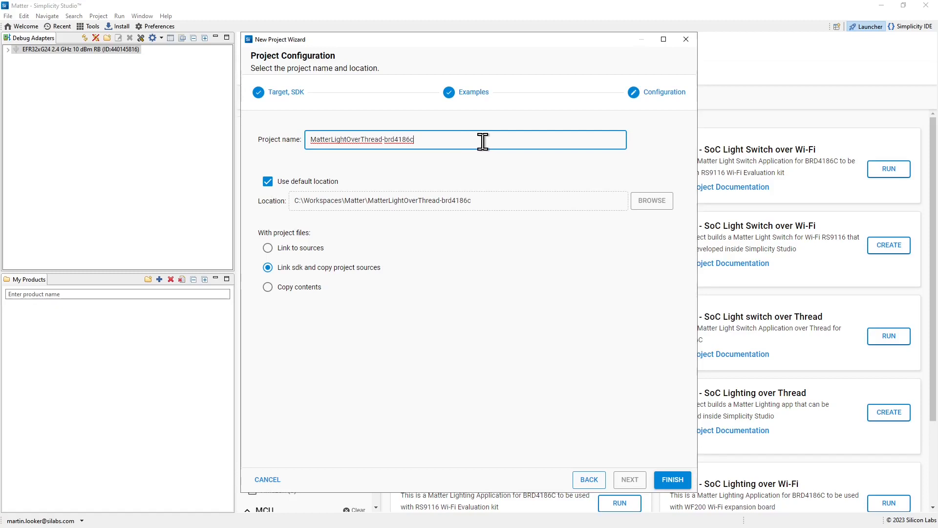
pyautogui.moveTo(576, 326)
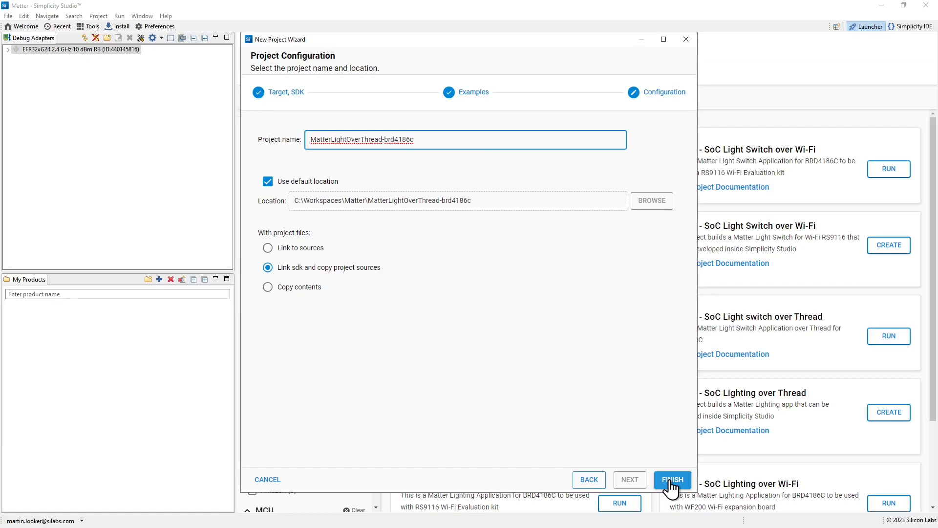
pyautogui.click(672, 480)
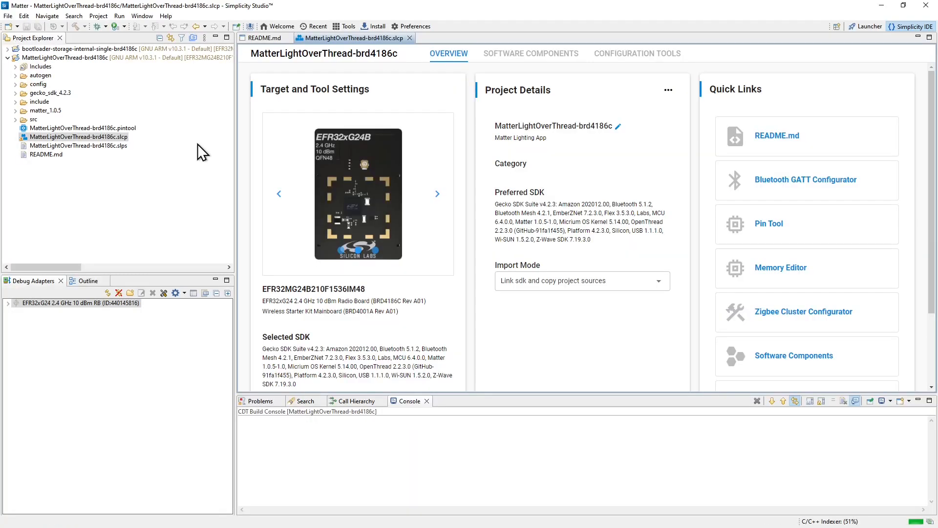
pyautogui.moveTo(400, 69)
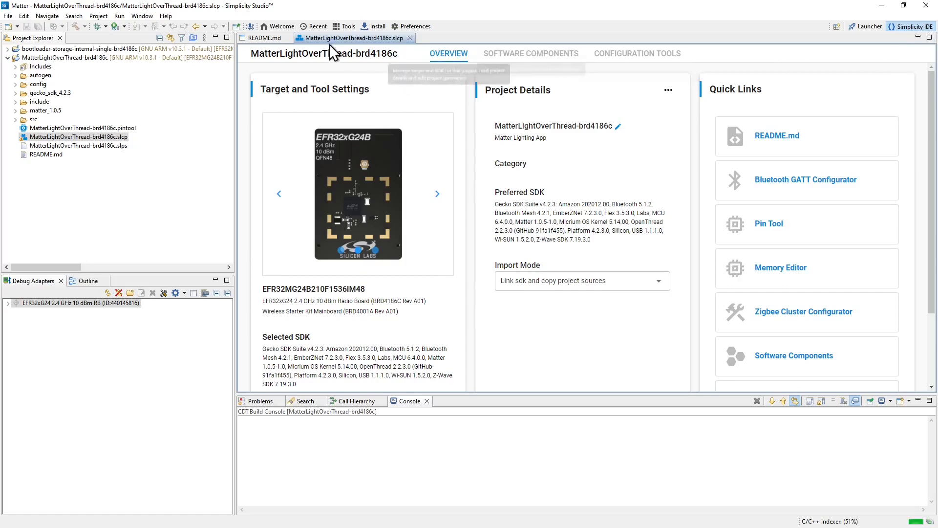
# Step: Read the Matter EFR32 Lighting Example README down to Provision and Control
pyautogui.click(262, 38)
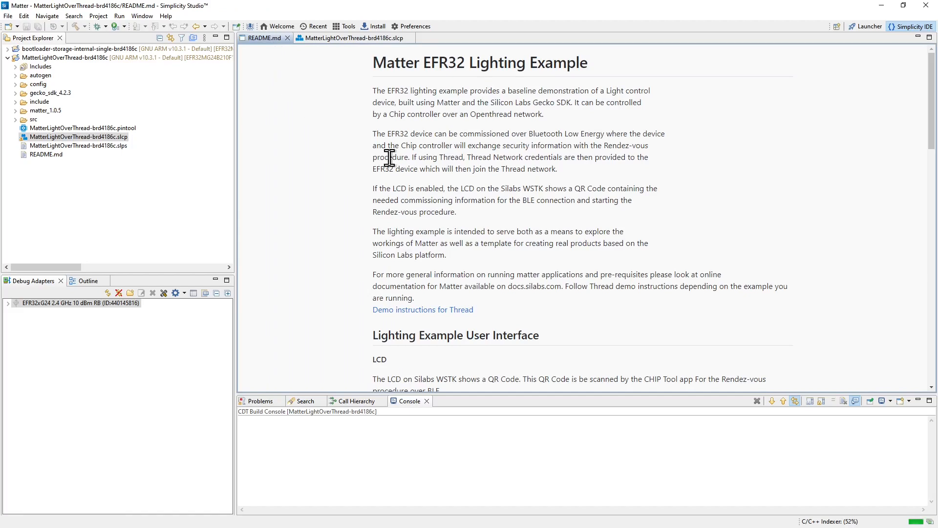
pyautogui.moveTo(501, 182)
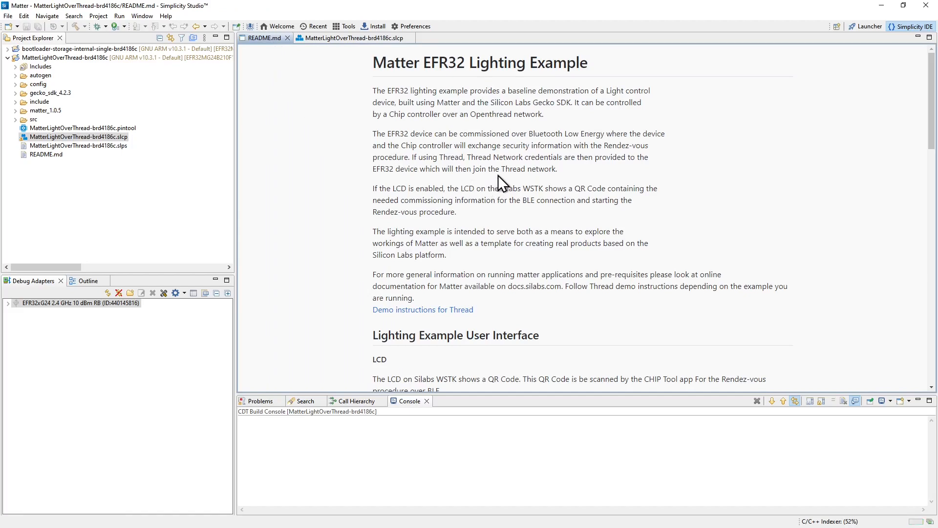
pyautogui.scroll(-3)
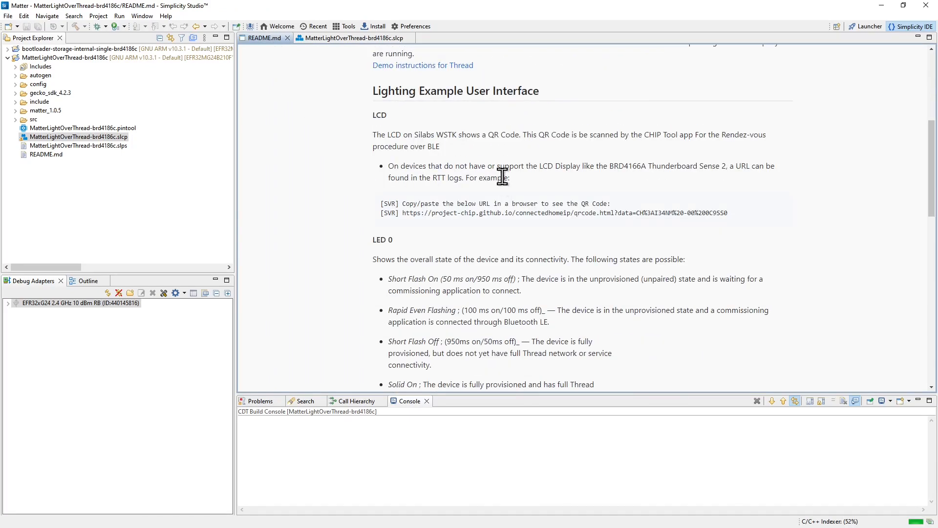
pyautogui.scroll(-3)
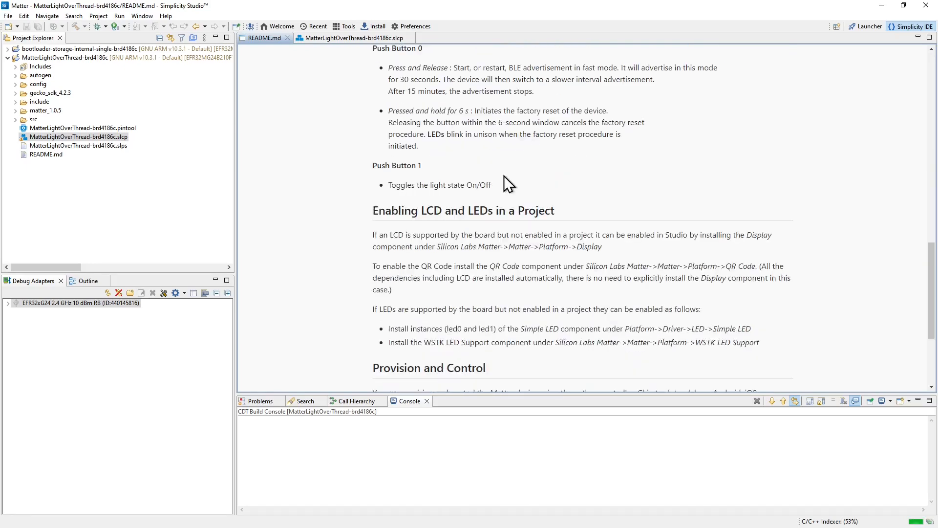
pyautogui.scroll(-3)
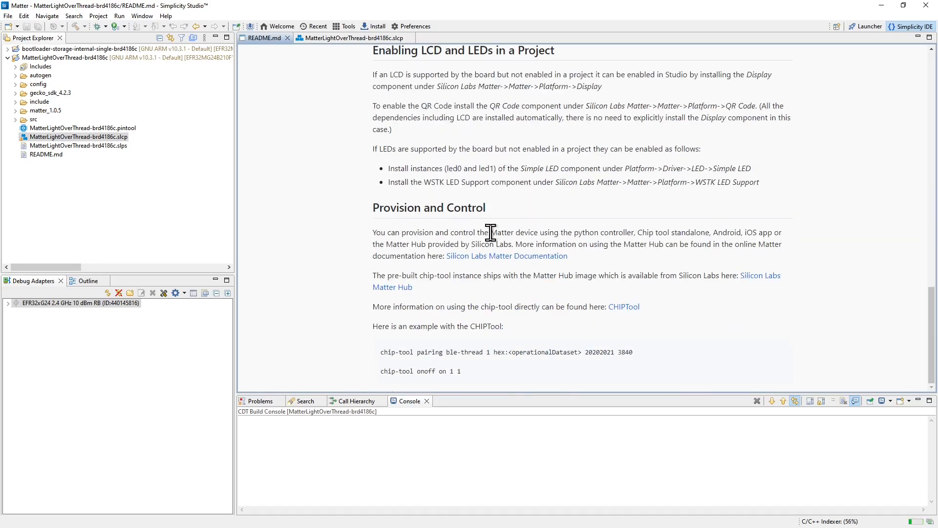
pyautogui.moveTo(493, 264)
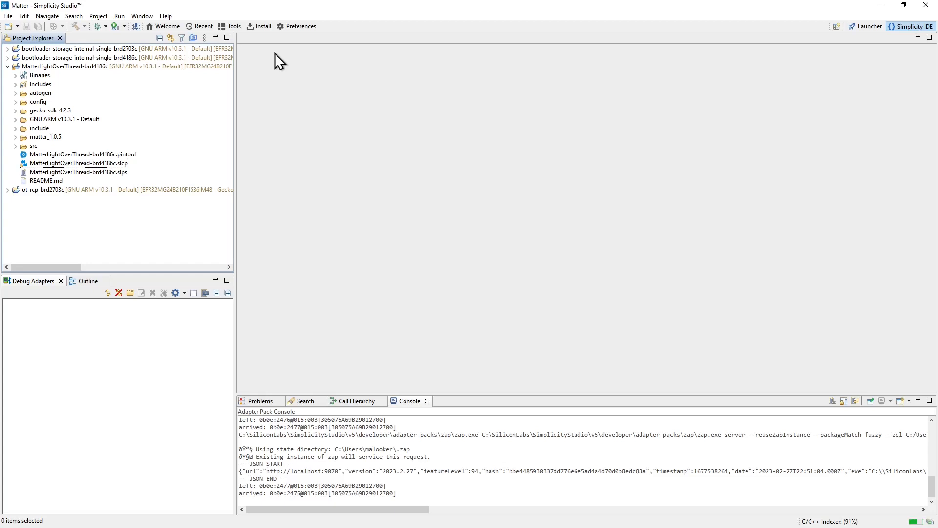
pyautogui.moveTo(278, 61)
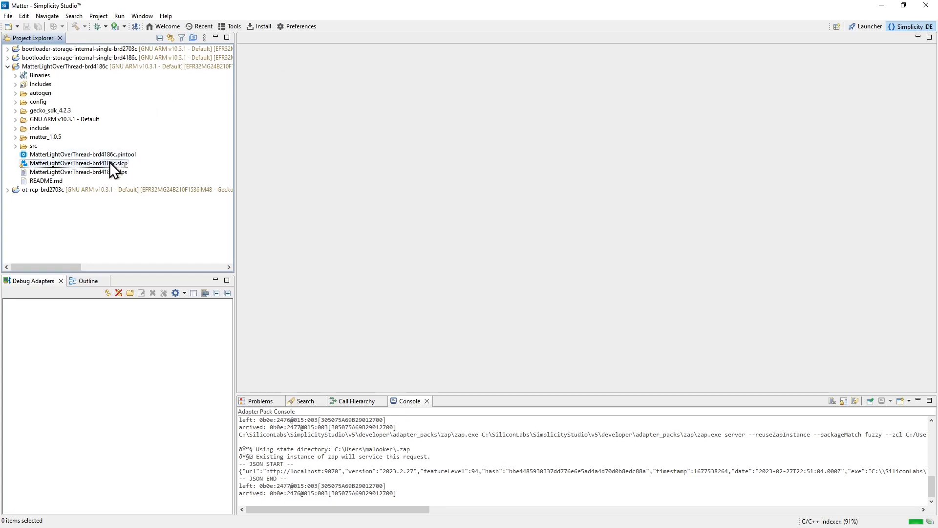
# Step: Reopen MatterLightOverThread-brd4186c.slcp and show its Configuration Tools list
pyautogui.doubleClick(77, 162)
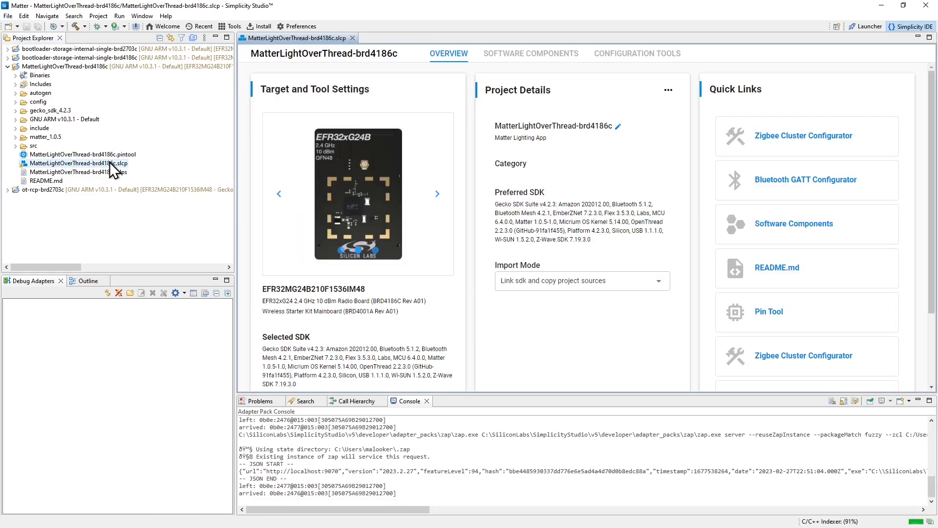
pyautogui.moveTo(637, 53)
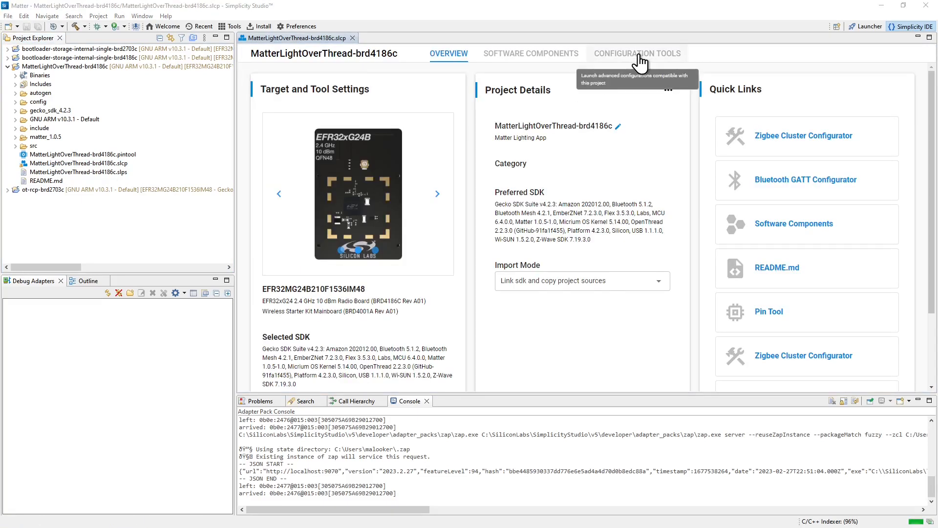
pyautogui.click(637, 53)
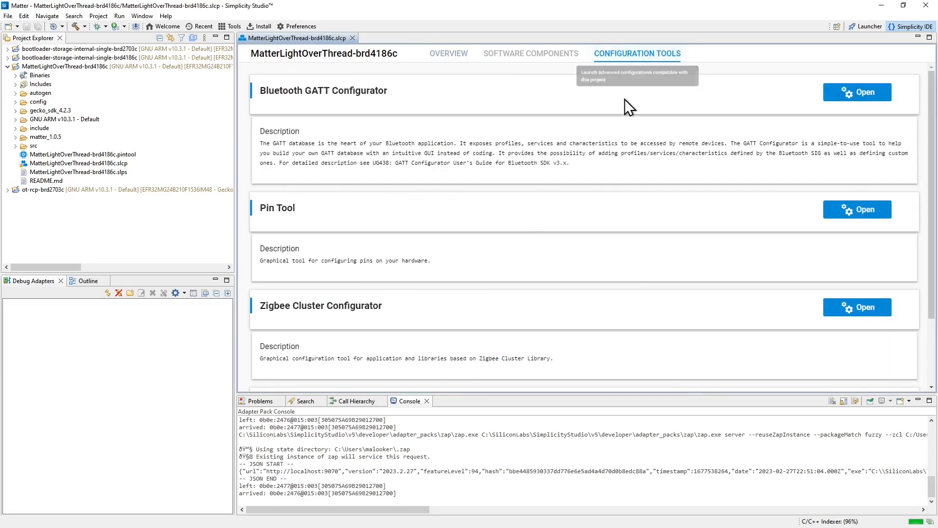
pyautogui.moveTo(410, 99)
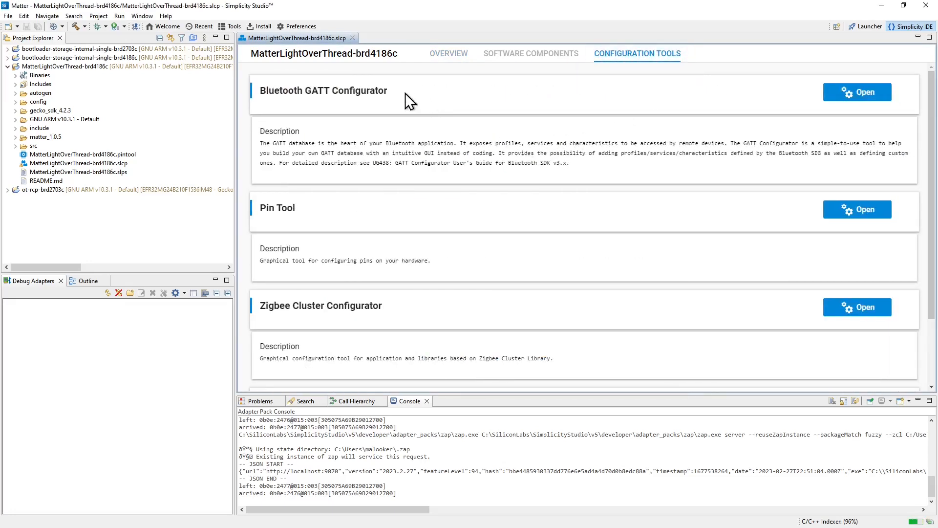
pyautogui.moveTo(425, 309)
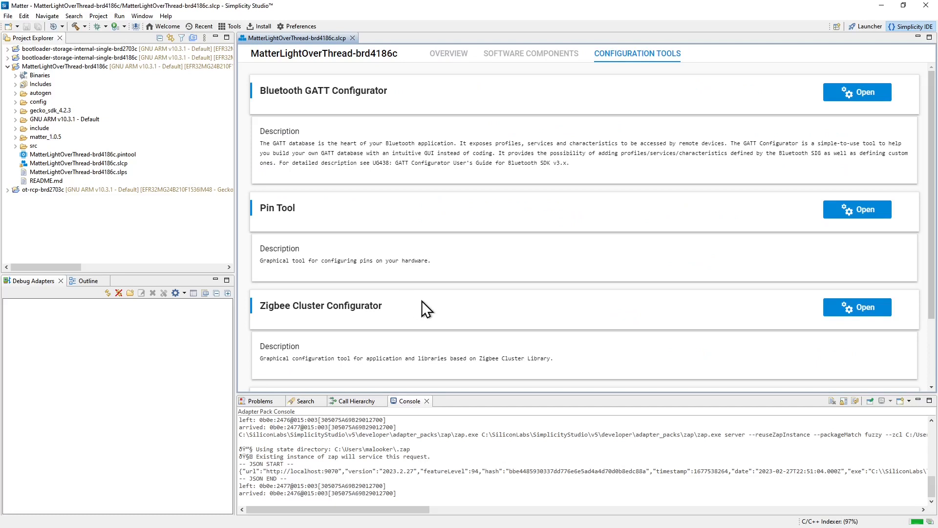
pyautogui.moveTo(857, 307)
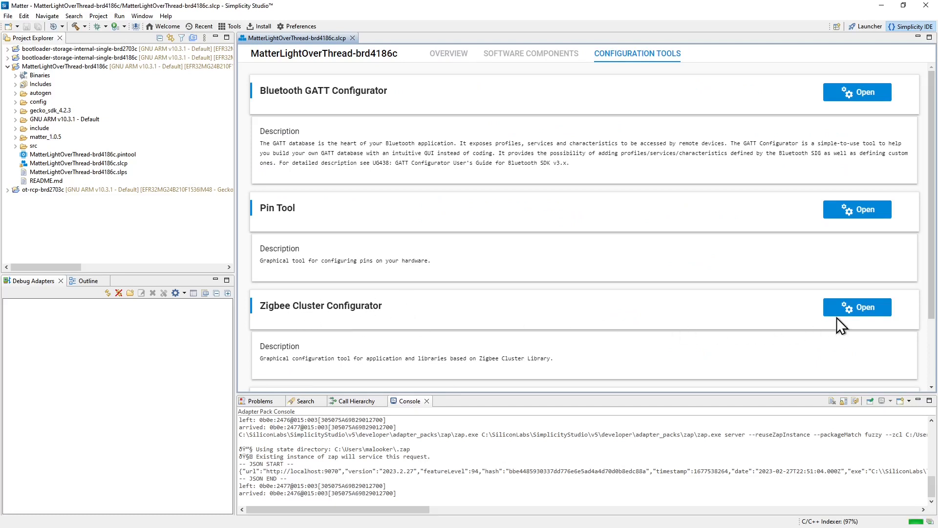
pyautogui.moveTo(685, 320)
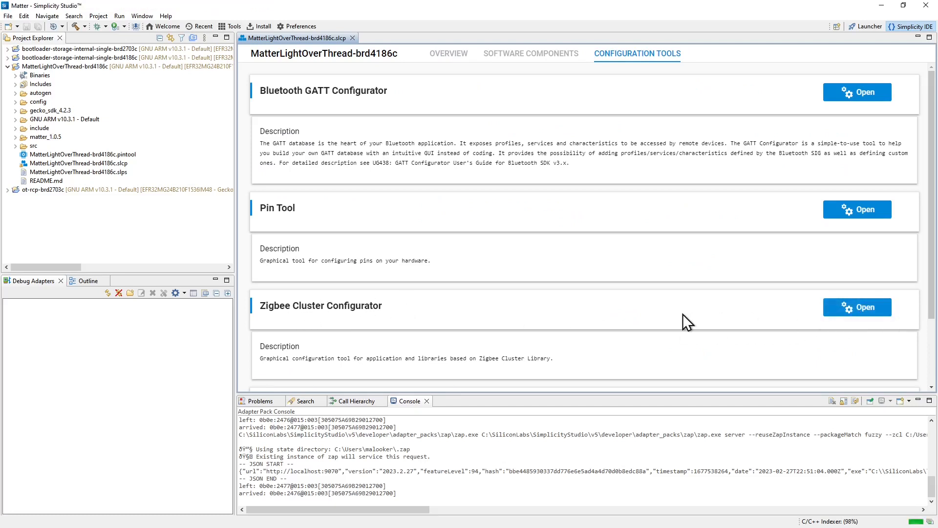
# Step: View Endpoint 1's General On/Off cluster attributes in the Zigbee Cluster Configurator
pyautogui.click(856, 307)
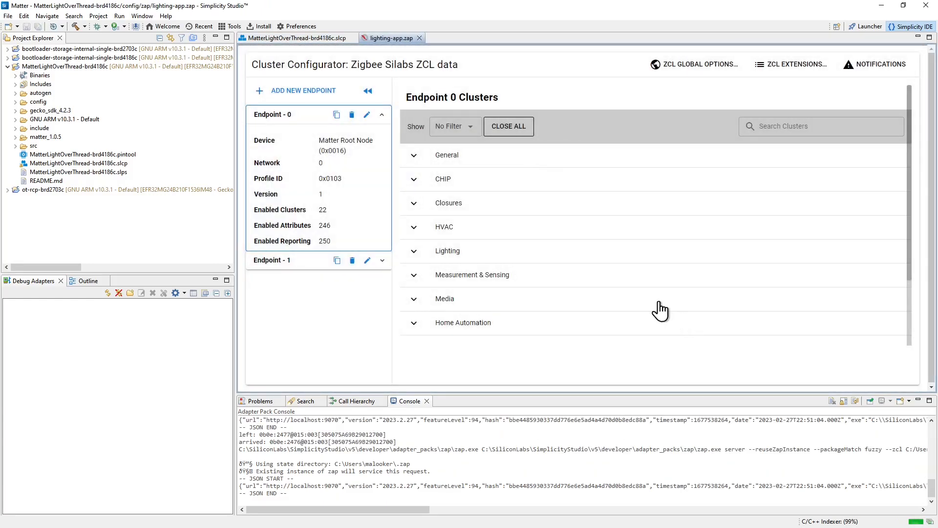
pyautogui.click(272, 260)
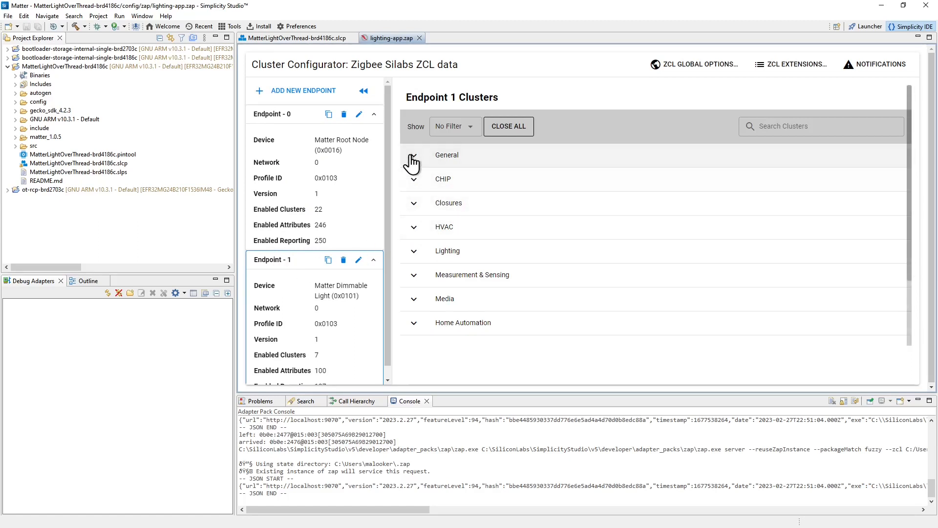
pyautogui.click(413, 155)
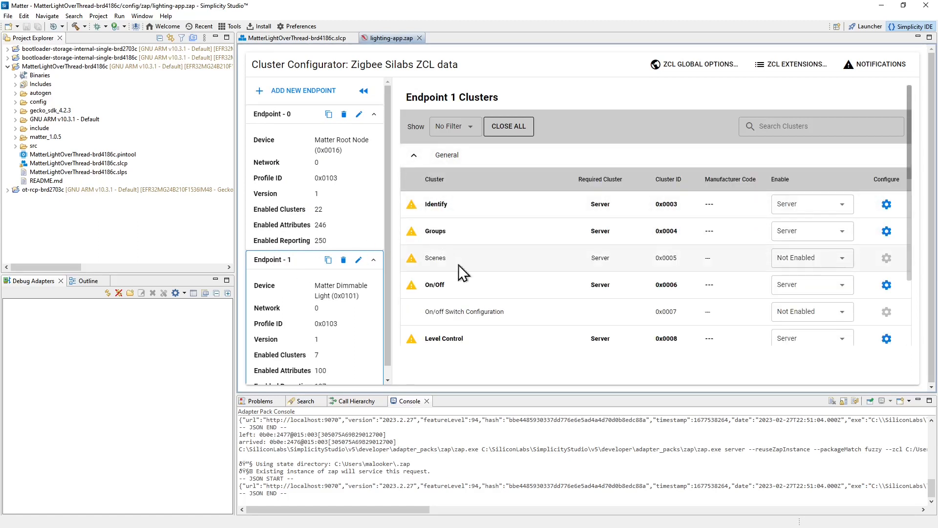
pyautogui.click(887, 284)
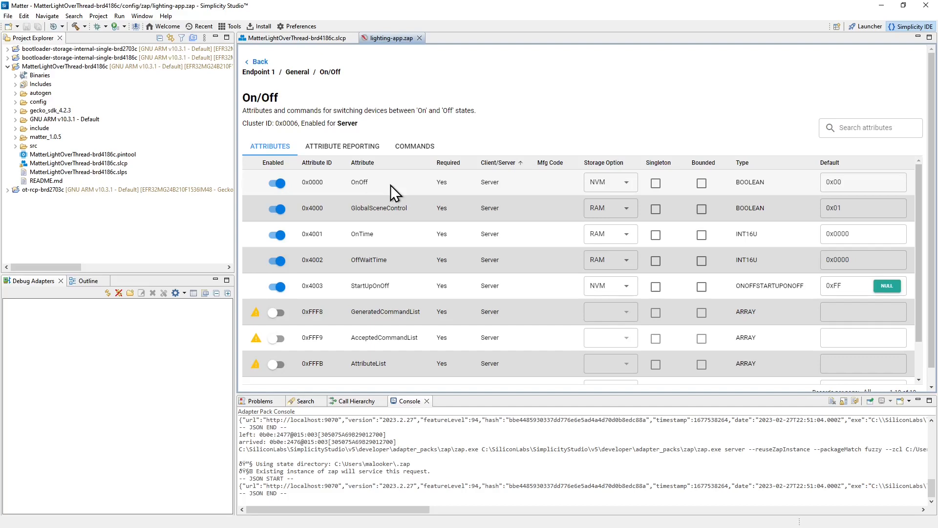
# Step: Close lighting-app.zap, glance at the Bluetooth GATT Configurator, and return to the .slcp editor
pyautogui.click(421, 37)
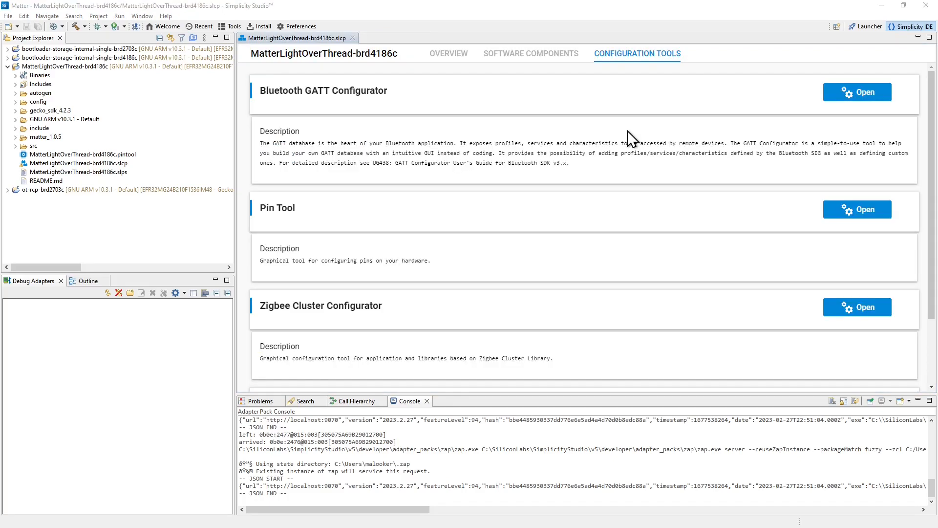
pyautogui.moveTo(512, 306)
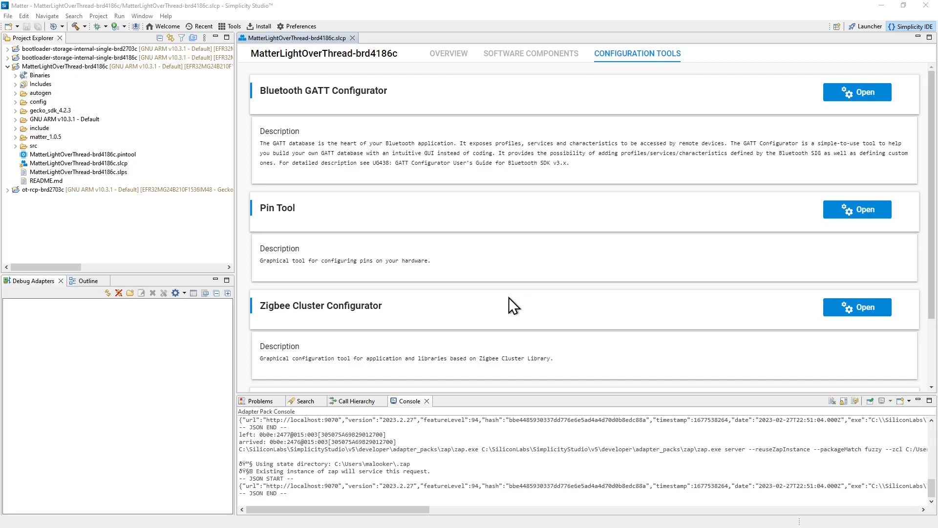
pyautogui.moveTo(856, 91)
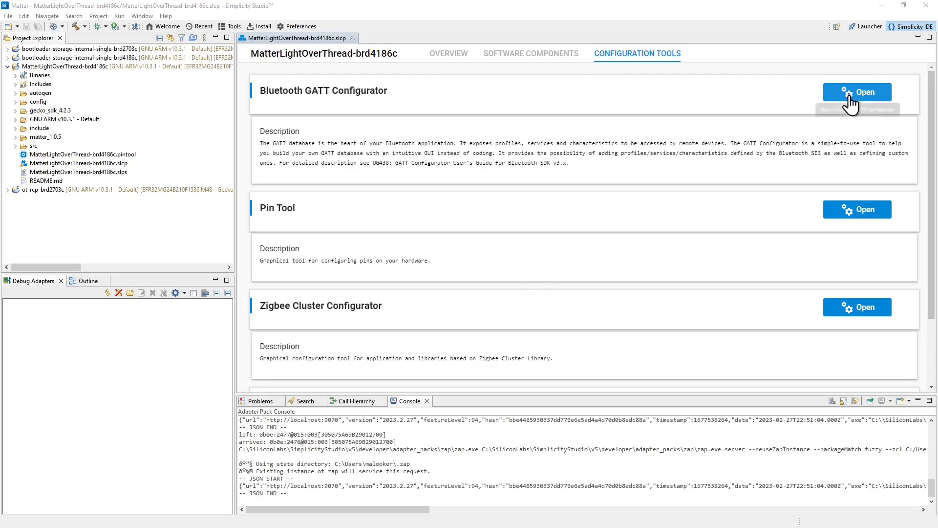
pyautogui.click(857, 92)
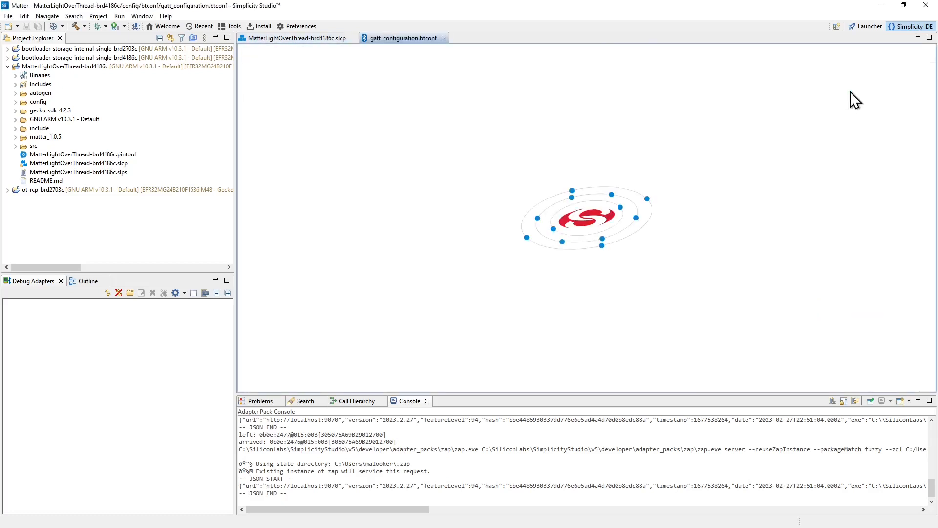
pyautogui.click(403, 38)
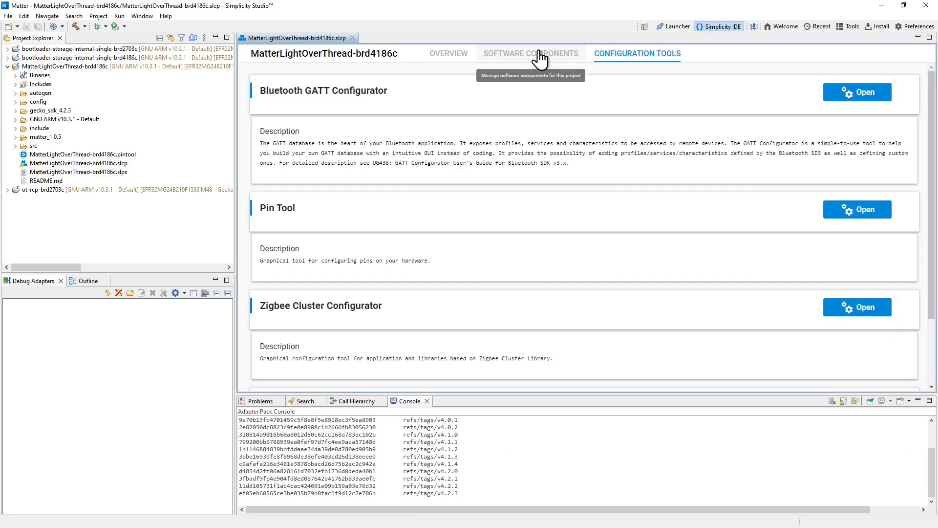
# Step: Filter the Software Components tree by 'simple led' to show led0 and led1
pyautogui.click(530, 54)
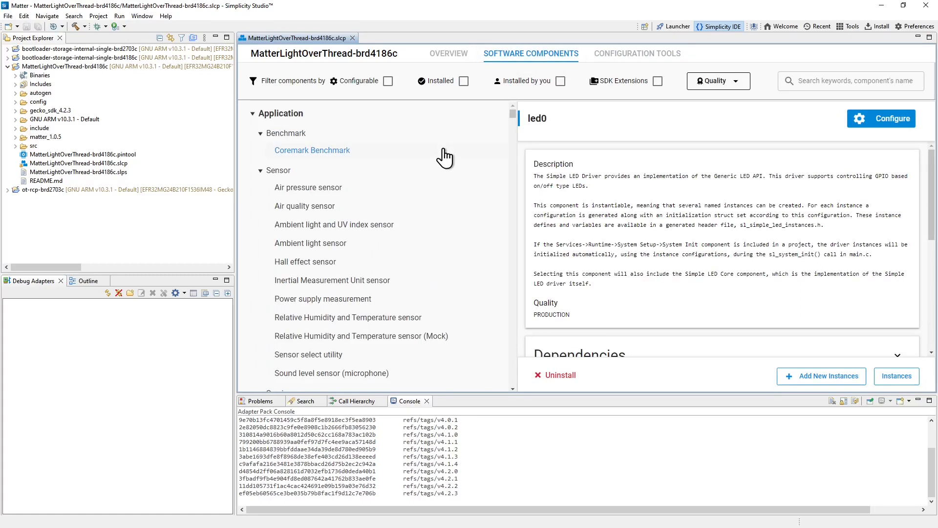
pyautogui.moveTo(333, 224)
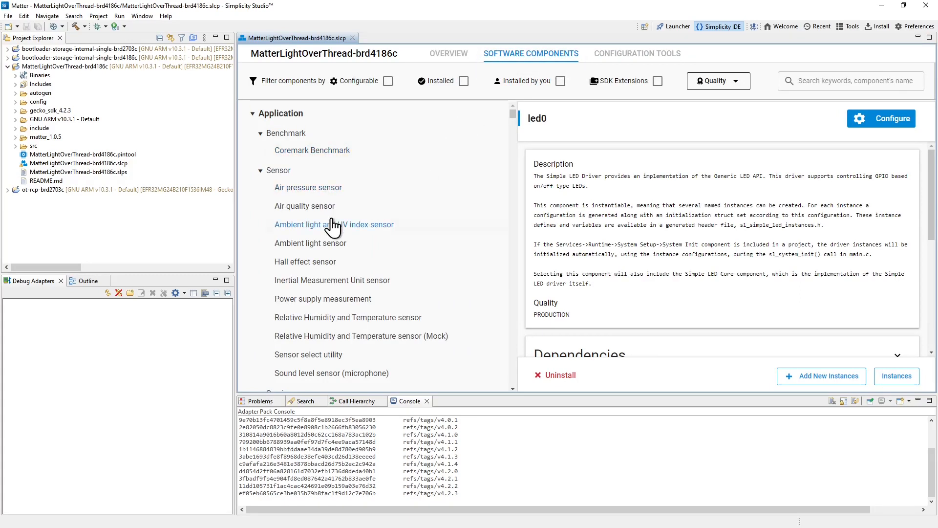
pyautogui.scroll(-3)
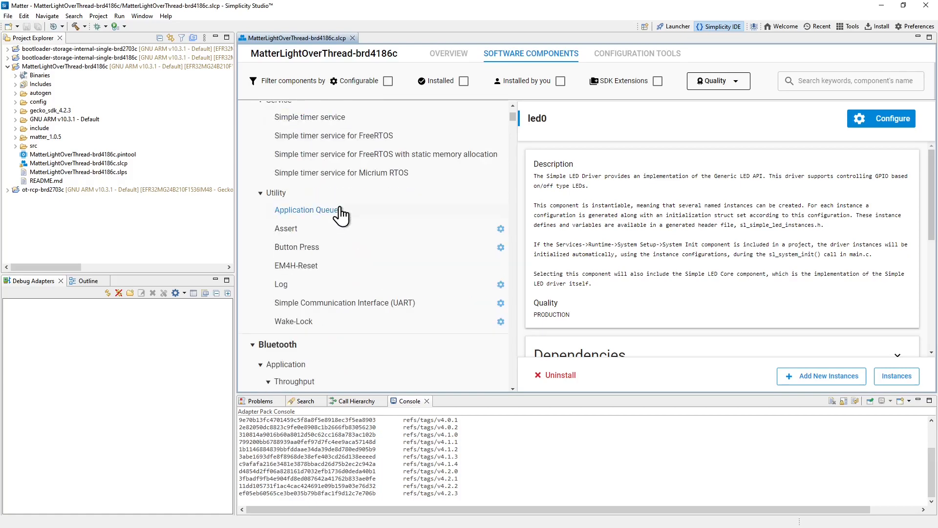
pyautogui.scroll(-3)
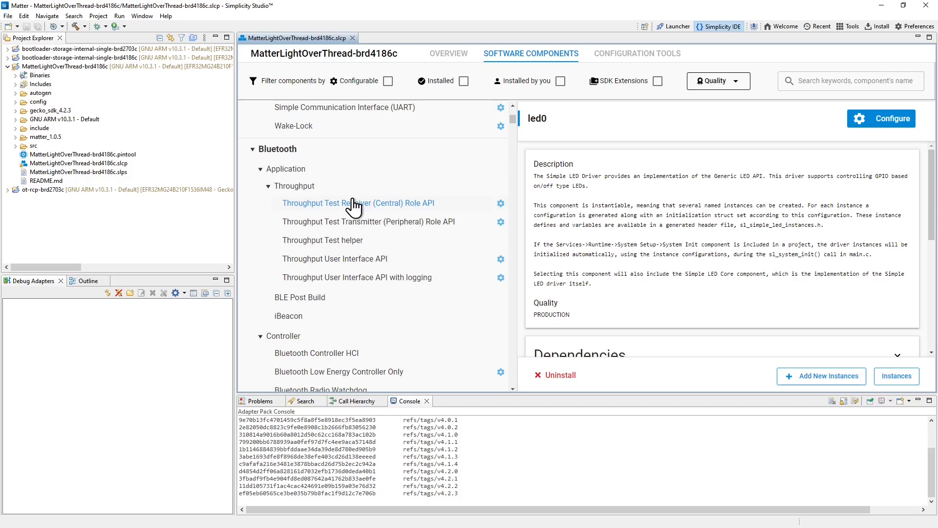
pyautogui.moveTo(776, 118)
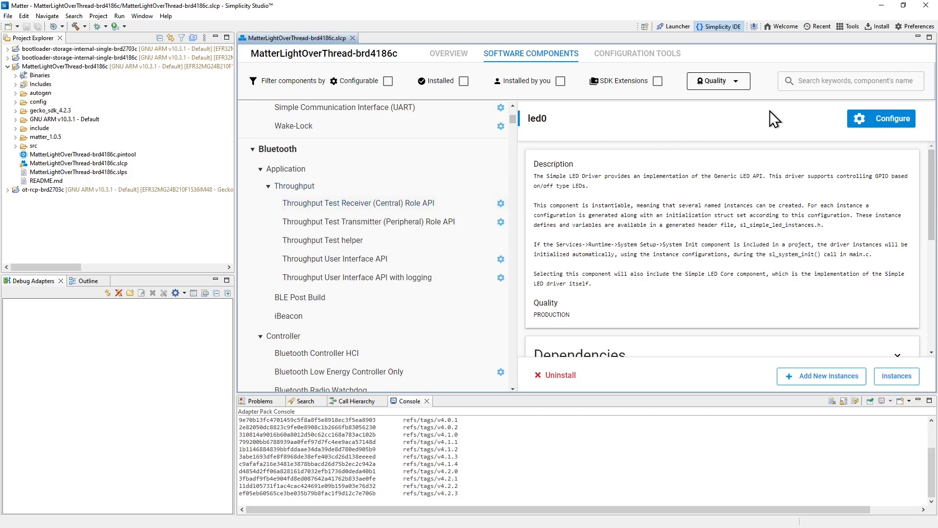
pyautogui.click(849, 81)
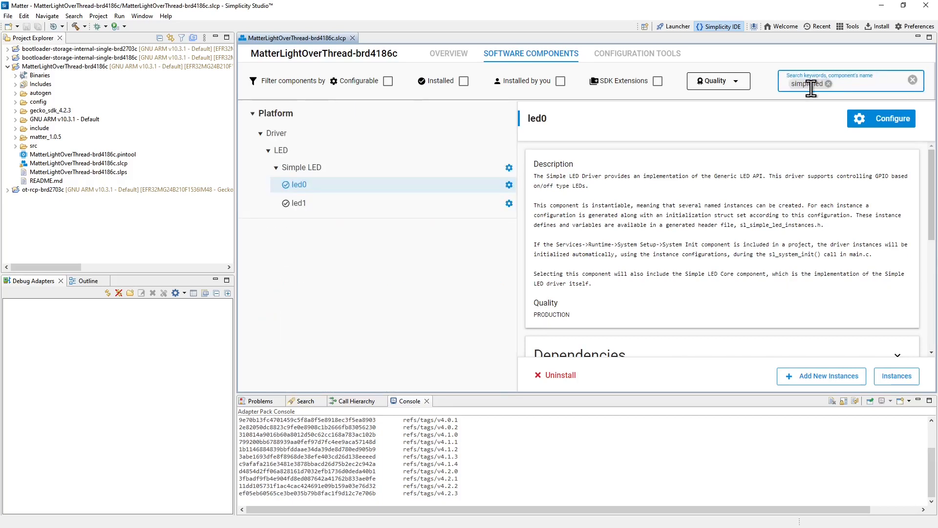
pyautogui.write('simple led')
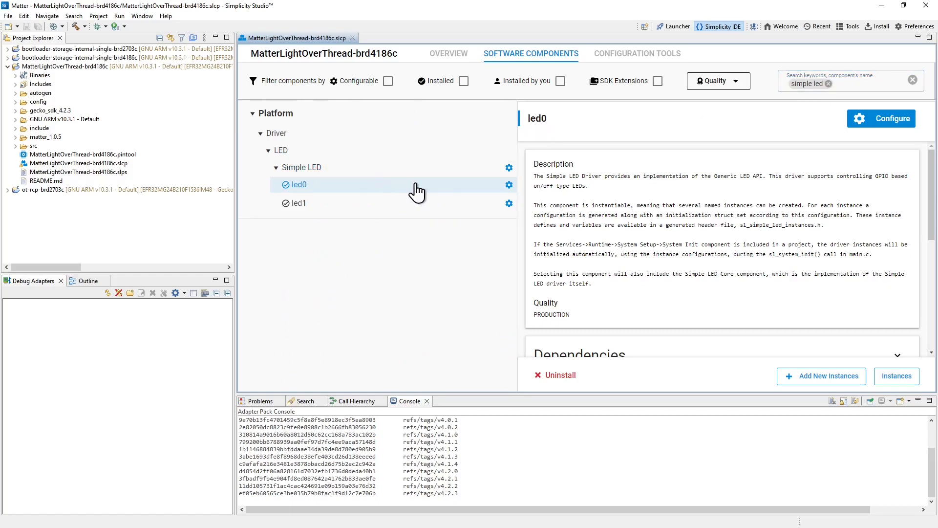
pyautogui.moveTo(880, 118)
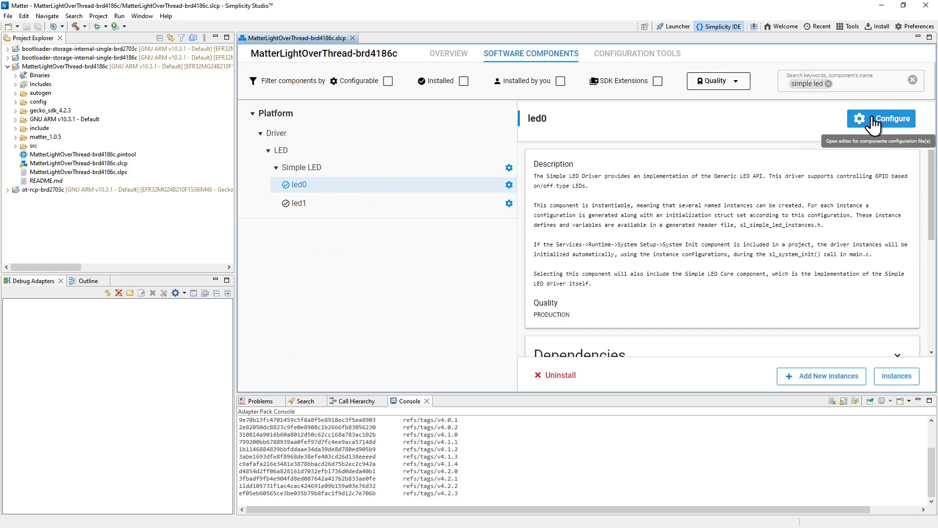
# Step: Review led0's Simple LED settings, active high on PB02, then return to Software Components
pyautogui.click(887, 118)
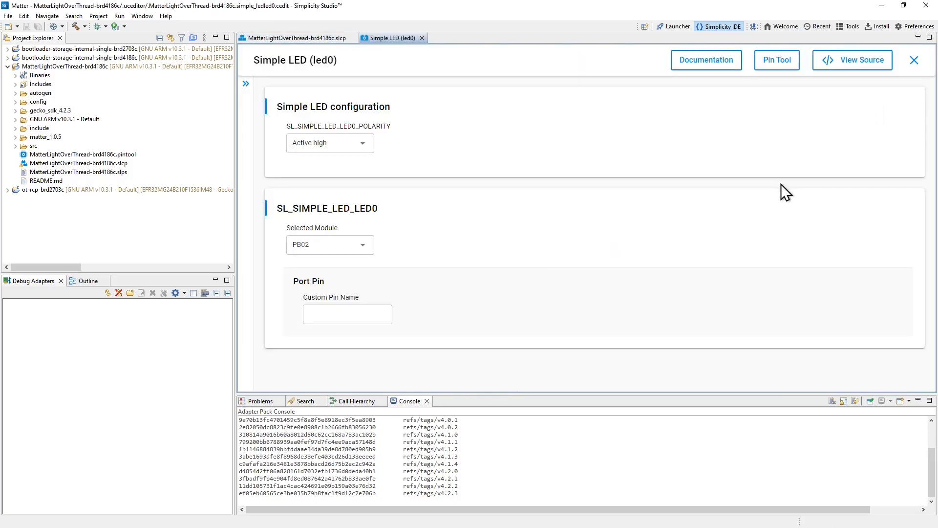
pyautogui.moveTo(304, 133)
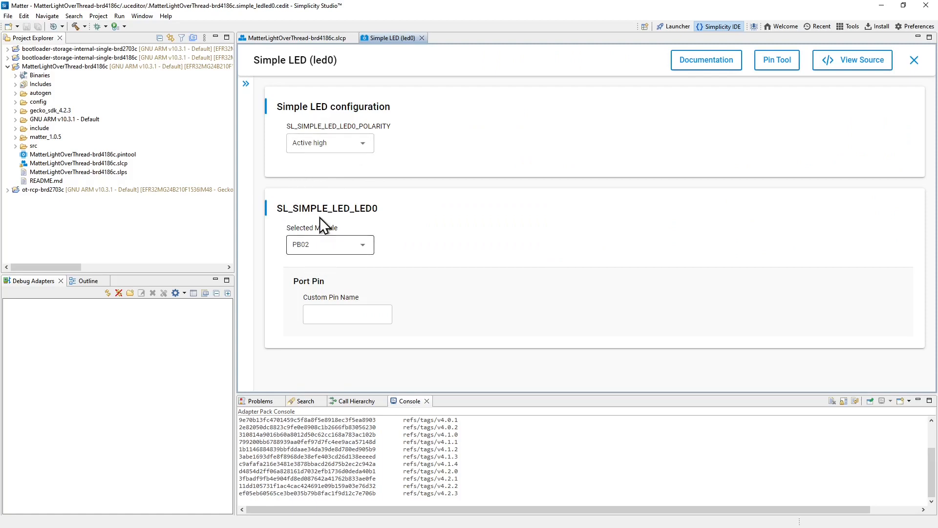
pyautogui.moveTo(306, 274)
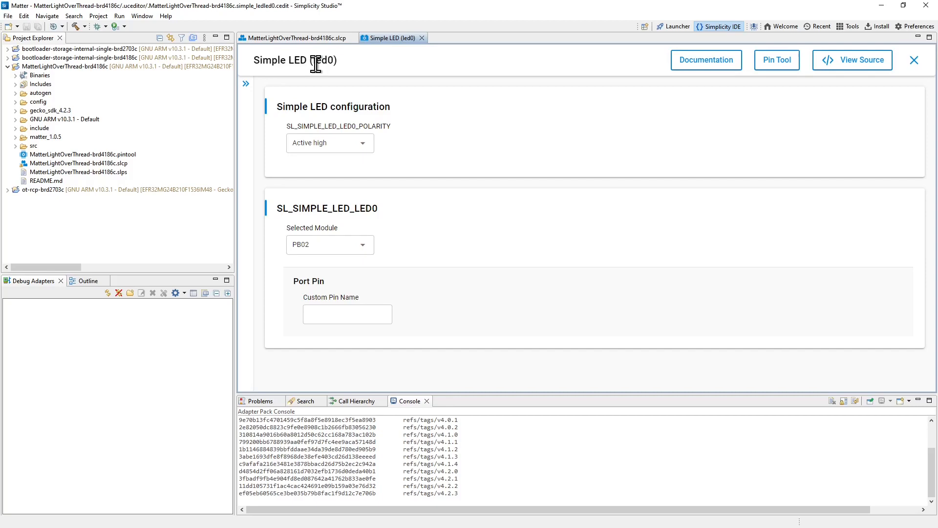
pyautogui.moveTo(335, 77)
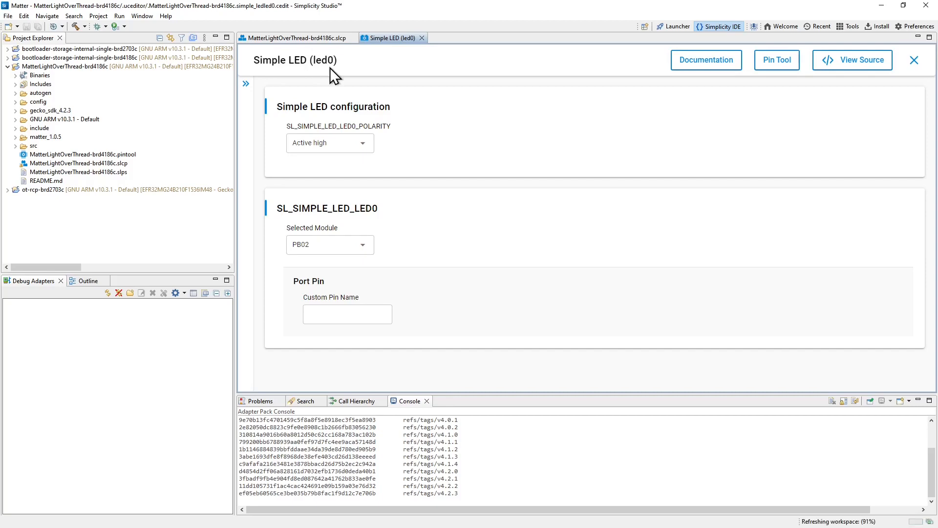
pyautogui.click(293, 37)
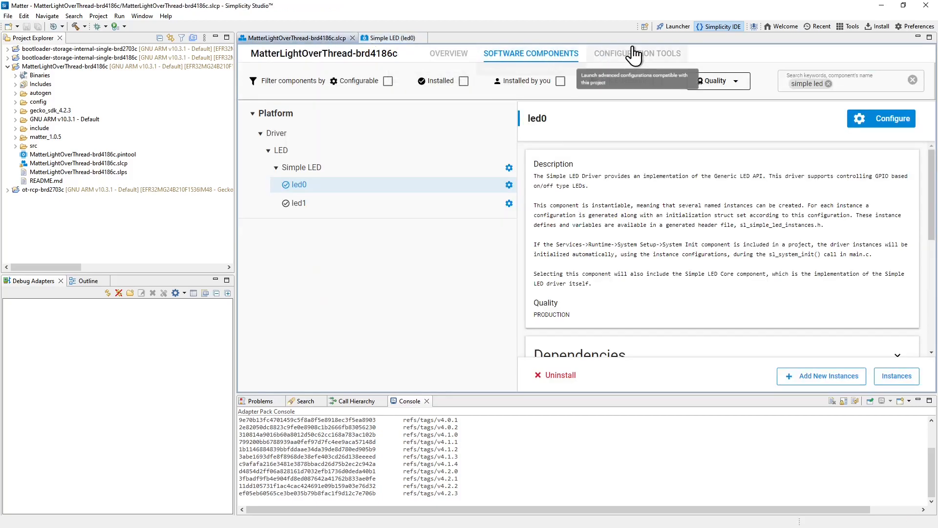
# Step: Review the Pin Tool assignments showing PB02 for led0 and PB04 for led1
pyautogui.click(637, 53)
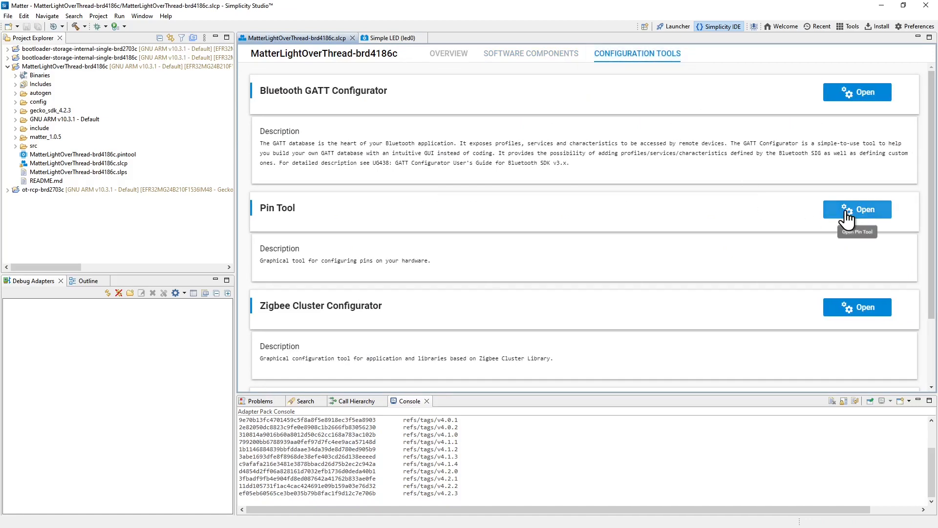
pyautogui.click(856, 209)
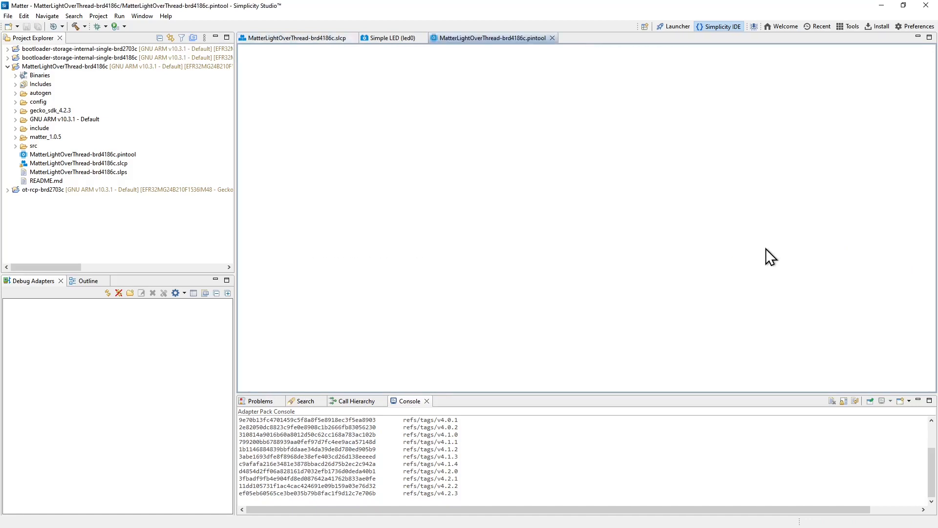
pyautogui.click(487, 37)
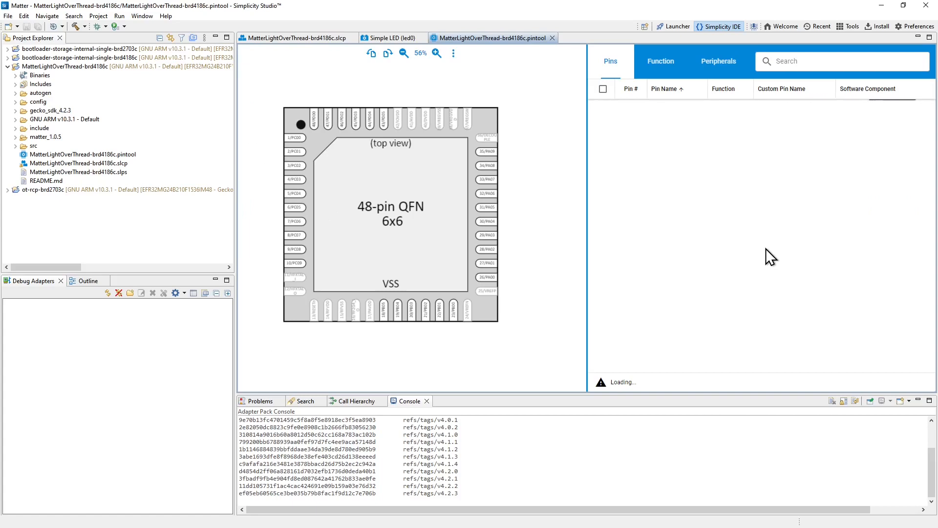
pyautogui.moveTo(690, 243)
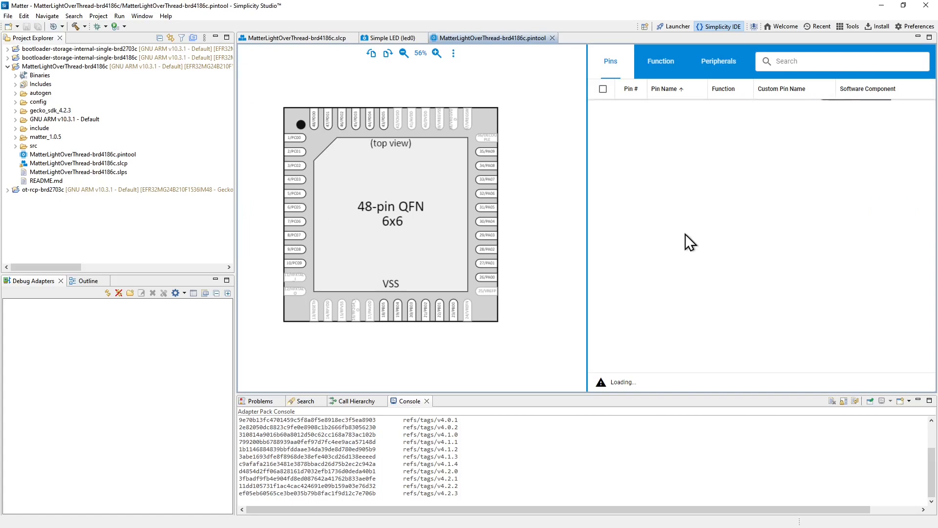
pyautogui.moveTo(411, 283)
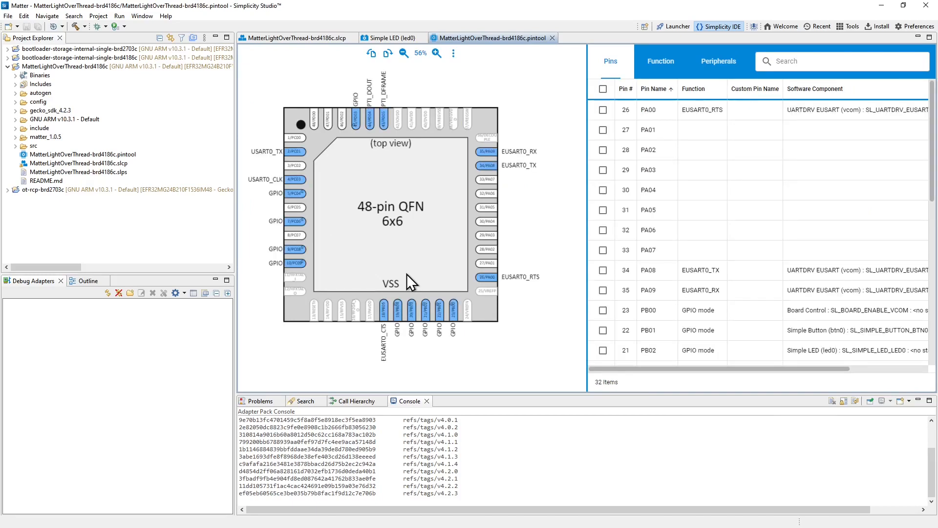
pyautogui.moveTo(429, 259)
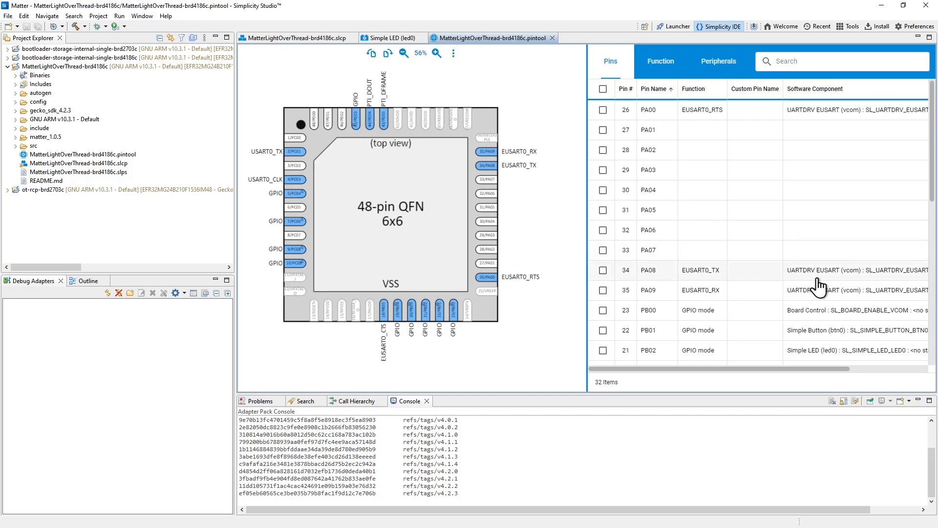
pyautogui.scroll(-3)
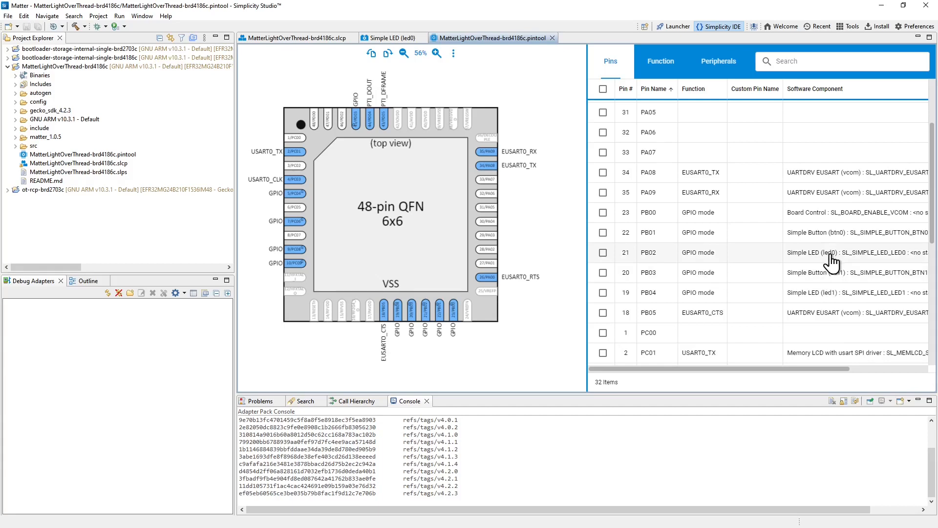
pyautogui.moveTo(653, 260)
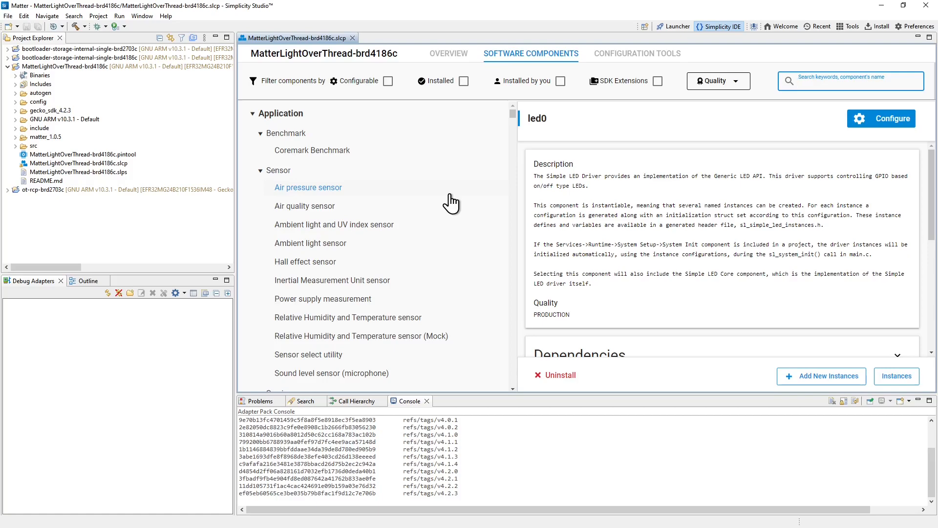
# Step: Build MatterLightOverThread-brd4186c with 0 errors and locate its .s37 binary
pyautogui.doubleClick(46, 180)
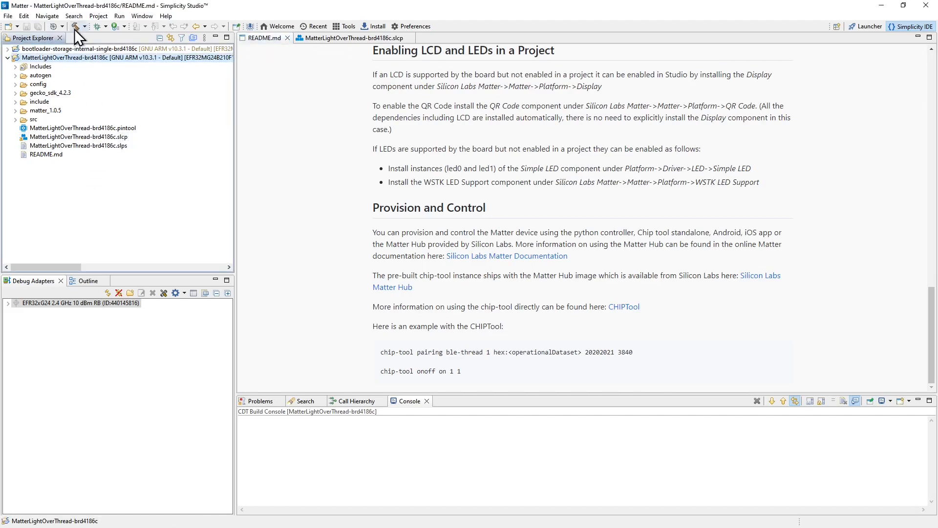
pyautogui.click(74, 26)
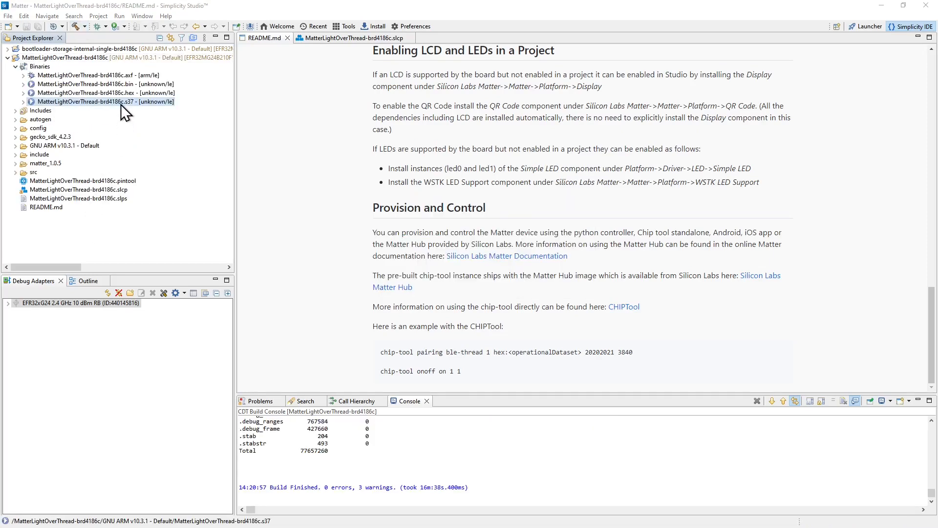
pyautogui.rightClick(105, 102)
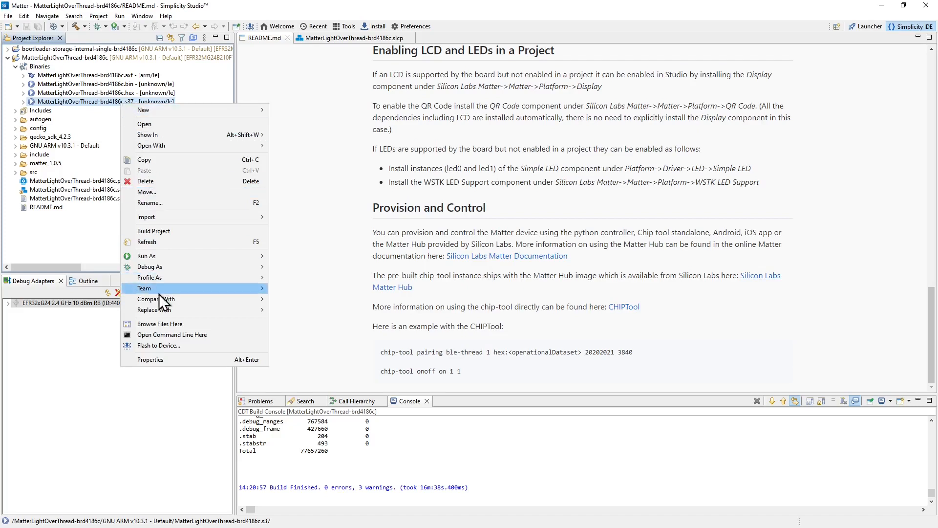
# Step: Flash MatterLightOverThread-brd4186c.s37 to the EFR32xG24 board via the Flash Programmer
pyautogui.click(158, 346)
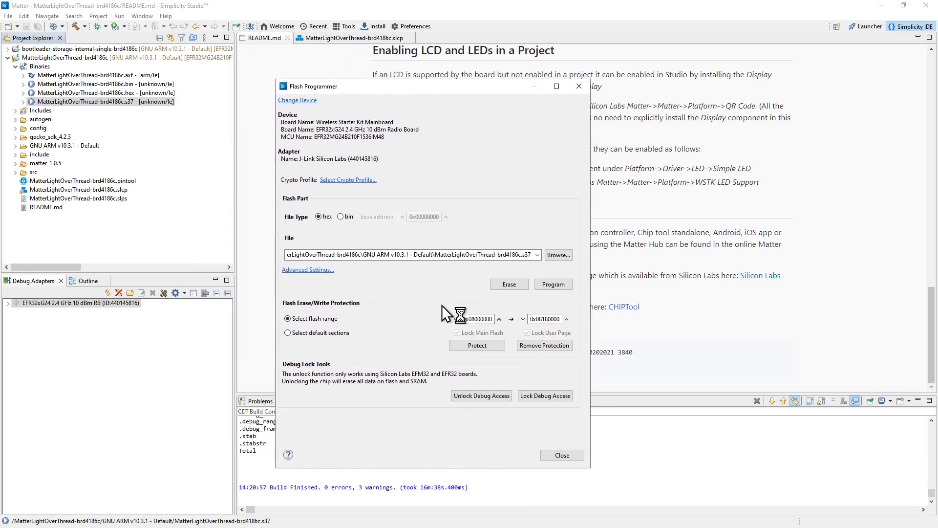
pyautogui.moveTo(446, 311)
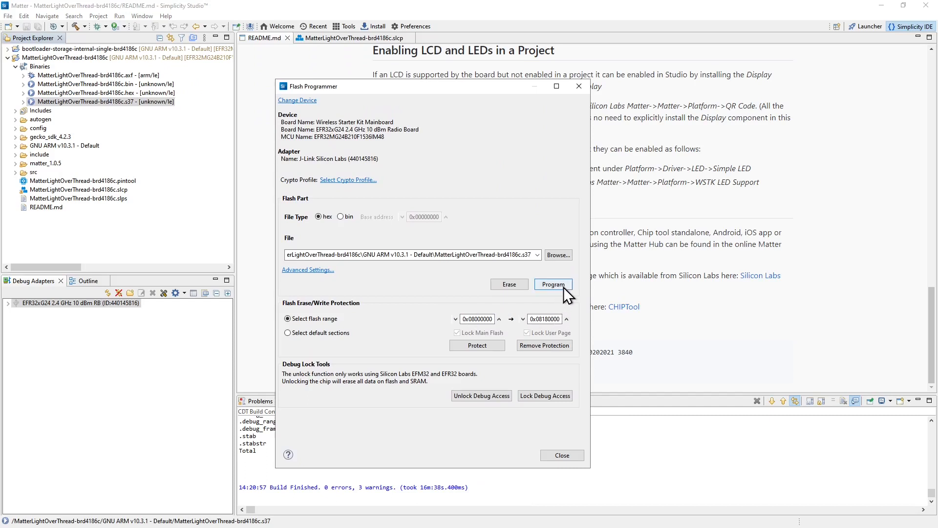
pyautogui.click(552, 284)
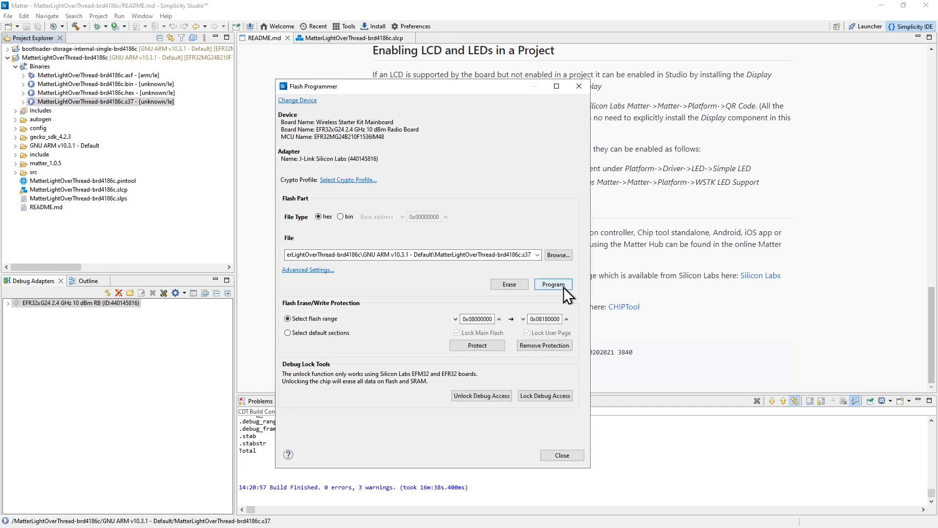
pyautogui.click(562, 455)
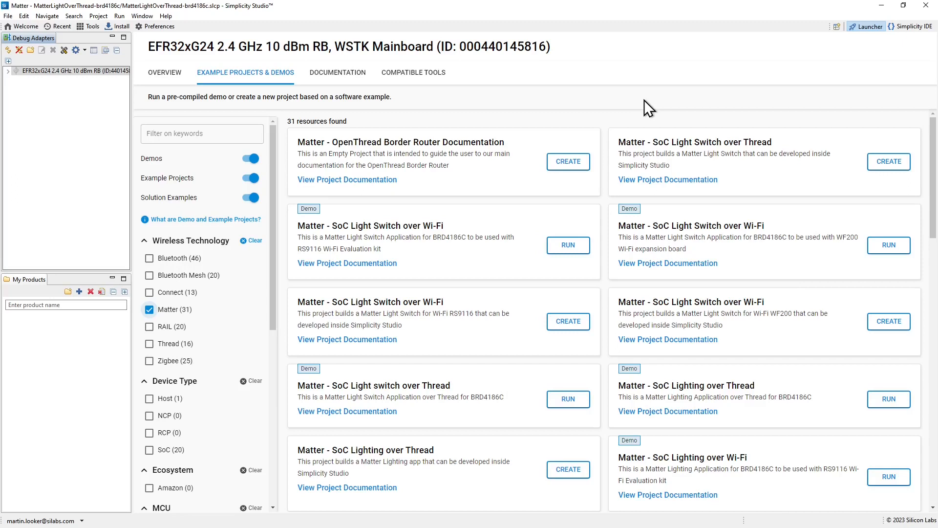
pyautogui.moveTo(834, 59)
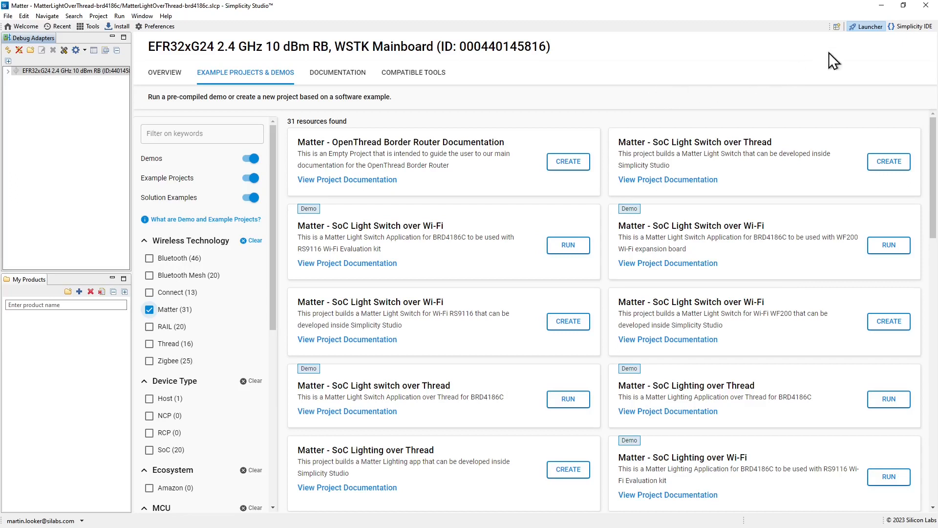
pyautogui.moveTo(862, 41)
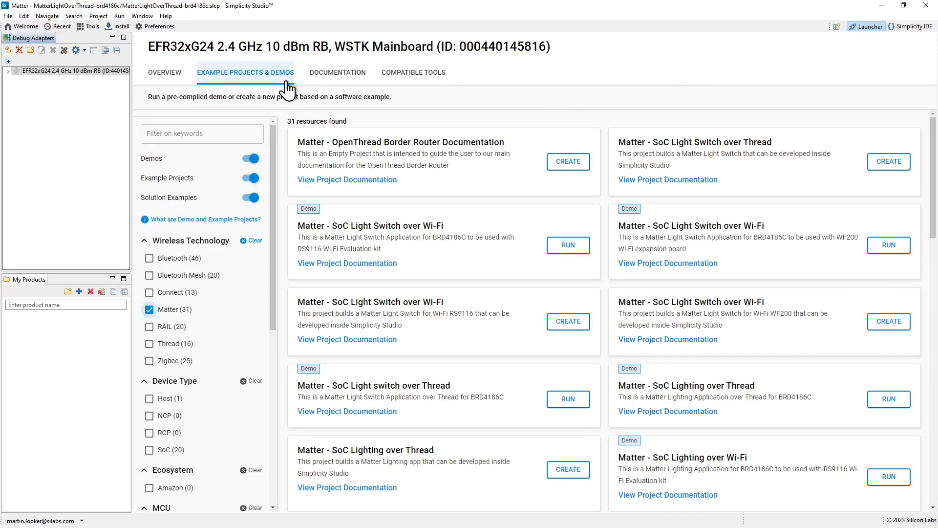
pyautogui.scroll(-3)
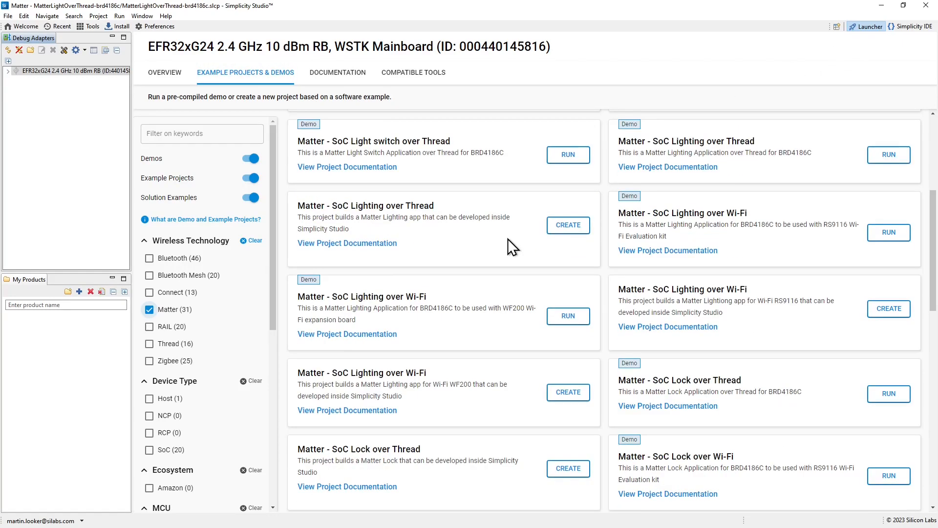